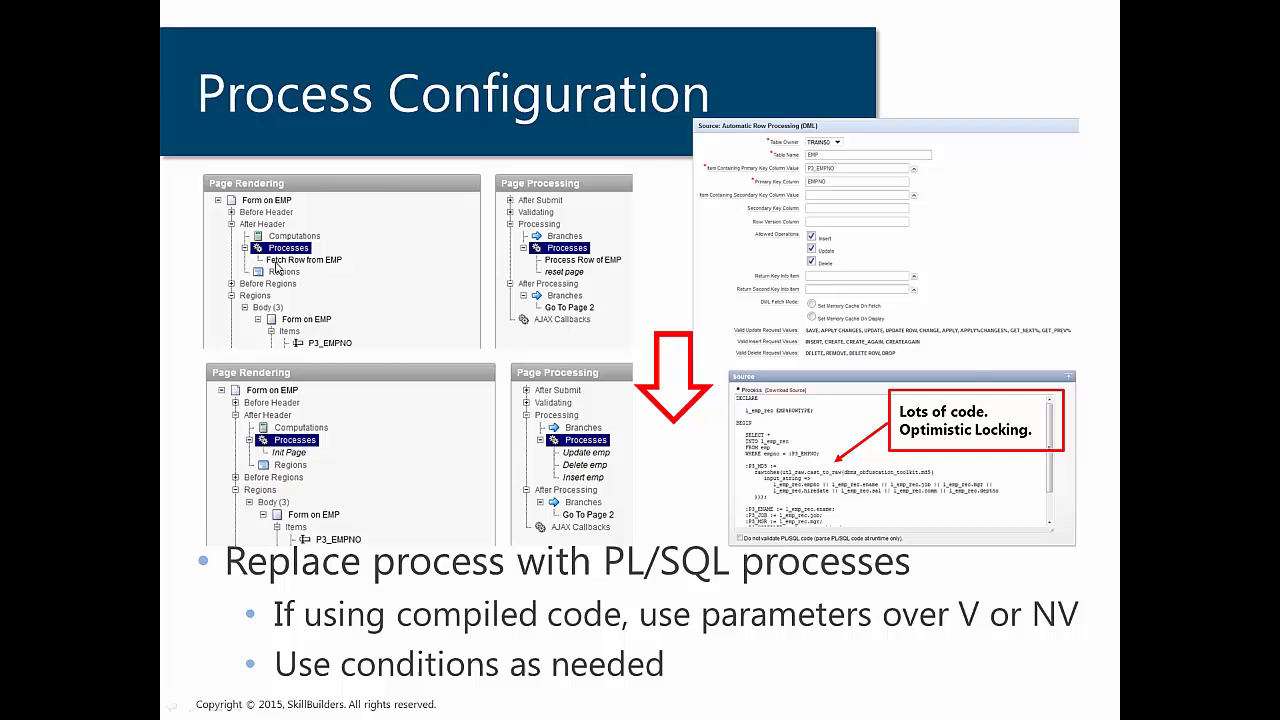
{"action": "mouse_move", "coordinate": [556, 270]}
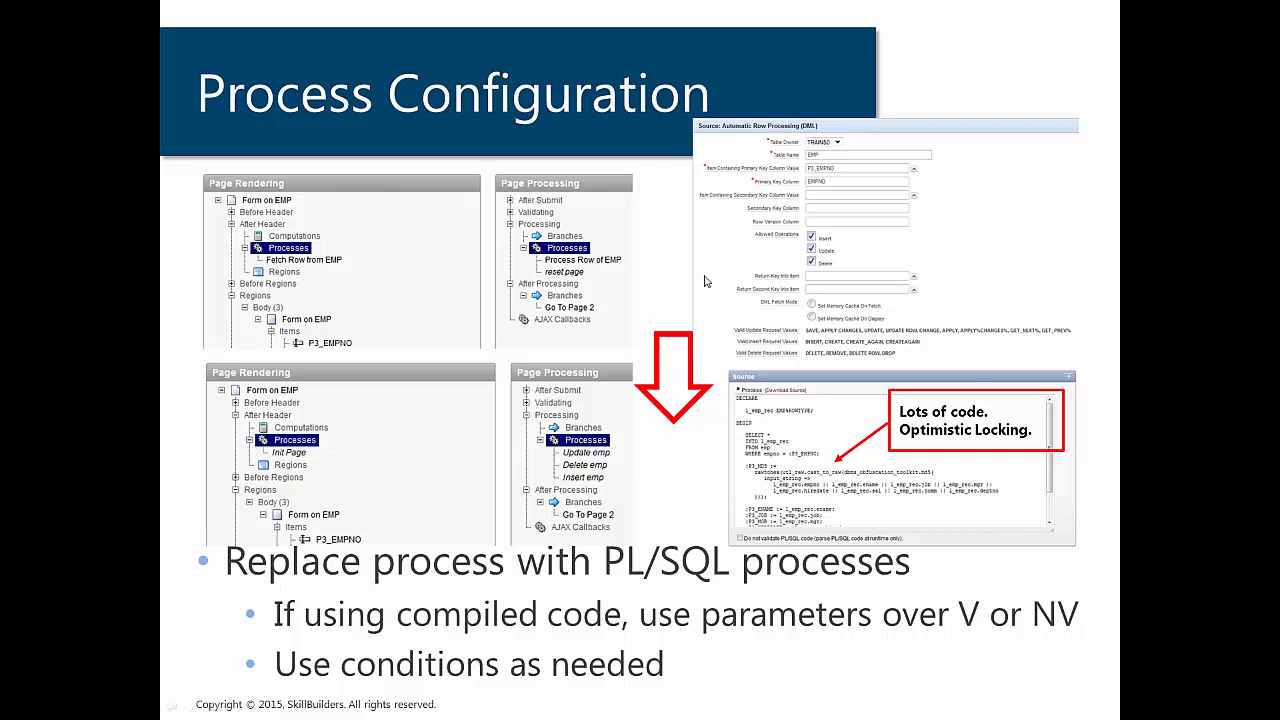
{"action": "mouse_move", "coordinate": [1046, 268]}
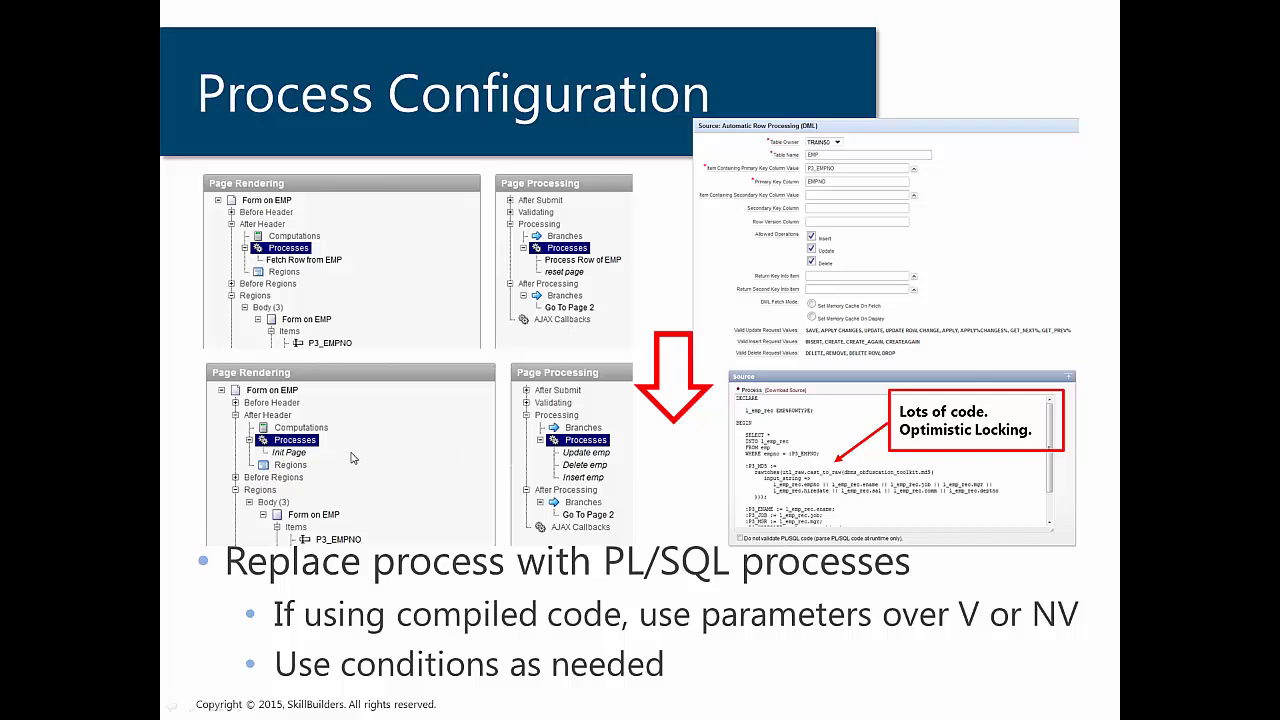
{"action": "mouse_move", "coordinate": [352, 456]}
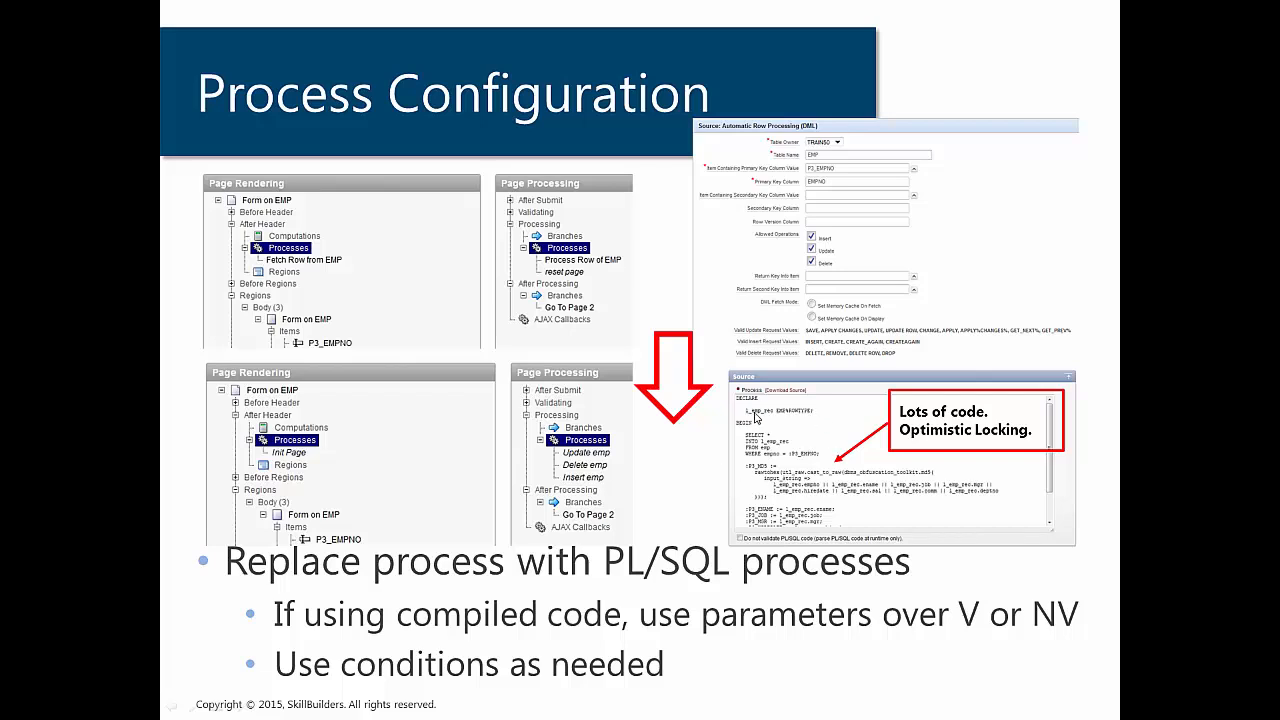
{"action": "mouse_move", "coordinate": [864, 496]}
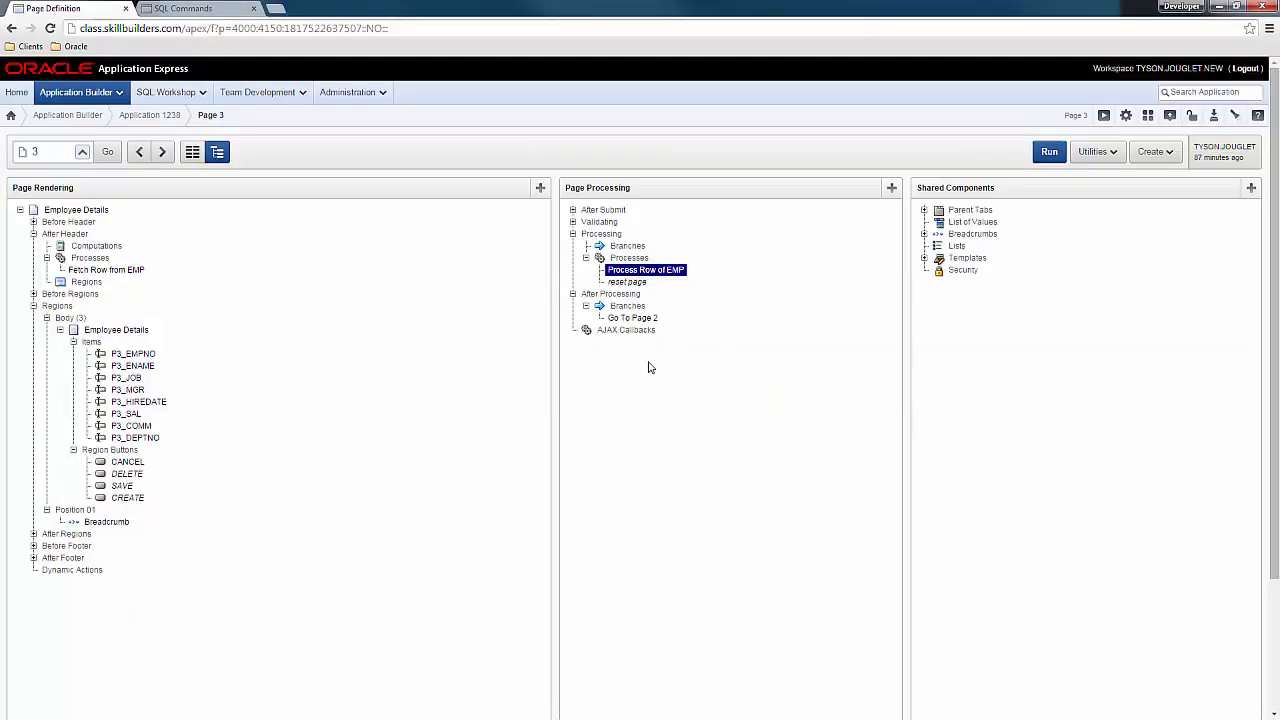
{"action": "mouse_move", "coordinate": [644, 364]}
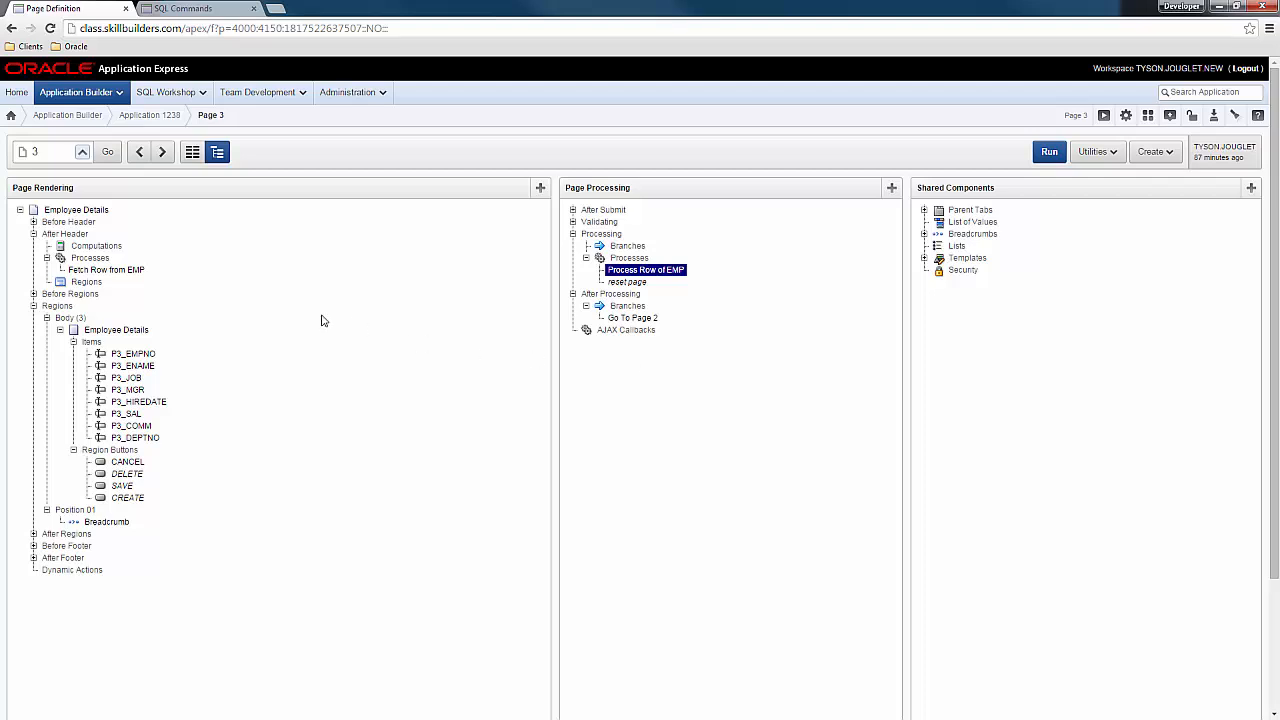
{"action": "mouse_move", "coordinate": [316, 396]}
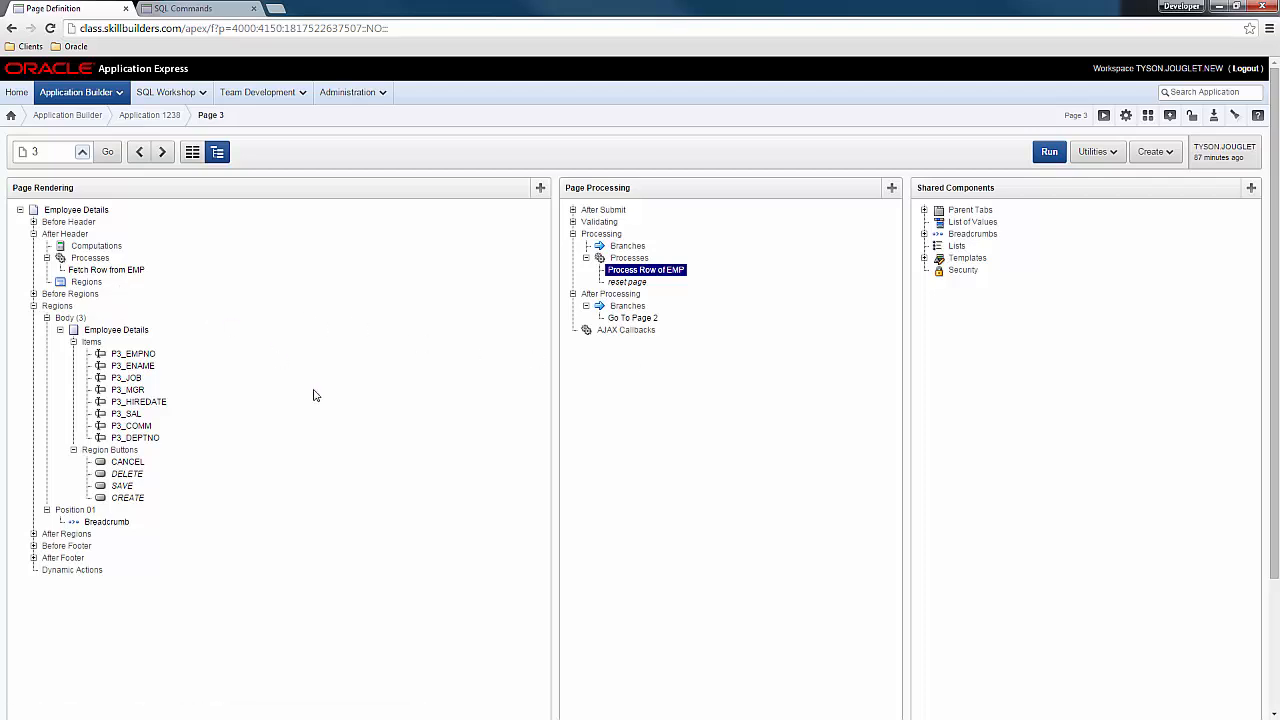
{"action": "mouse_move", "coordinate": [644, 270]}
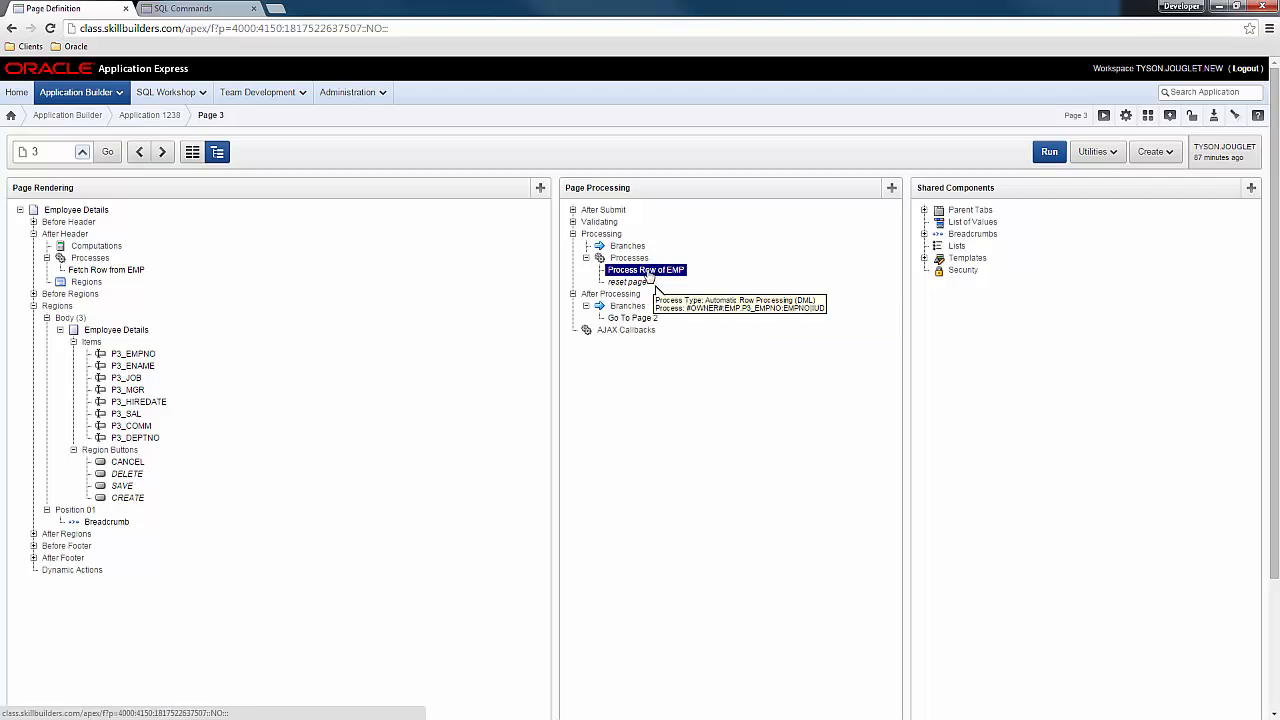
{"action": "mouse_move", "coordinate": [436, 402]}
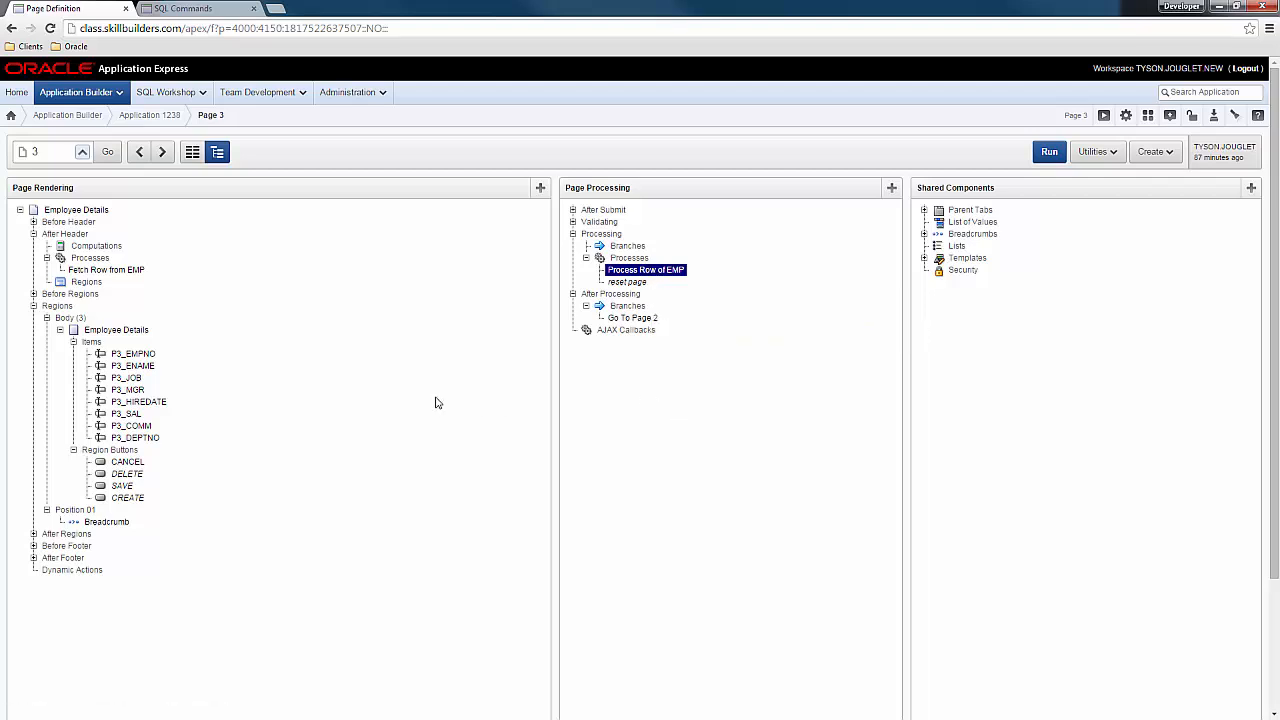
{"action": "mouse_move", "coordinate": [144, 270]}
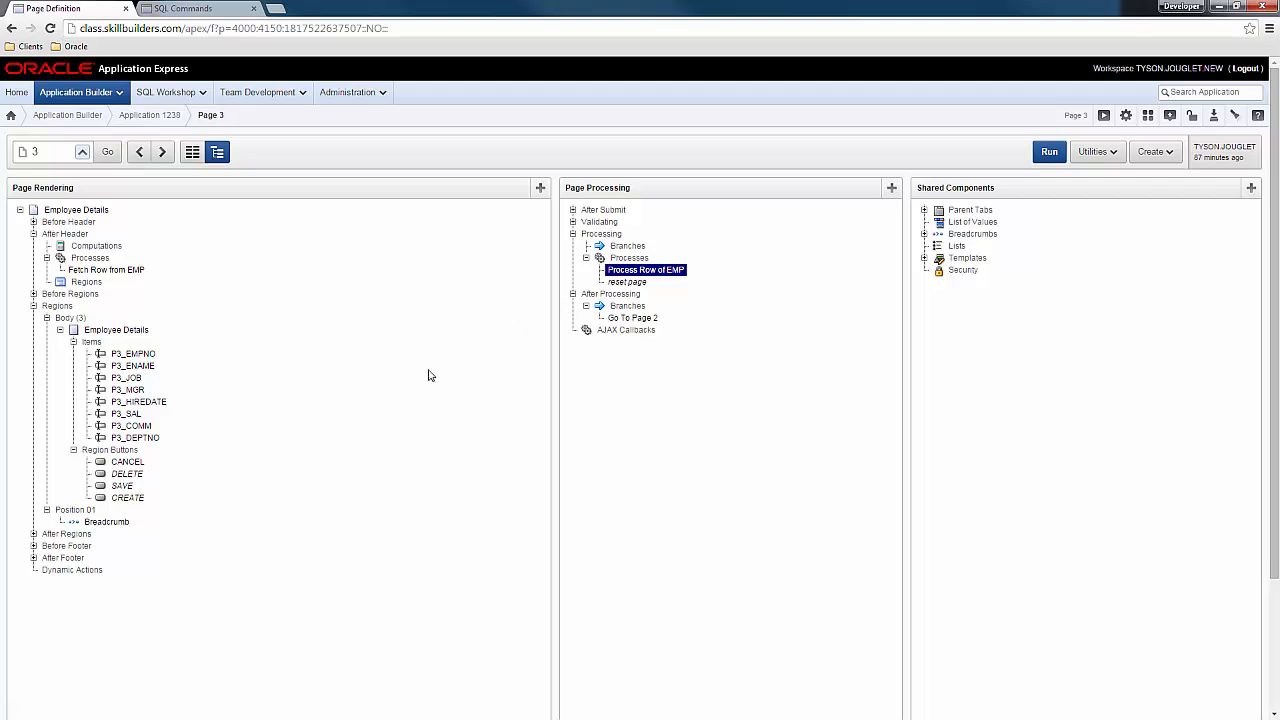
{"action": "mouse_move", "coordinate": [104, 270]}
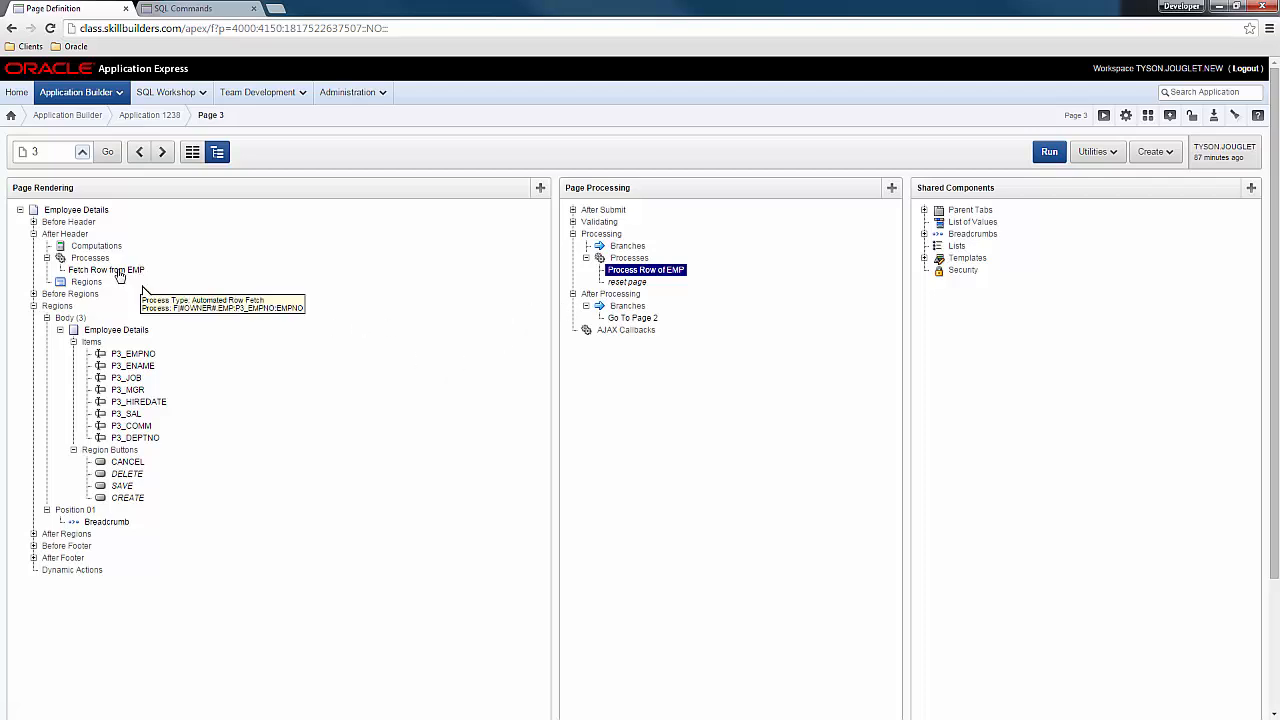
{"action": "mouse_move", "coordinate": [252, 274]}
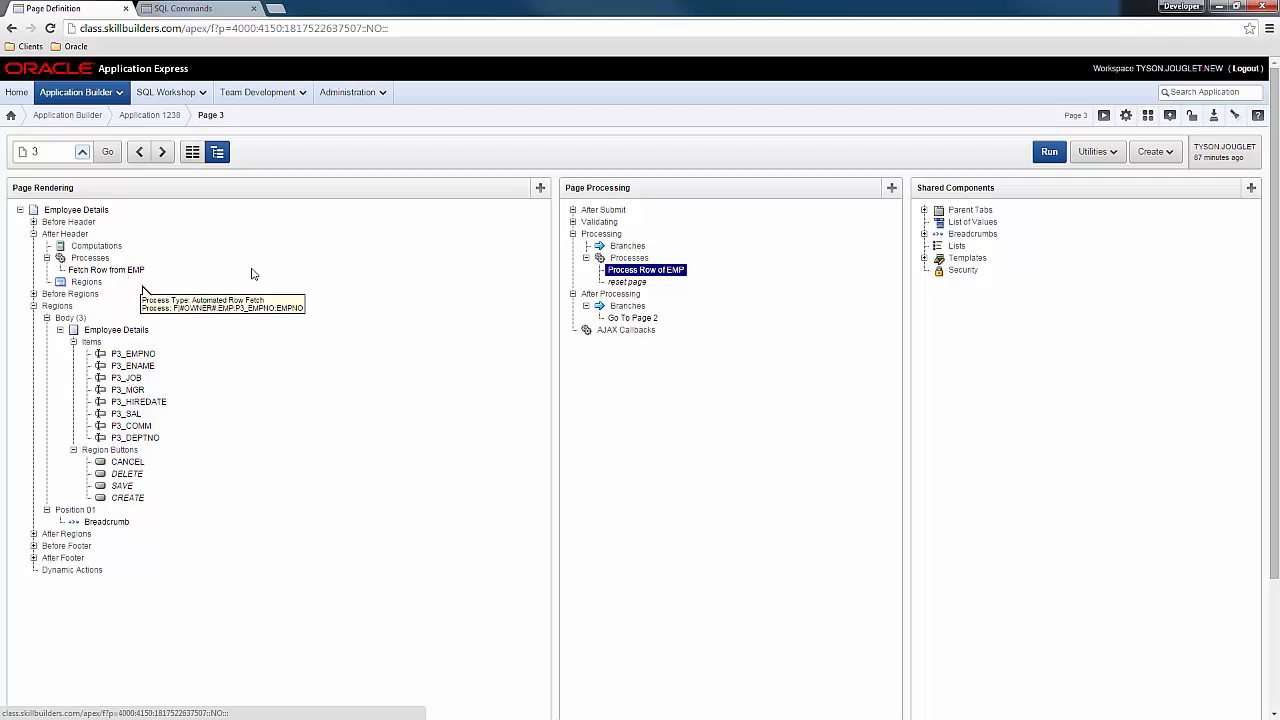
{"action": "mouse_move", "coordinate": [244, 268]}
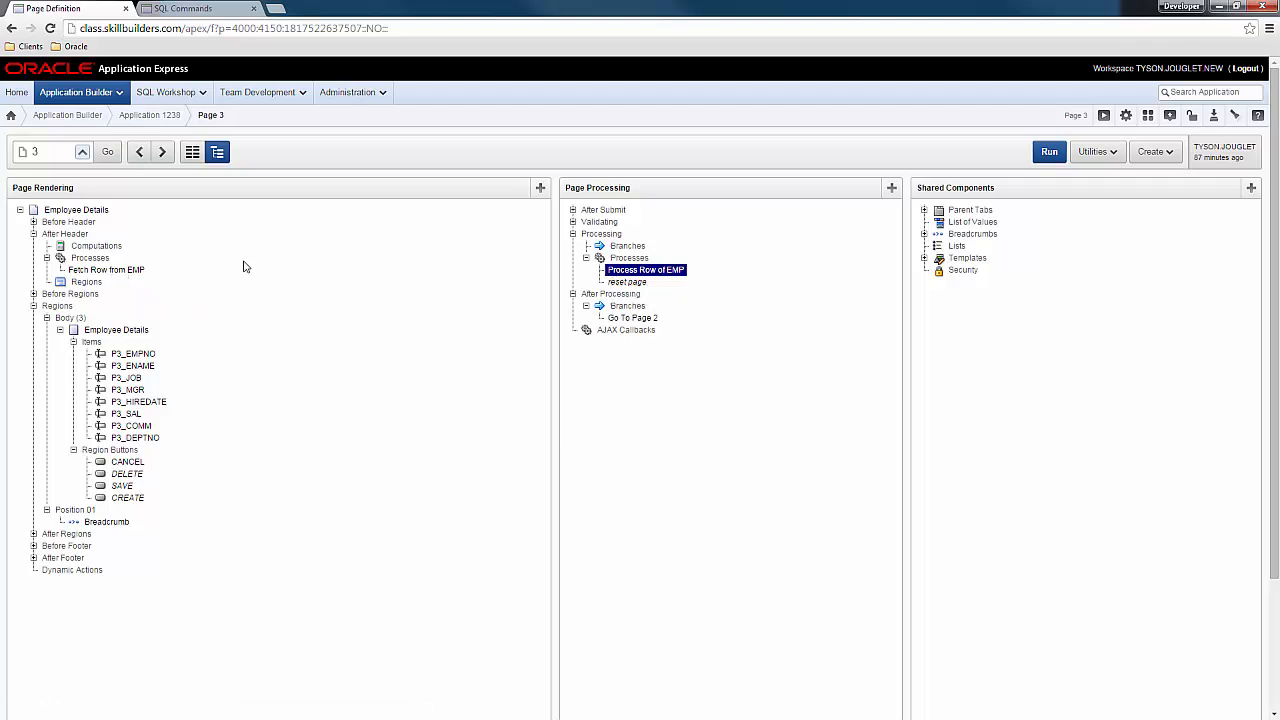
{"action": "mouse_move", "coordinate": [106, 270]}
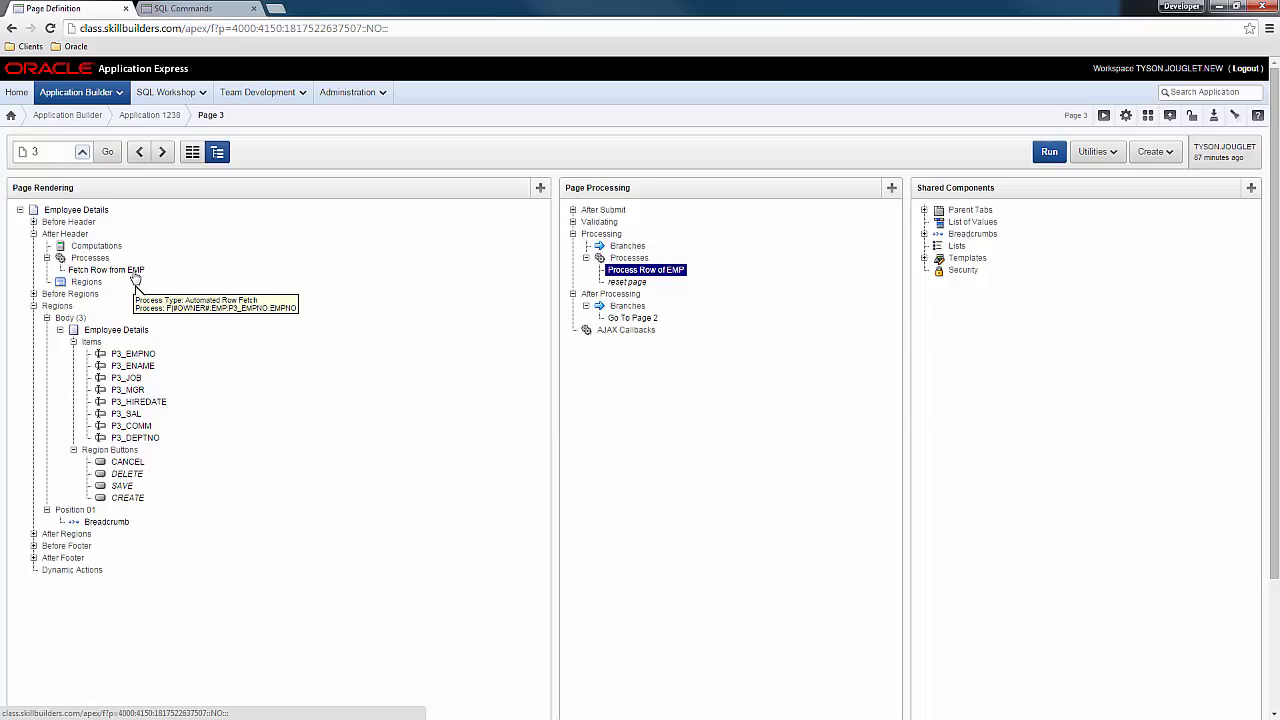
Open page 3's Fetch Row from EMP process for editing.
{"action": "left_click", "coordinate": [644, 270]}
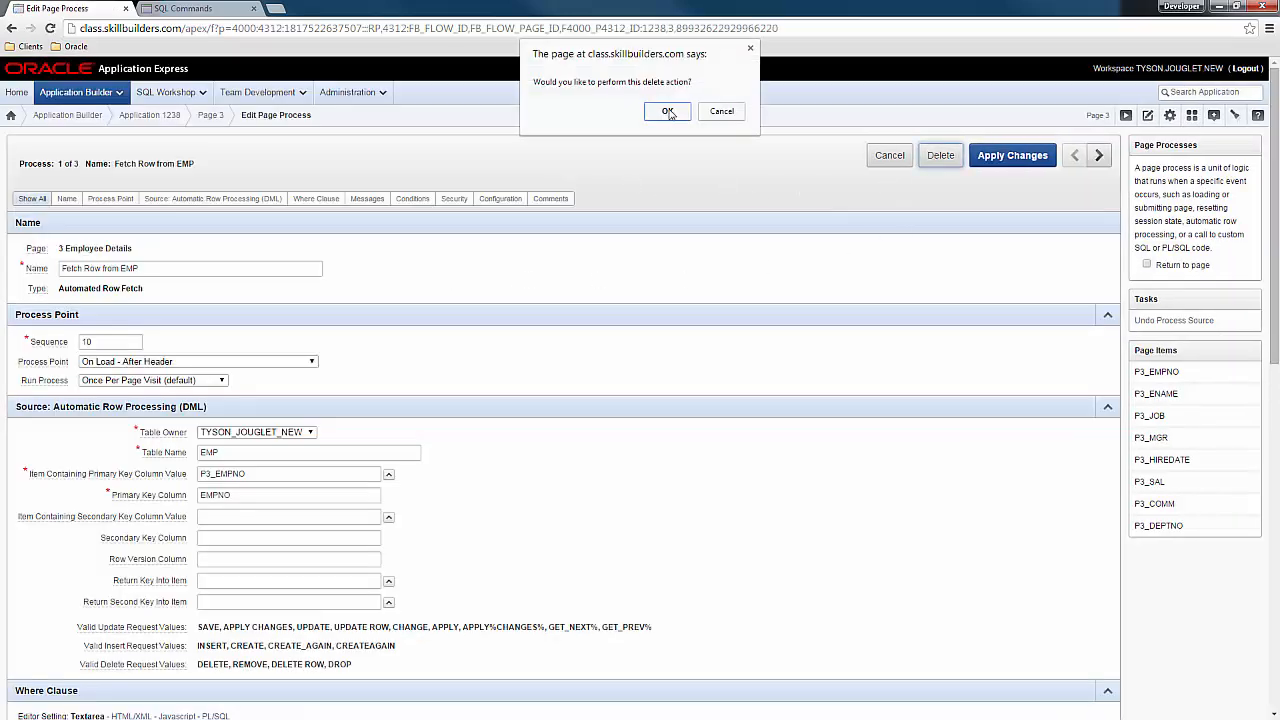
Confirm deleting the Fetch Row from EMP process.
{"action": "left_click", "coordinate": [668, 112]}
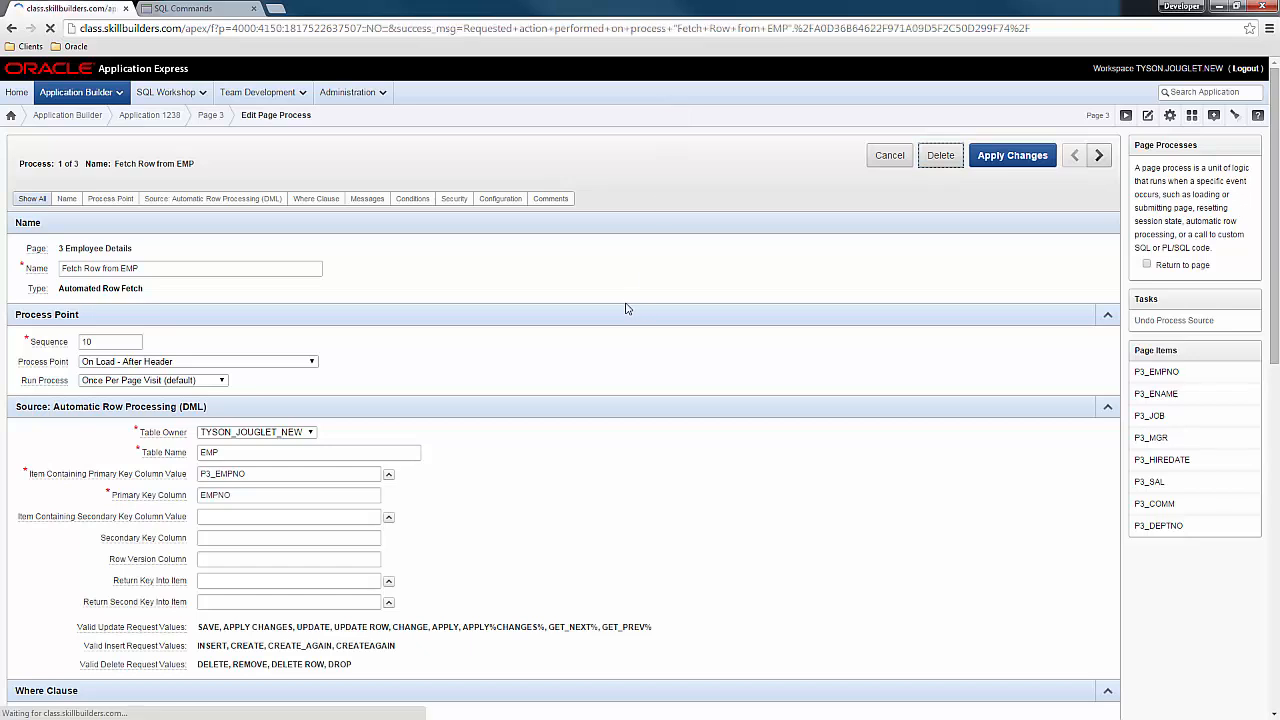
{"action": "left_click", "coordinate": [1012, 156]}
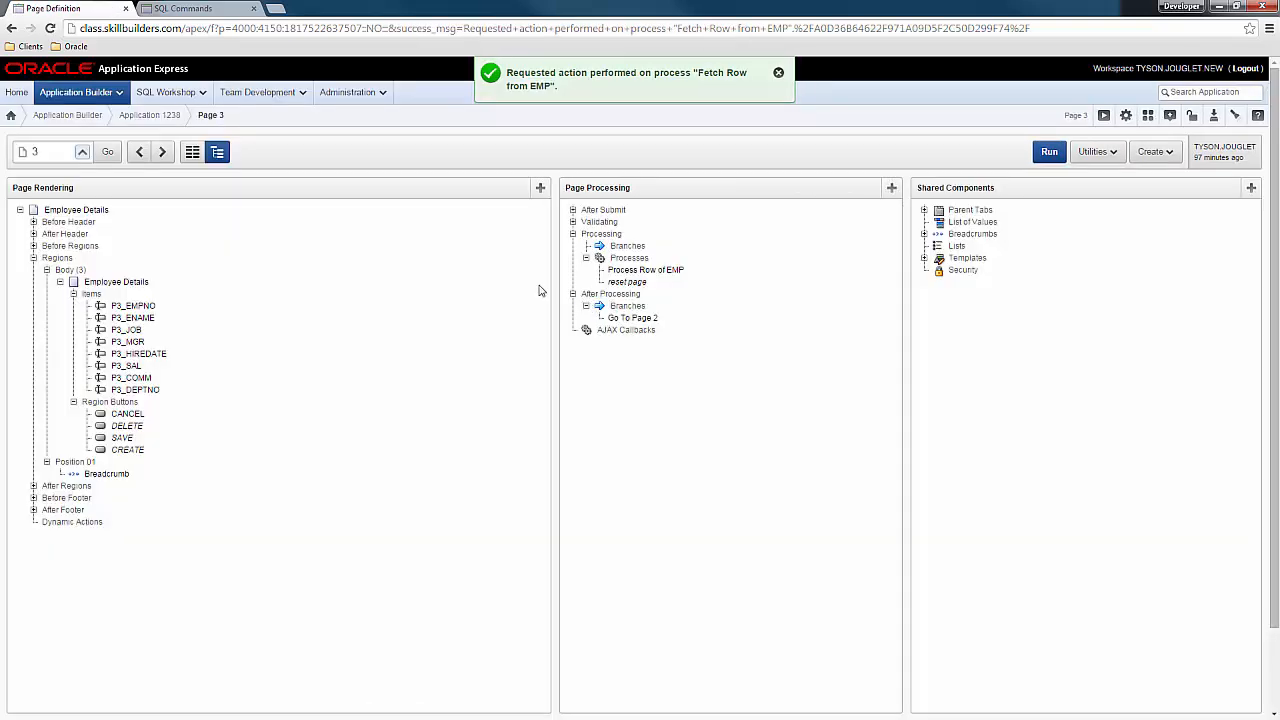
Edit and delete the Process Row of EMP process, then bring up actions for P3_EMPNO.
{"action": "right_click", "coordinate": [644, 270]}
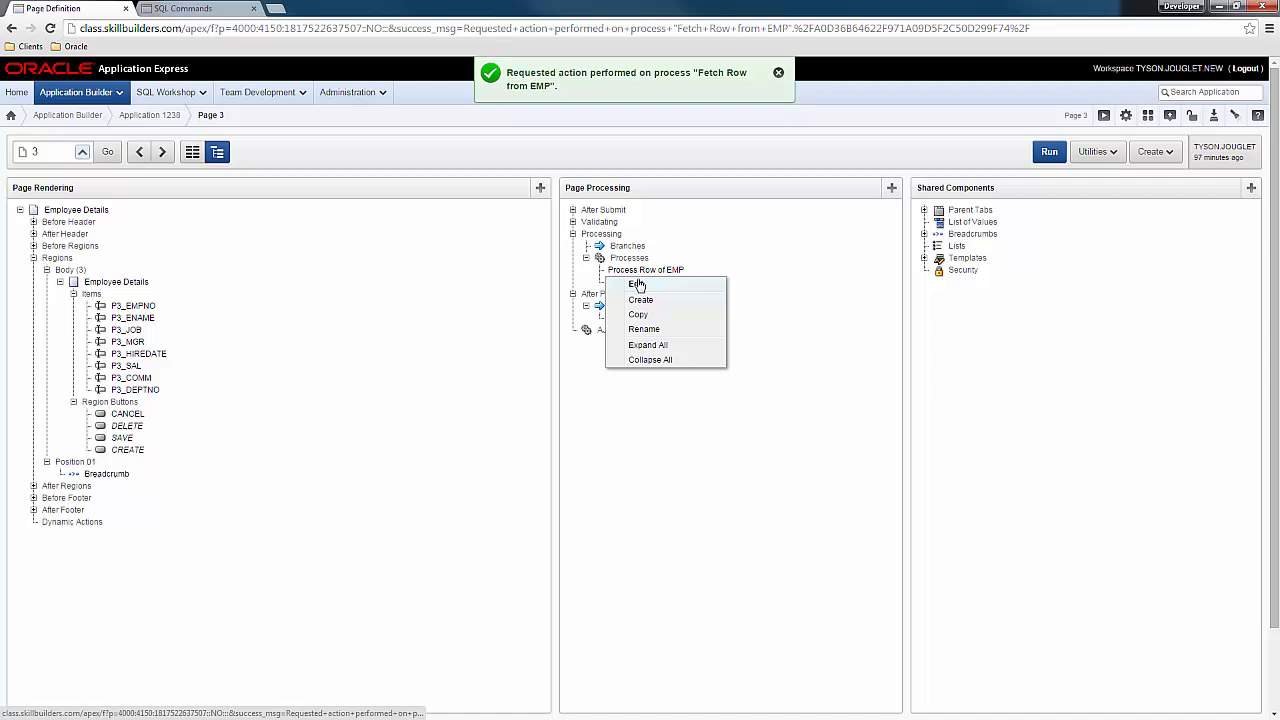
{"action": "left_click", "coordinate": [636, 284]}
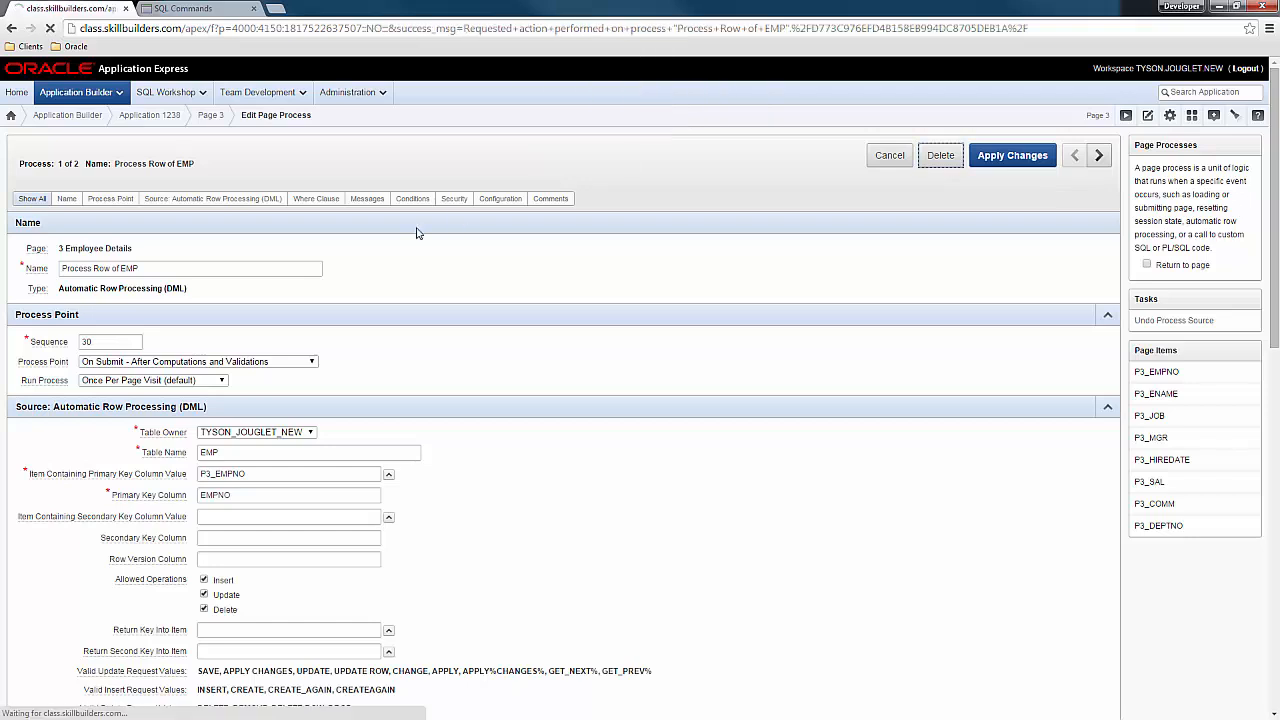
{"action": "left_click", "coordinate": [1012, 156]}
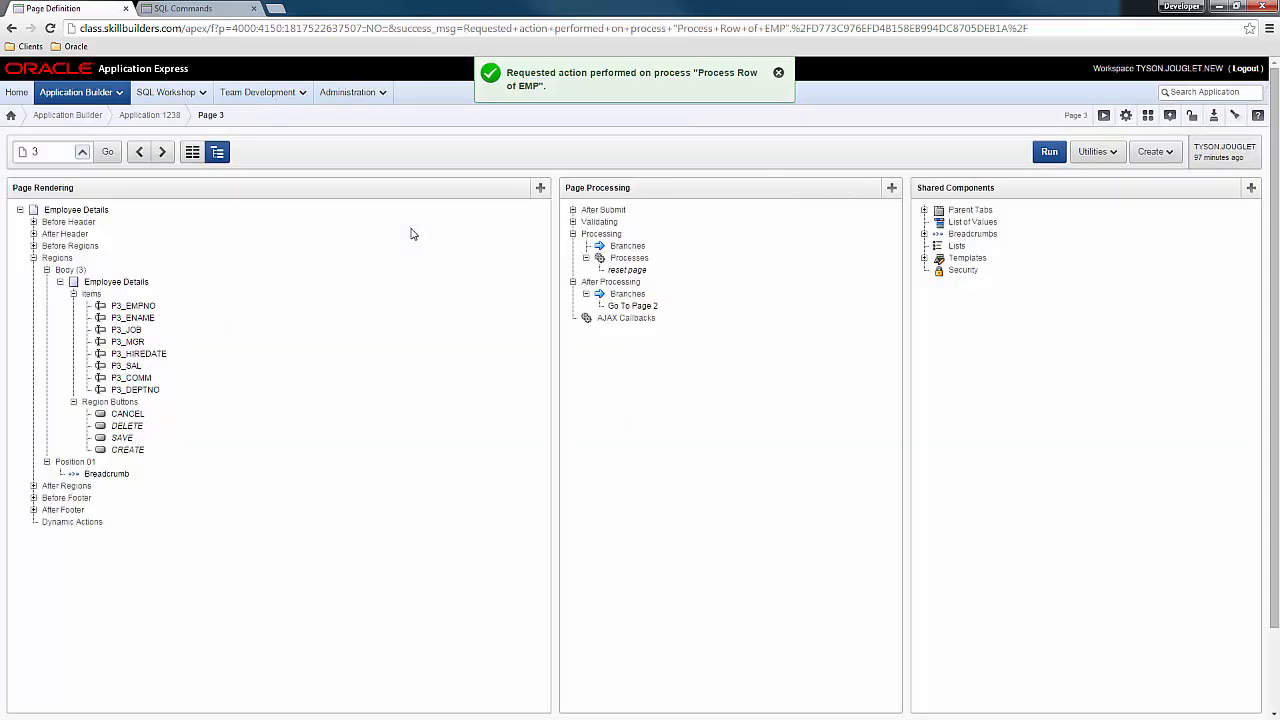
{"action": "mouse_move", "coordinate": [400, 352]}
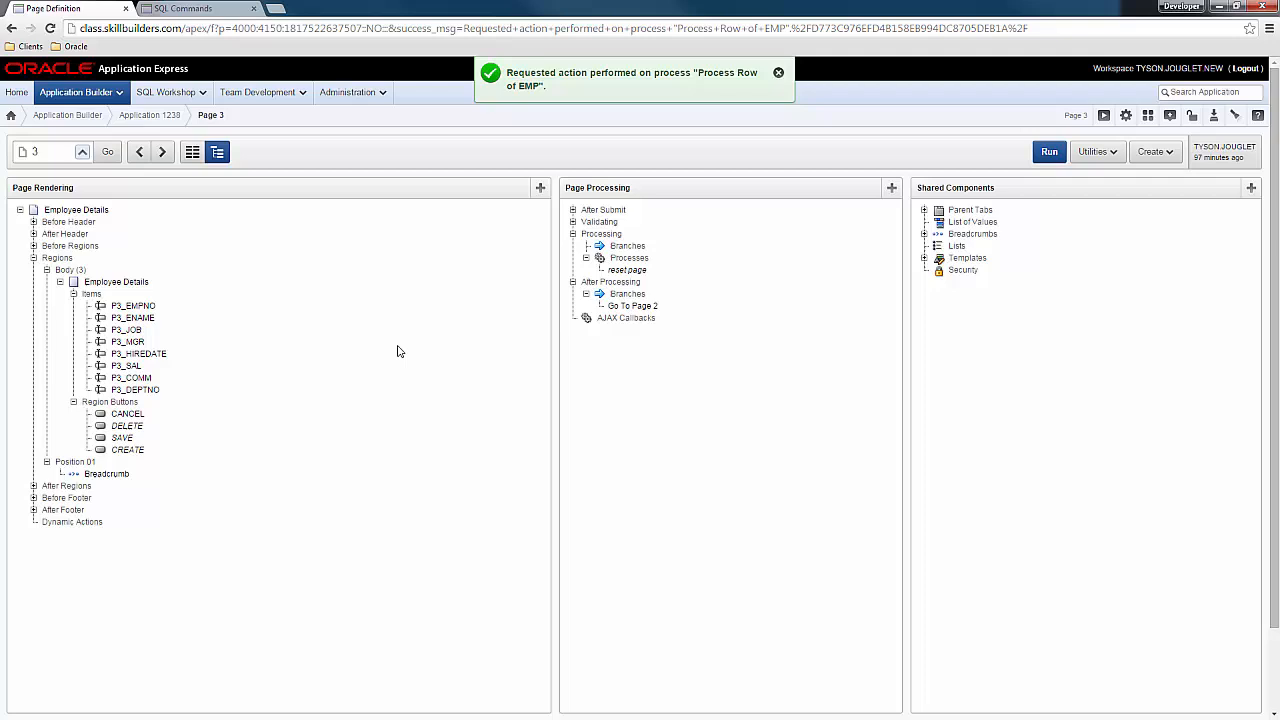
{"action": "mouse_move", "coordinate": [198, 290]}
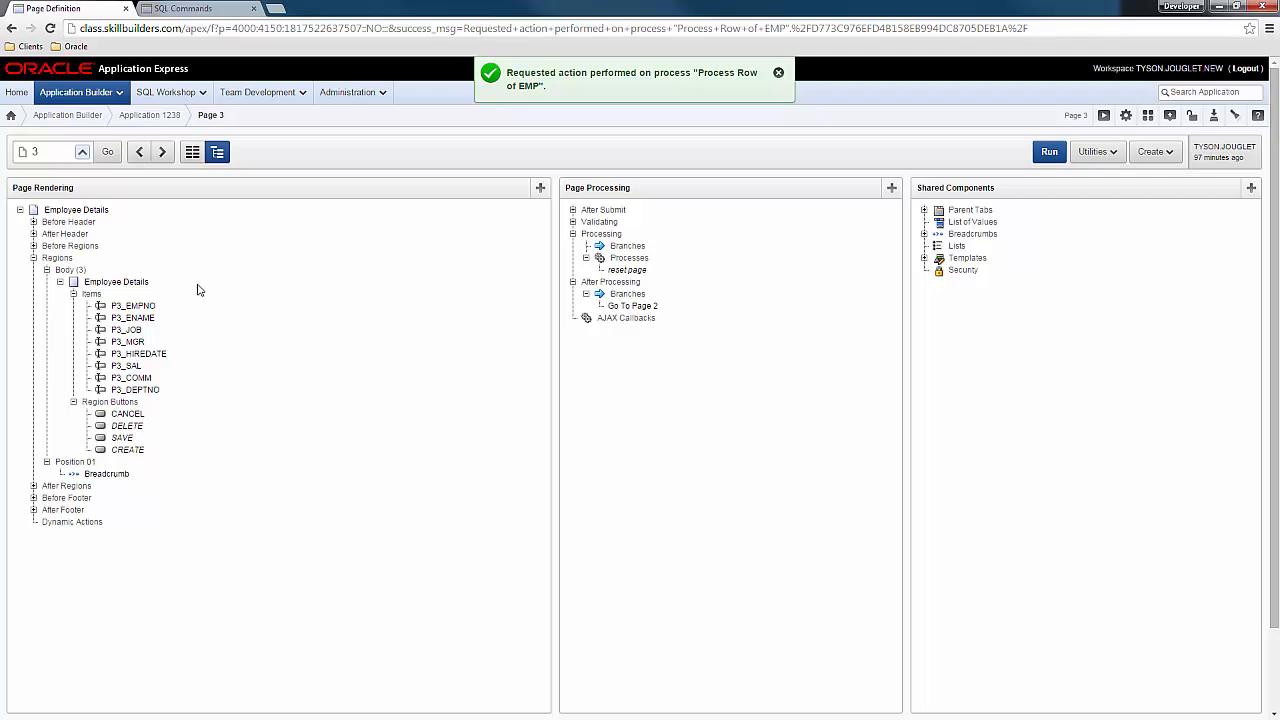
{"action": "right_click", "coordinate": [134, 304]}
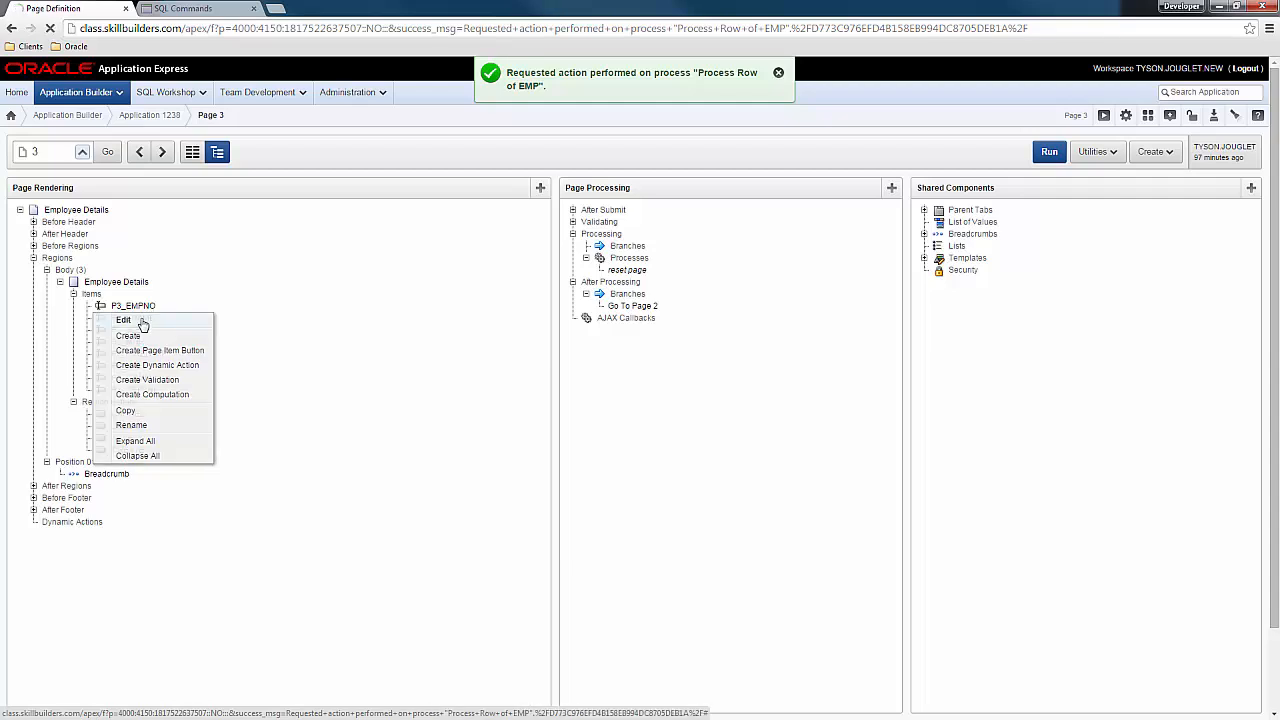
Give P3_EMPNO a Static Assignment source with empty value, used only when session state is null, and apply.
{"action": "left_click", "coordinate": [124, 320]}
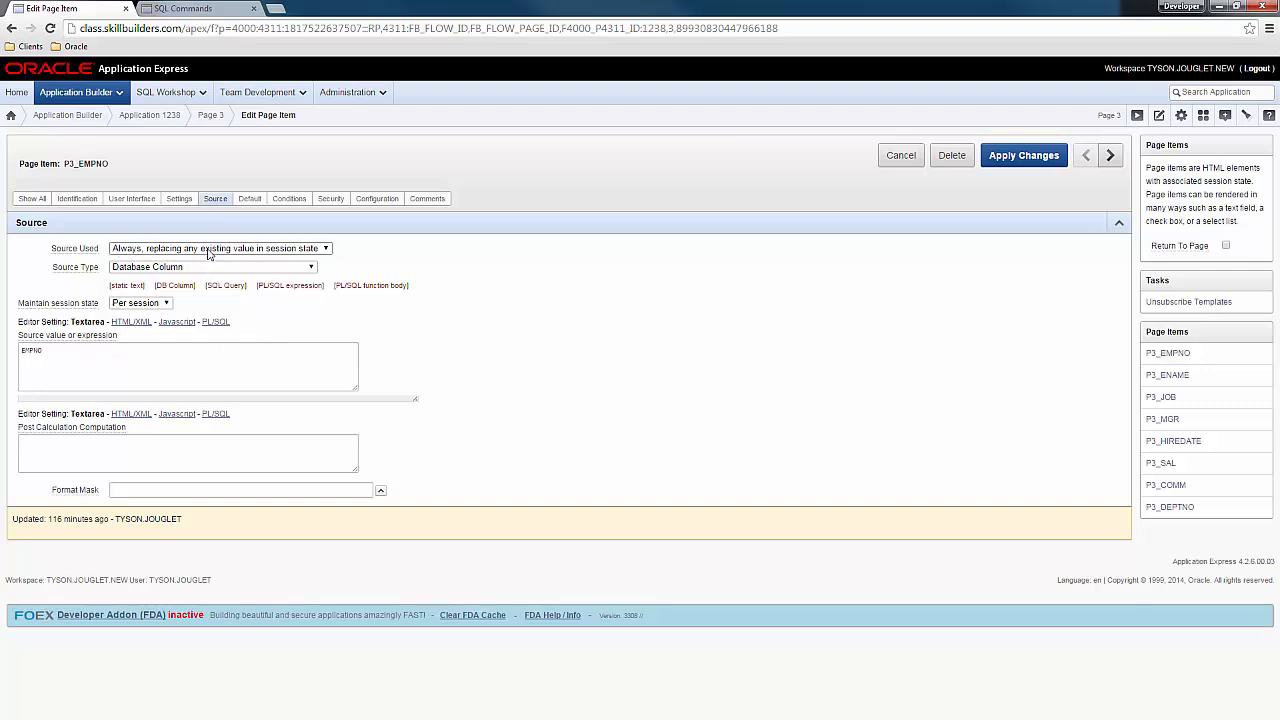
{"action": "left_click", "coordinate": [216, 248]}
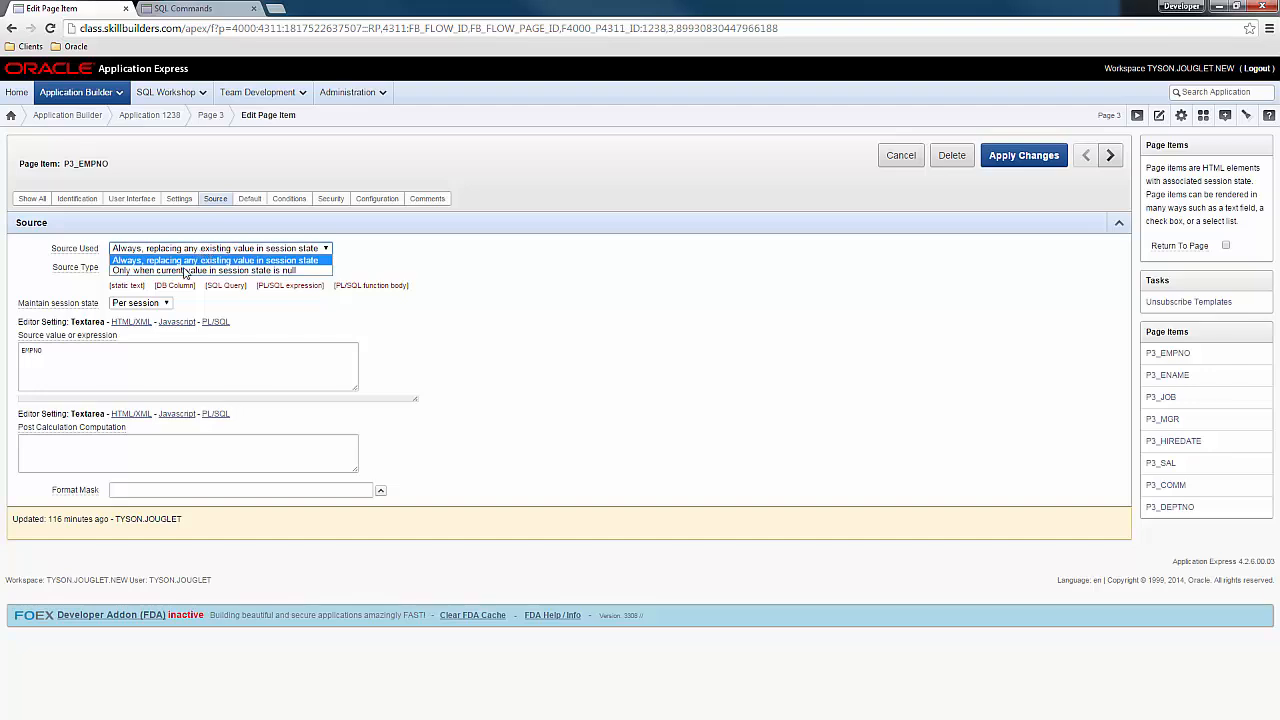
{"action": "left_click", "coordinate": [204, 270]}
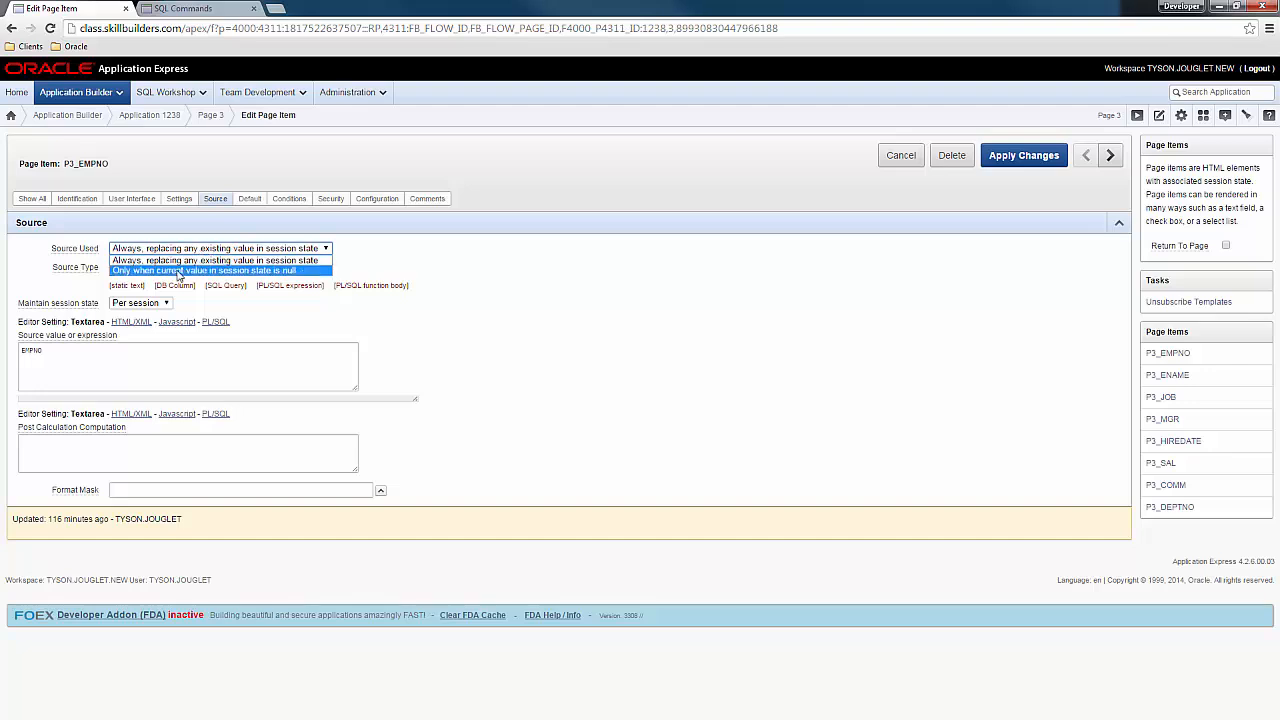
{"action": "left_click", "coordinate": [200, 272]}
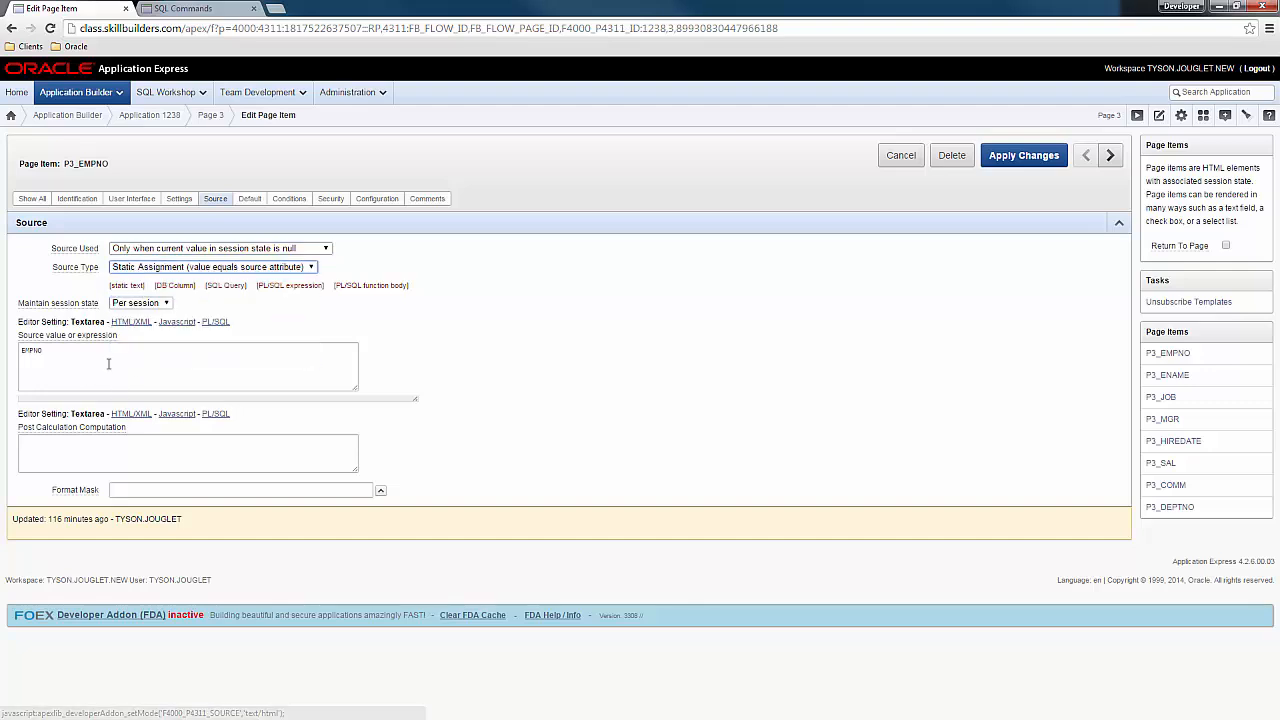
{"action": "left_click", "coordinate": [188, 368]}
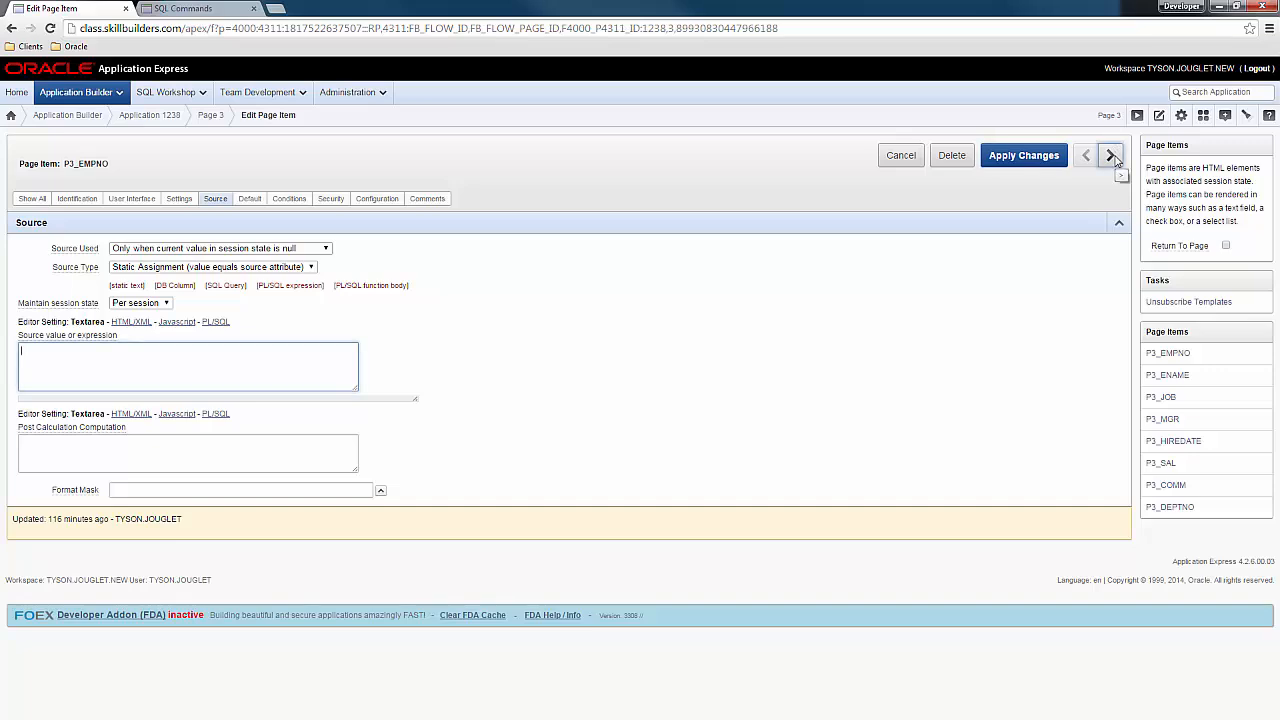
{"action": "left_click", "coordinate": [1108, 156]}
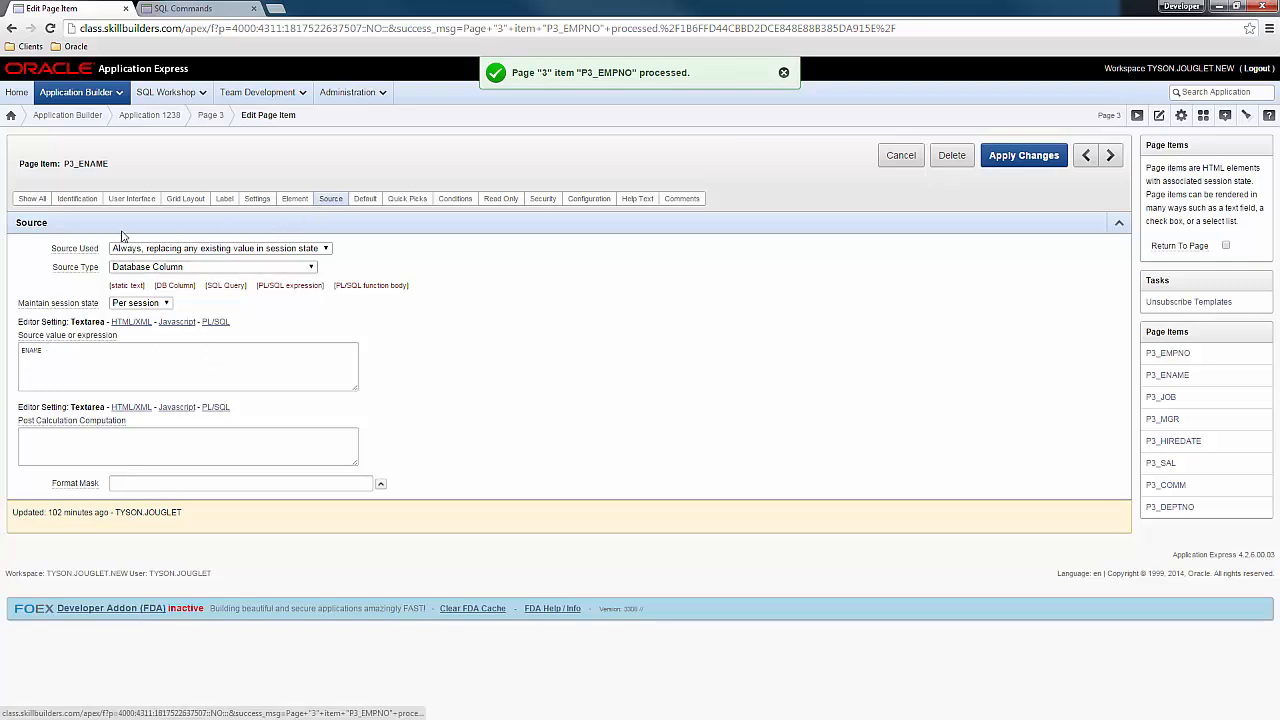
{"action": "left_click", "coordinate": [218, 248]}
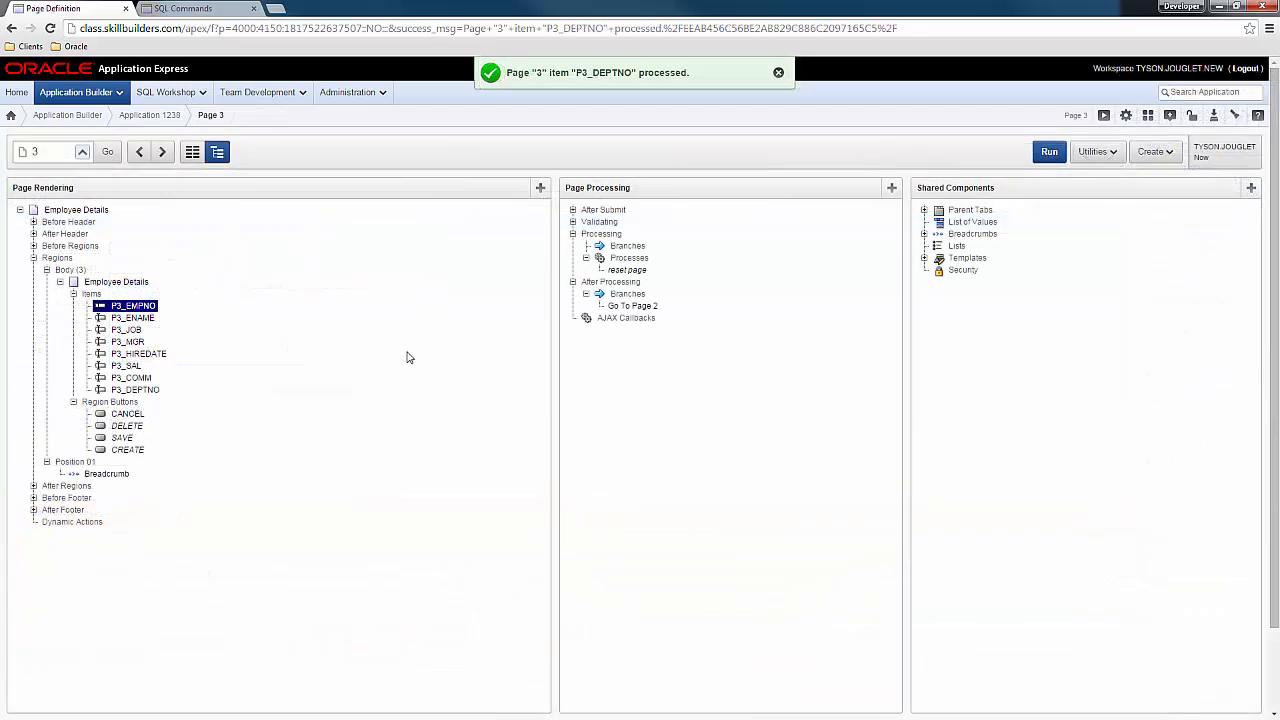
{"action": "mouse_move", "coordinate": [350, 320]}
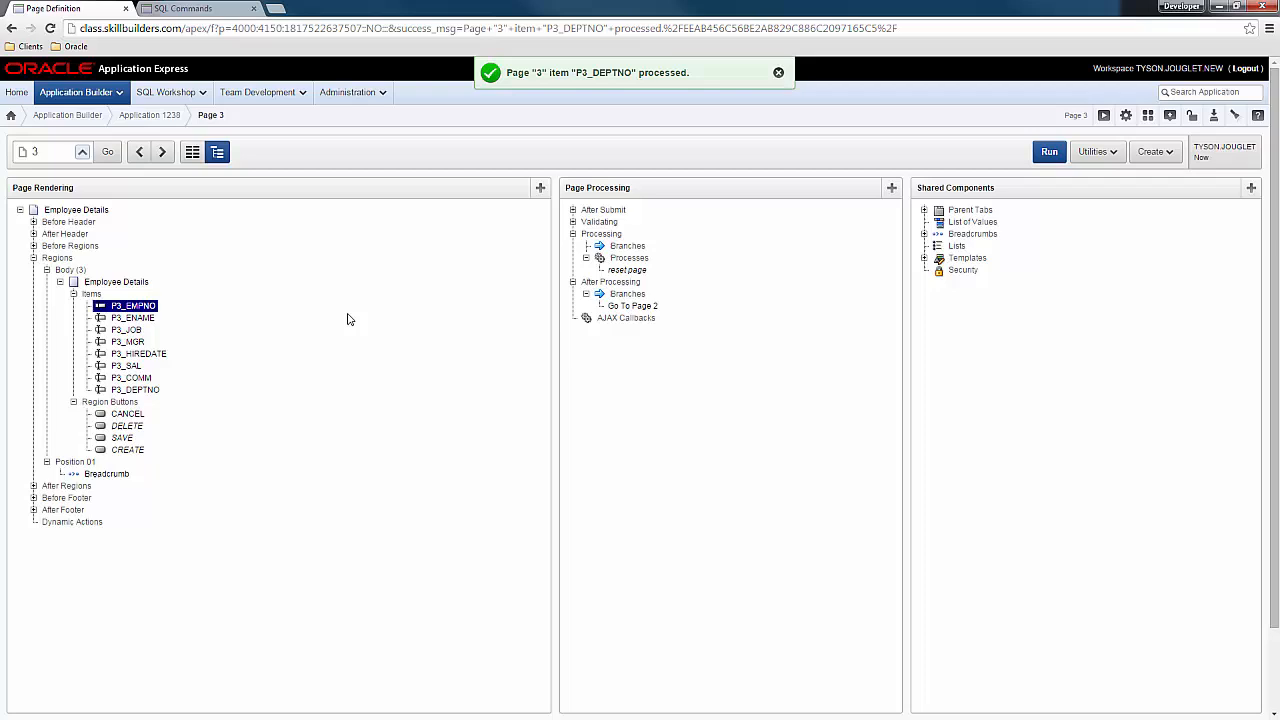
{"action": "mouse_move", "coordinate": [128, 378]}
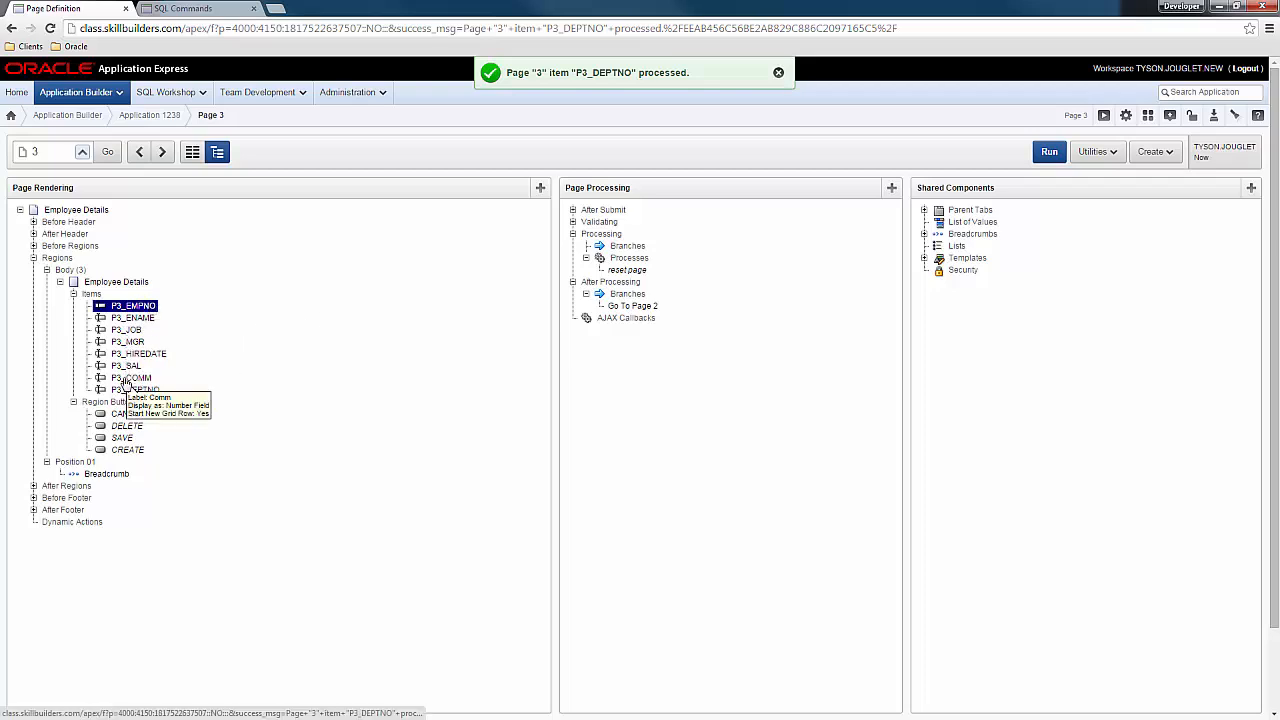
{"action": "mouse_move", "coordinate": [308, 364]}
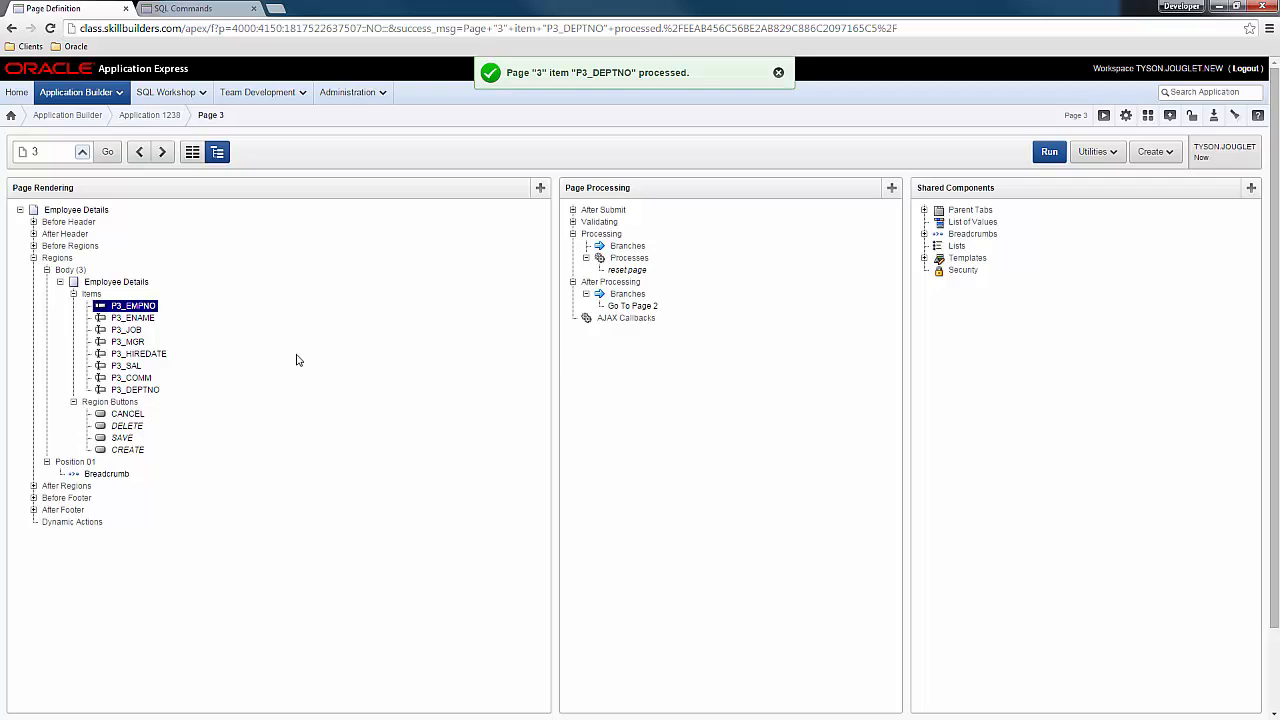
{"action": "mouse_move", "coordinate": [132, 318]}
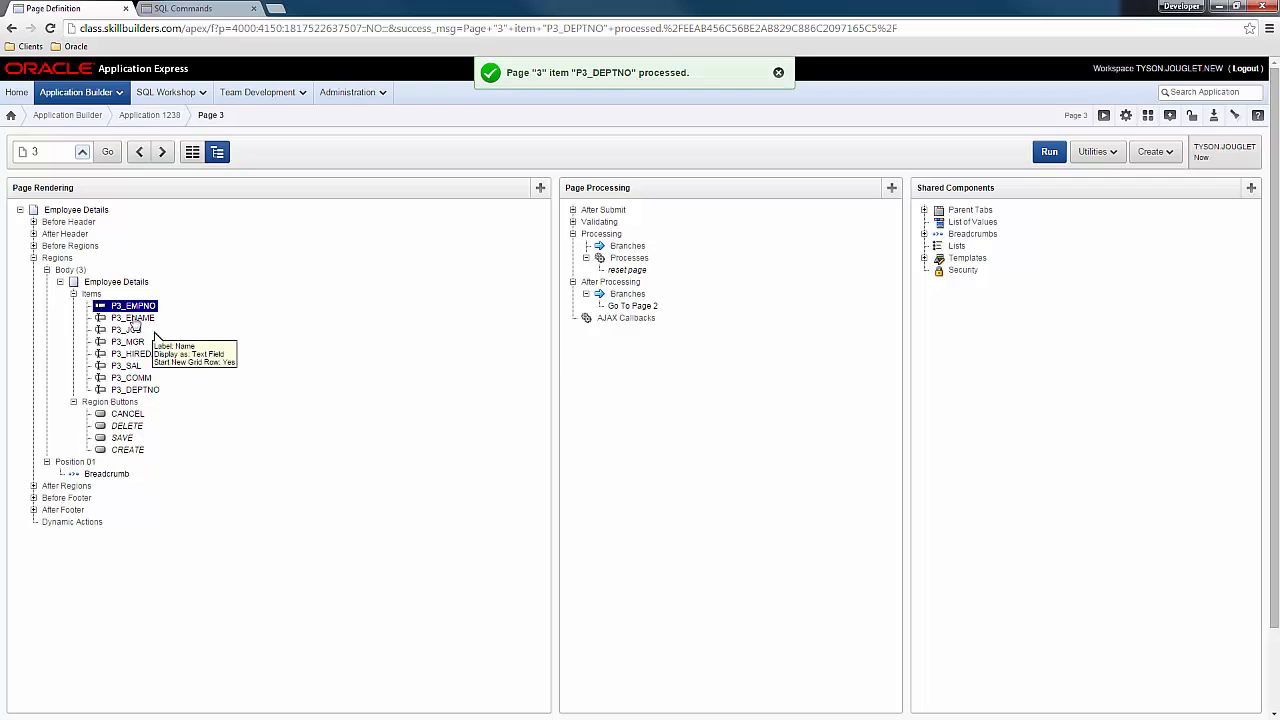
Start the Create Page Item wizard in Employee Details with a Hidden item named P3_MDS.
{"action": "right_click", "coordinate": [92, 292]}
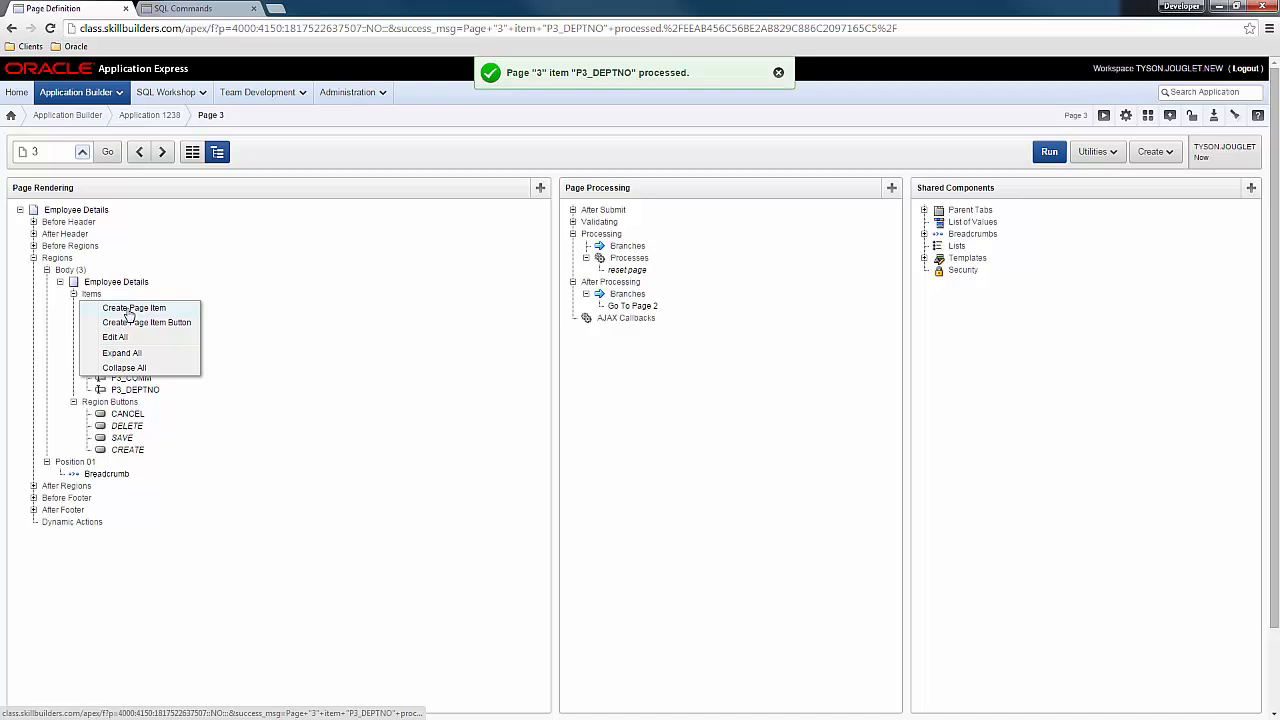
{"action": "left_click", "coordinate": [132, 308]}
{"action": "type", "text": "P3_MD5"}
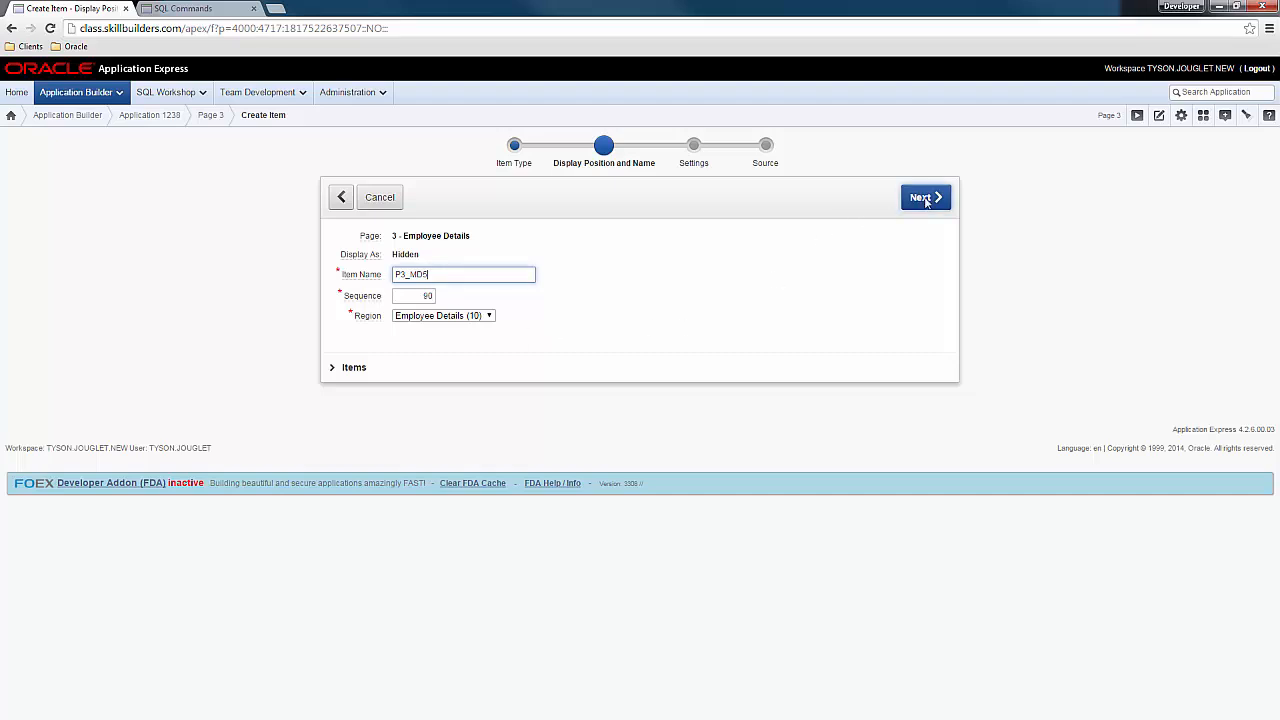
{"action": "left_click", "coordinate": [922, 198]}
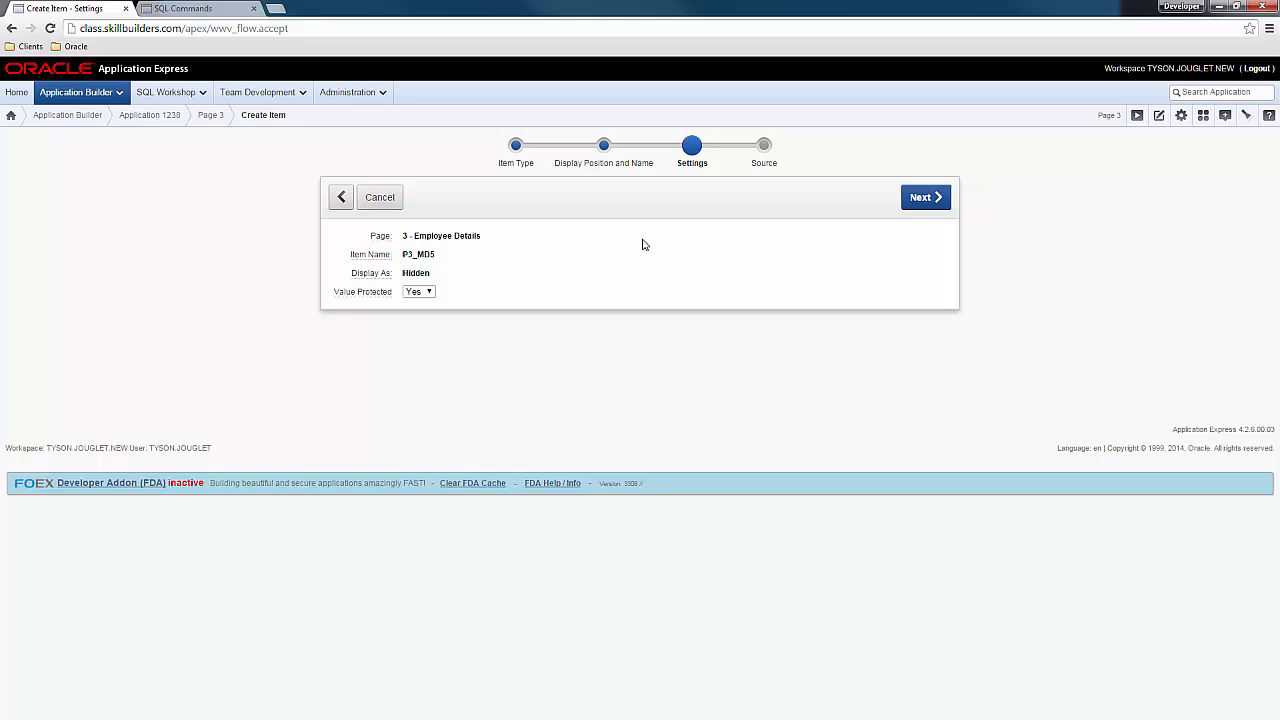
{"action": "mouse_move", "coordinate": [690, 232]}
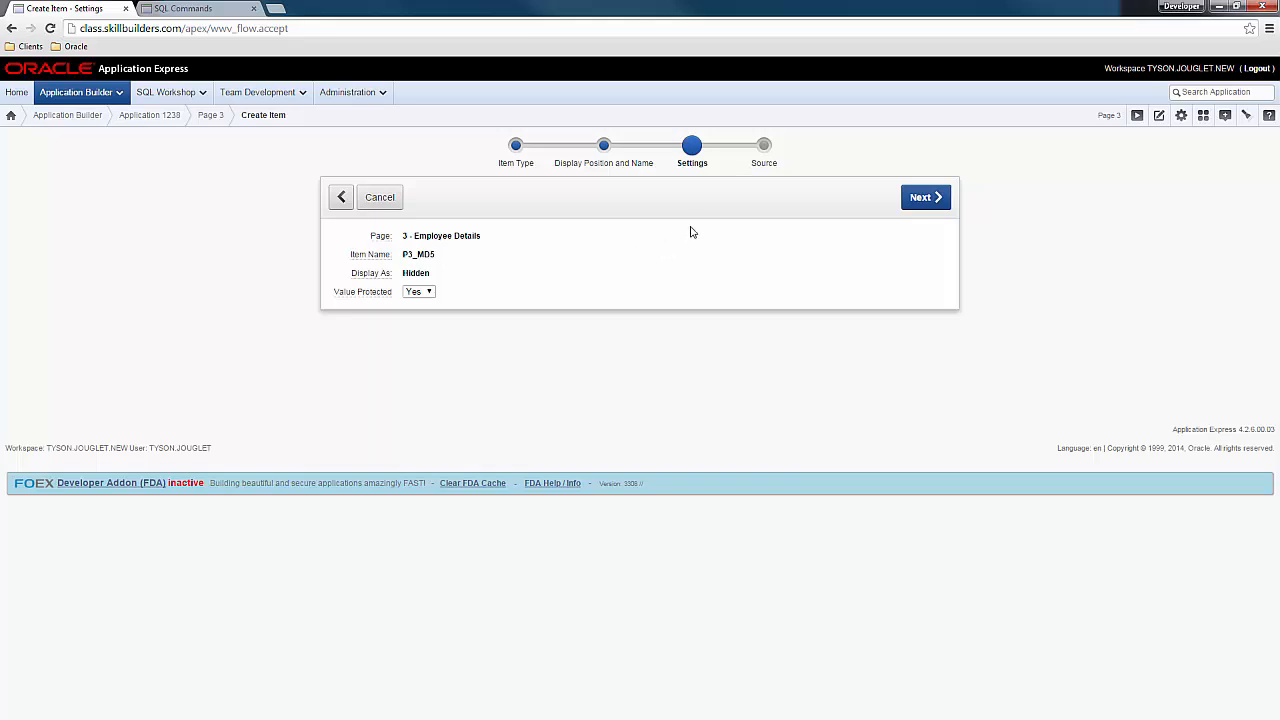
{"action": "left_click", "coordinate": [924, 198]}
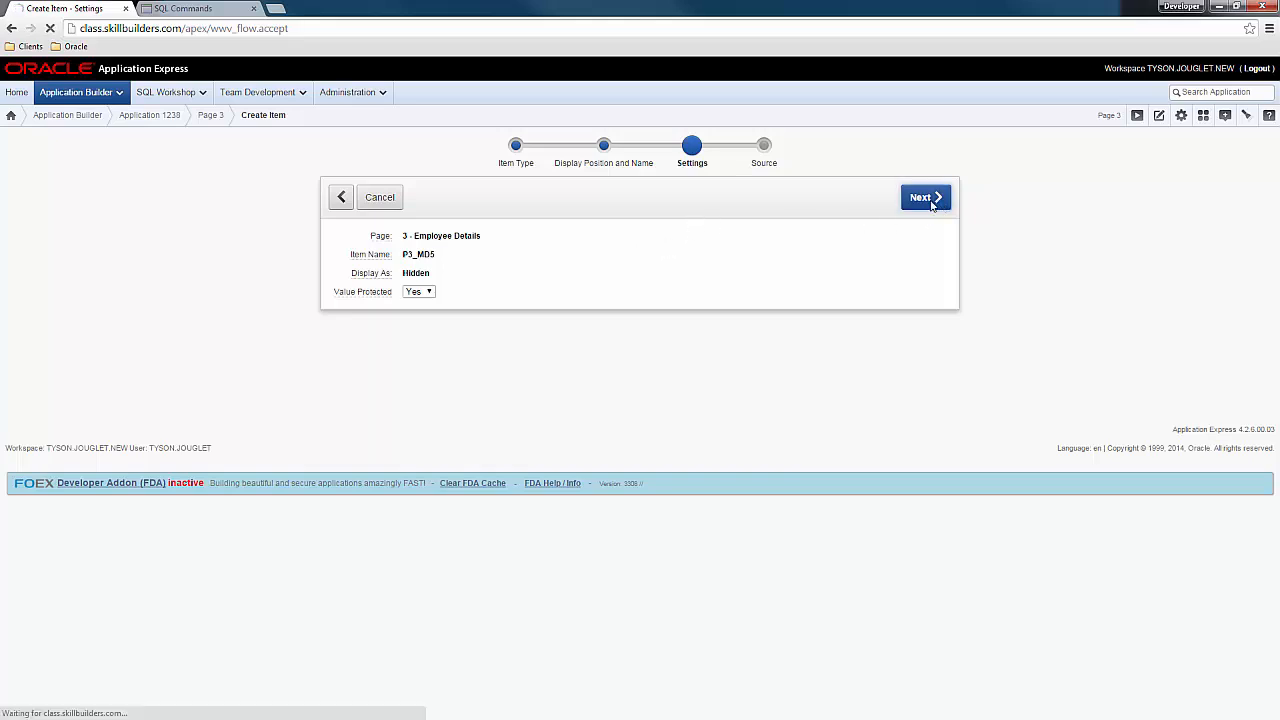
Continue through the source settings and create the hidden P3_MDS item.
{"action": "left_click", "coordinate": [920, 198]}
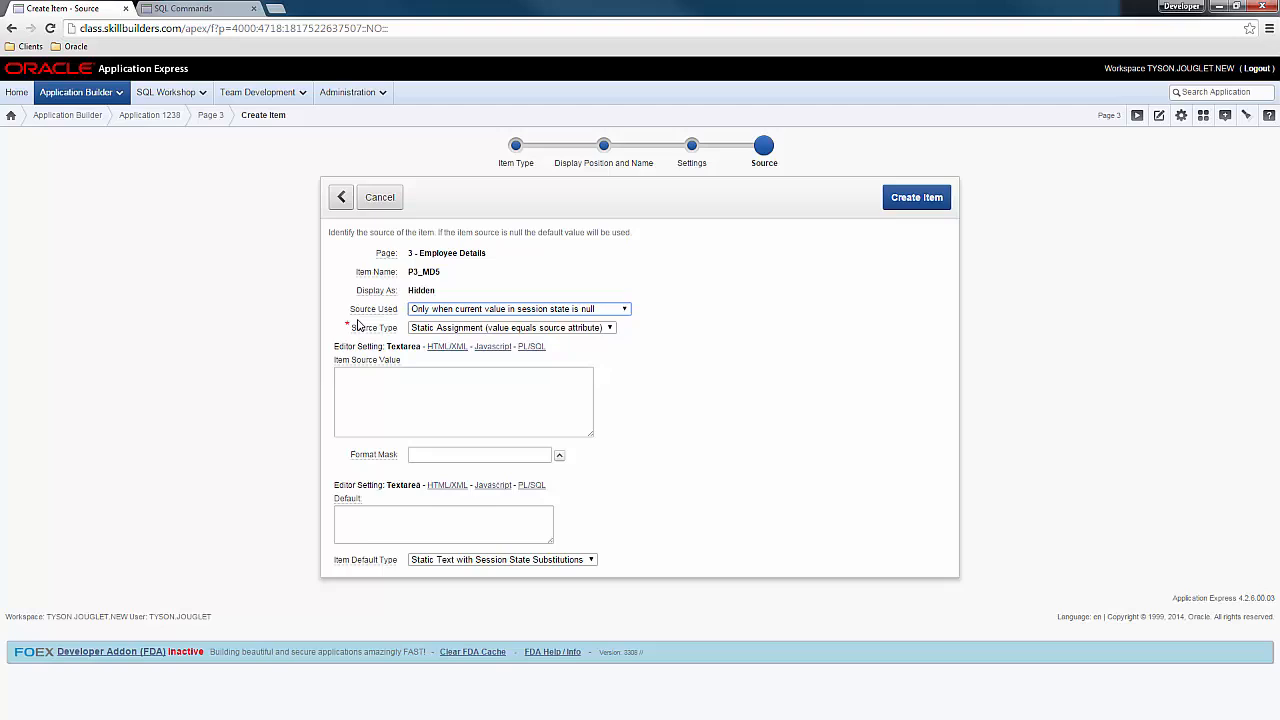
{"action": "left_click", "coordinate": [464, 400]}
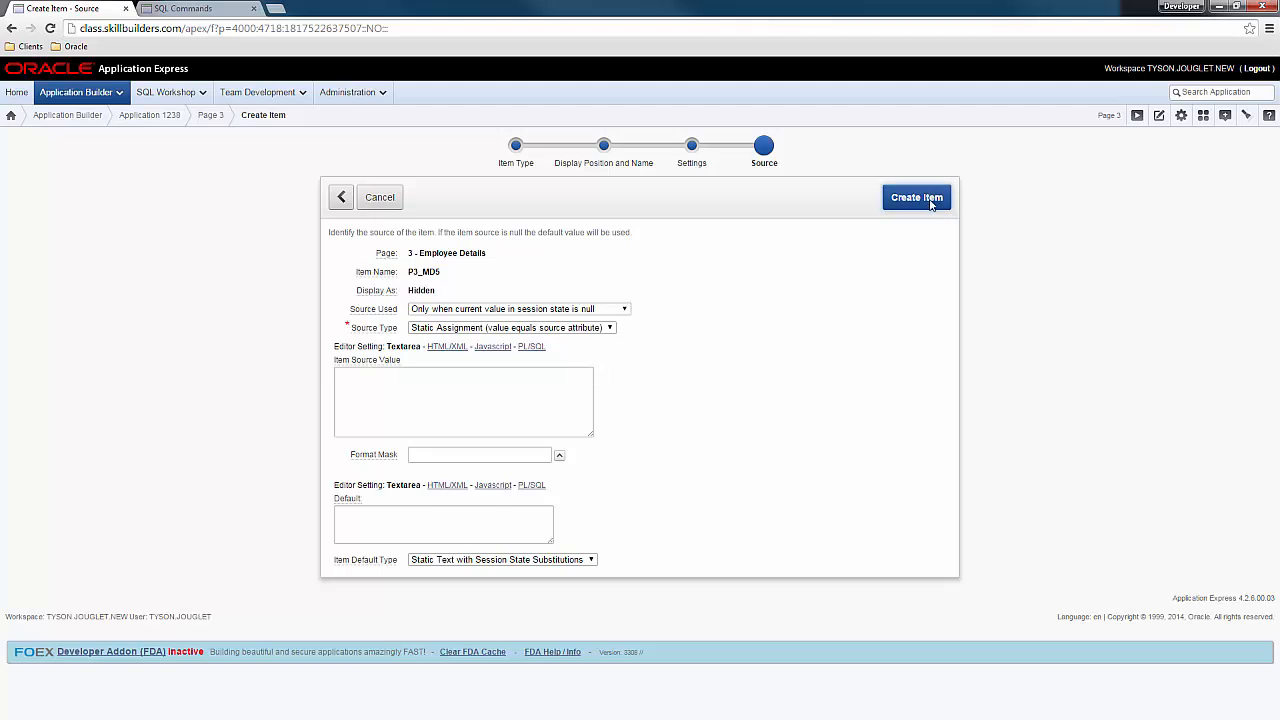
{"action": "left_click", "coordinate": [916, 198]}
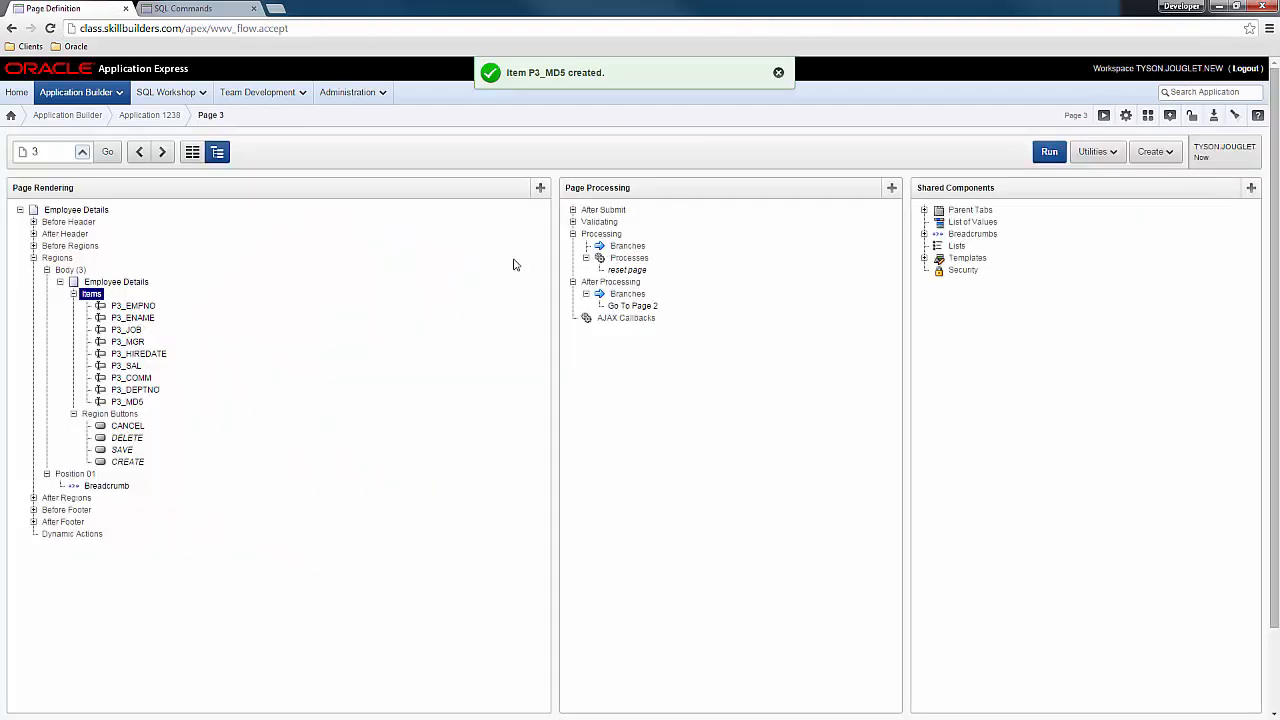
{"action": "mouse_move", "coordinate": [244, 408]}
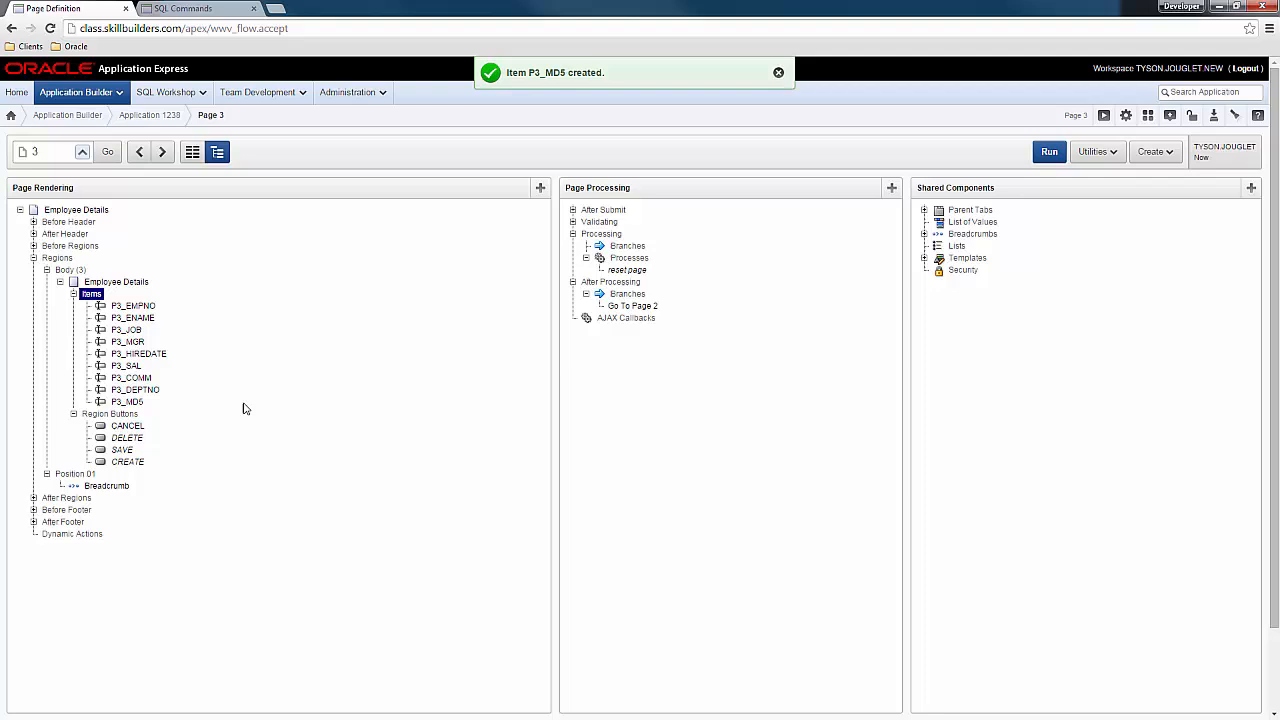
{"action": "mouse_move", "coordinate": [284, 396]}
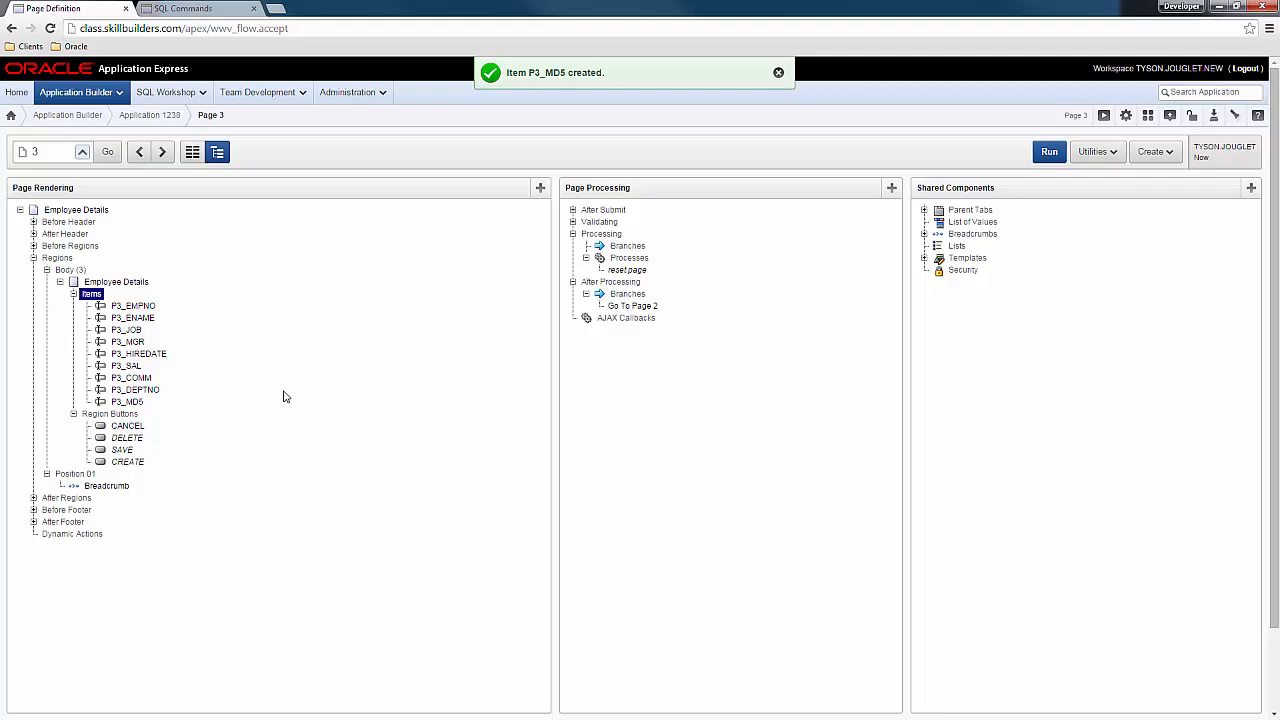
{"action": "mouse_move", "coordinate": [278, 386]}
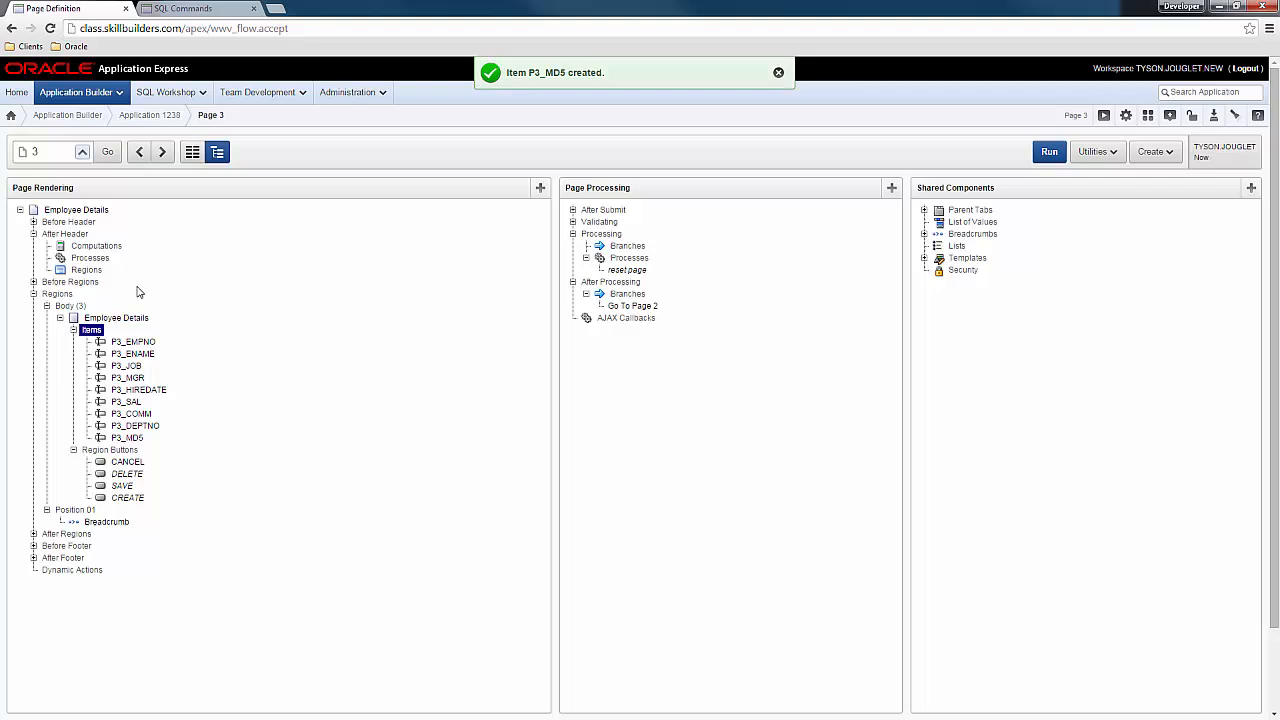
{"action": "mouse_move", "coordinate": [88, 268]}
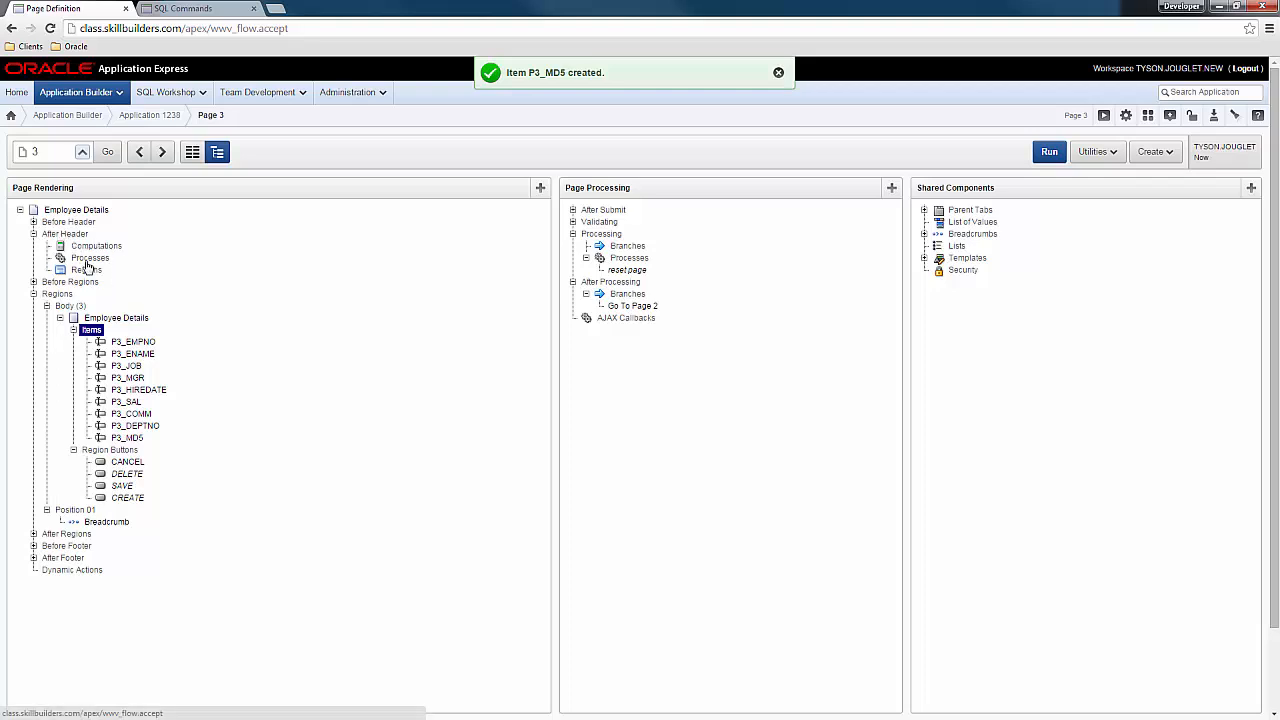
Start the Create Page Process wizard for the After Header point.
{"action": "right_click", "coordinate": [88, 256]}
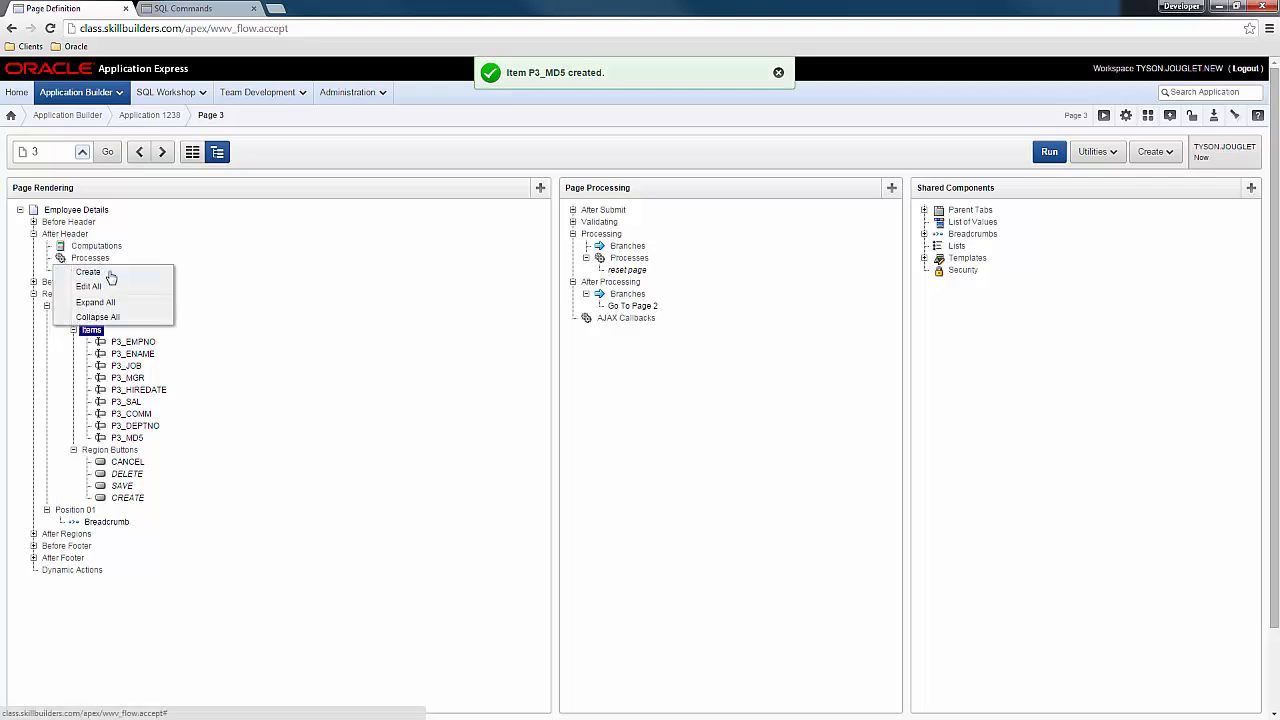
{"action": "left_click", "coordinate": [88, 272]}
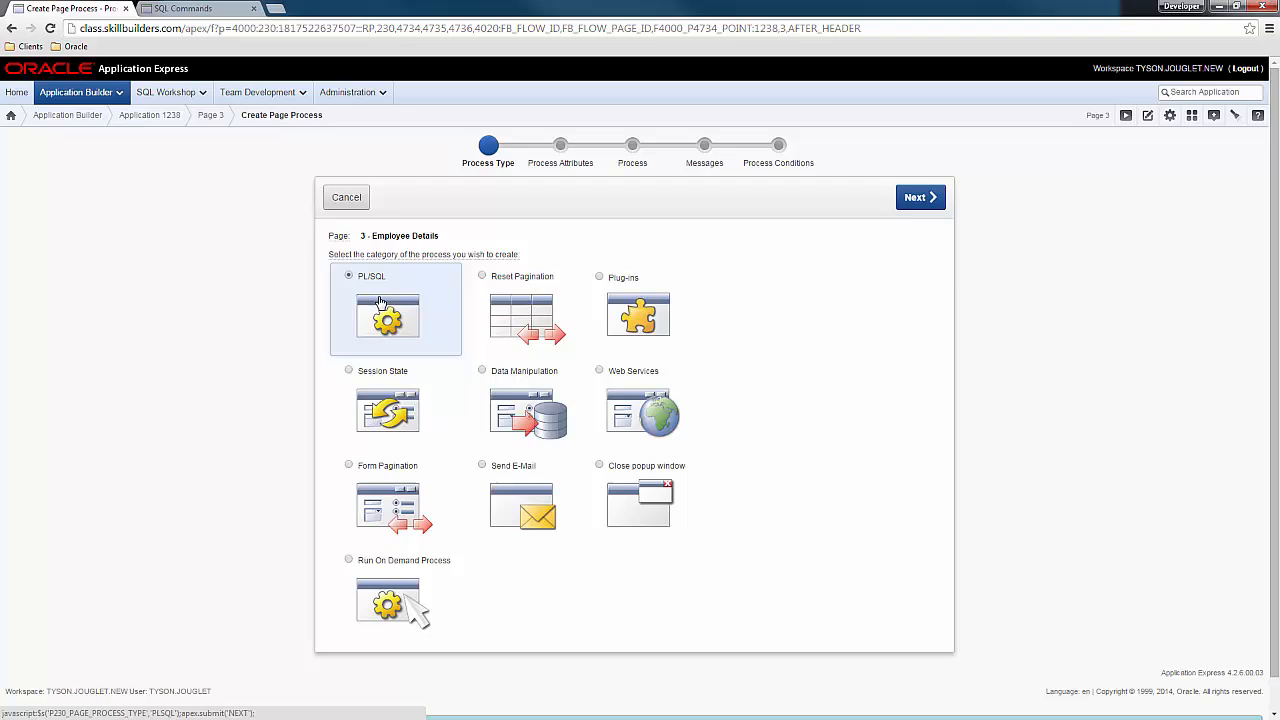
Choose a PL/SQL process named Init Page and proceed to the code step.
{"action": "left_click", "coordinate": [920, 198]}
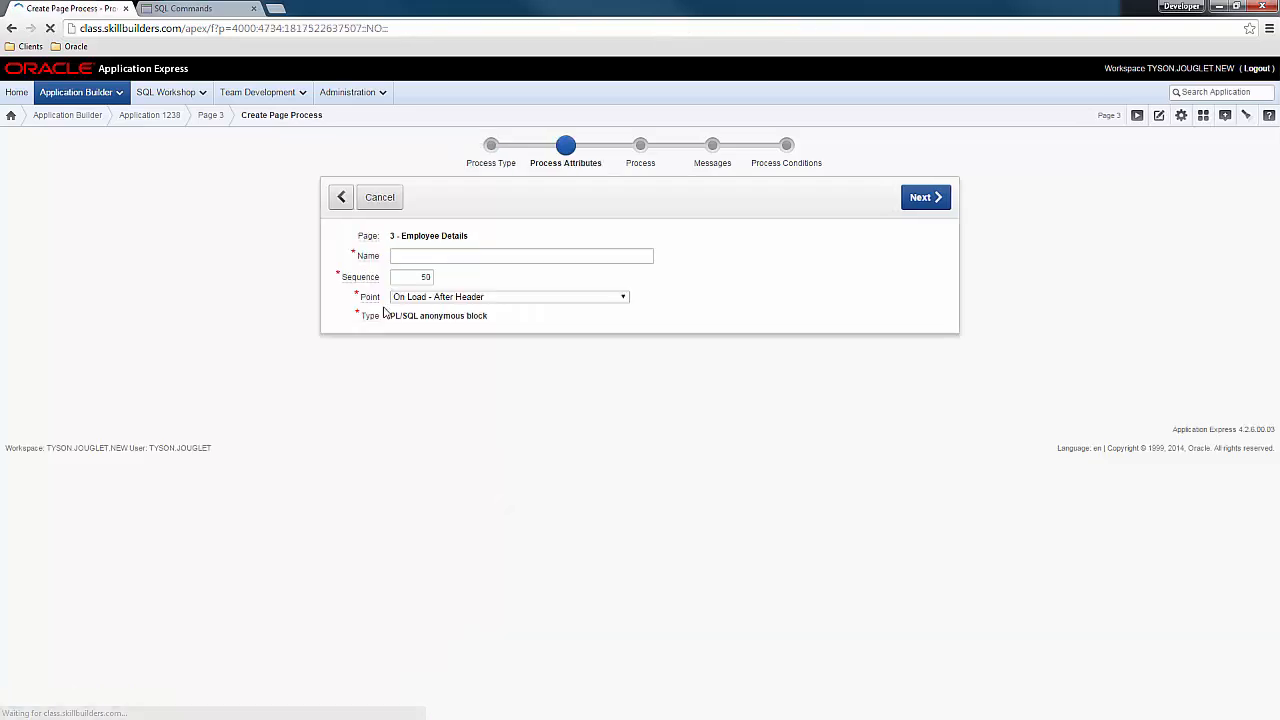
{"action": "left_click", "coordinate": [520, 256]}
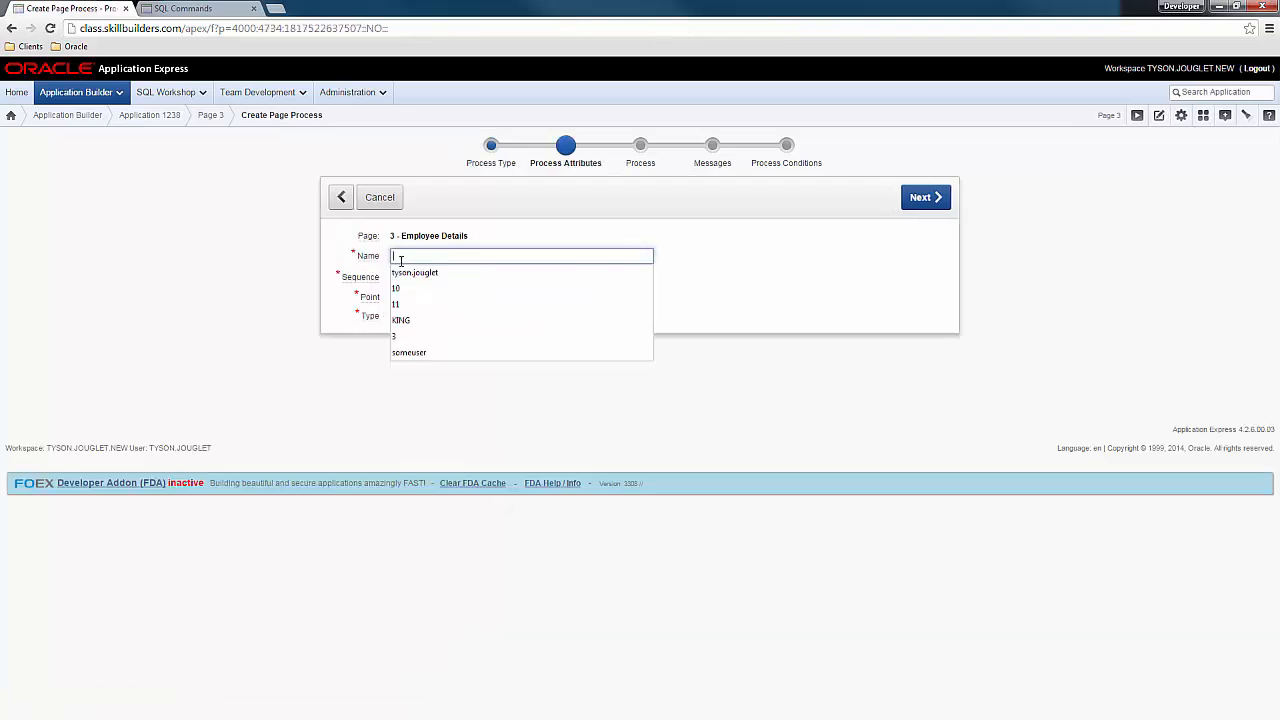
{"action": "type", "text": "Init Page"}
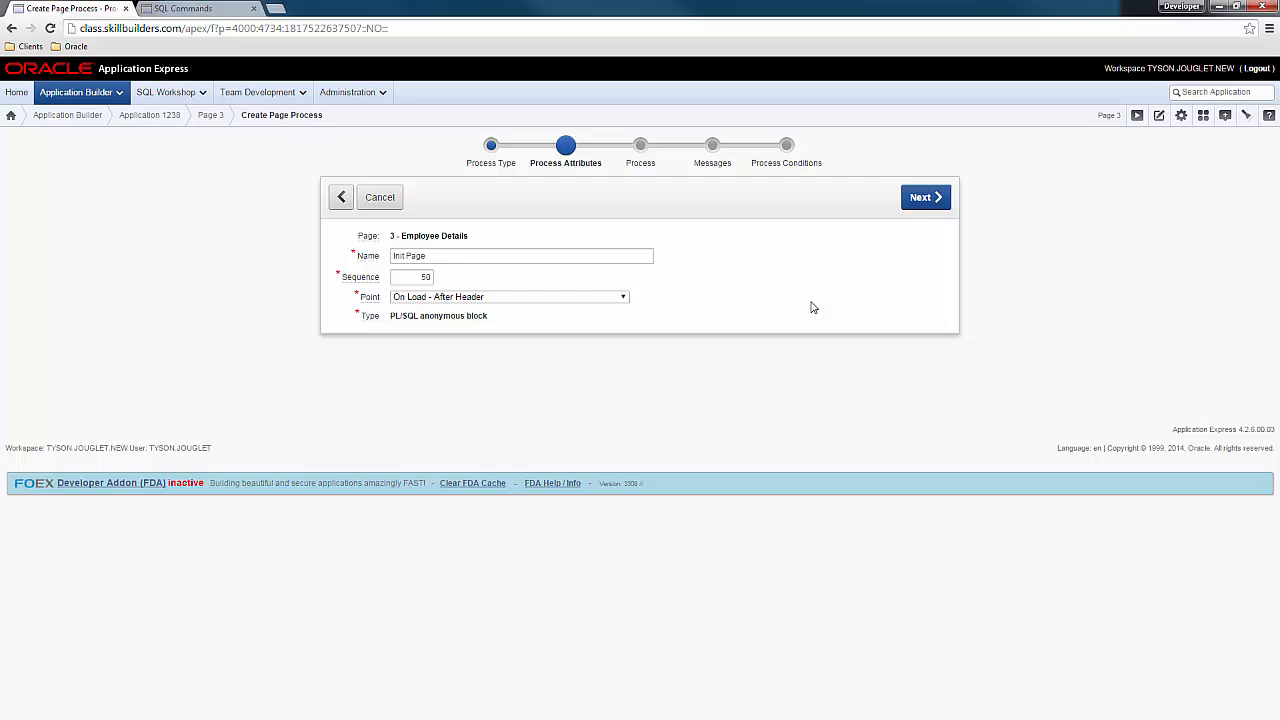
{"action": "left_click", "coordinate": [924, 198]}
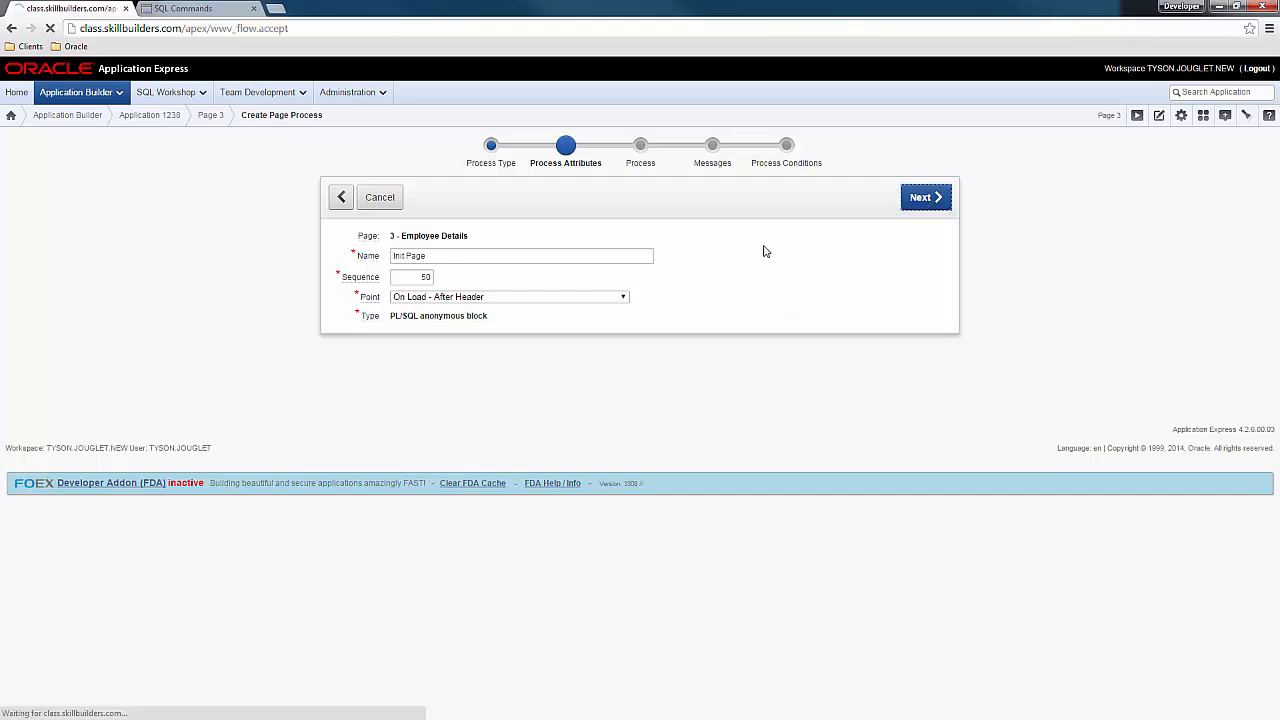
{"action": "left_click", "coordinate": [924, 198]}
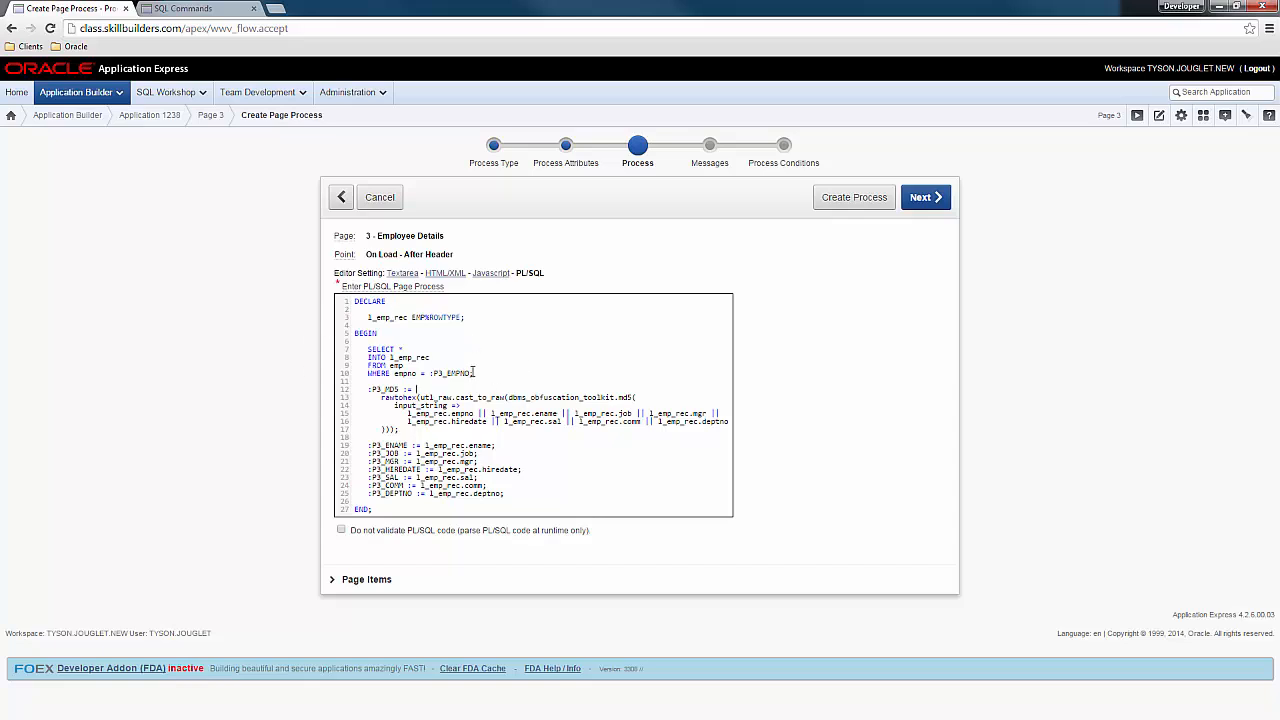
Enter PL/SQL fetching the employee row and MD5 checksum into page items, continuing to Process Conditions.
{"action": "left_click_drag", "start_coordinate": [368, 348], "coordinate": [476, 374]}
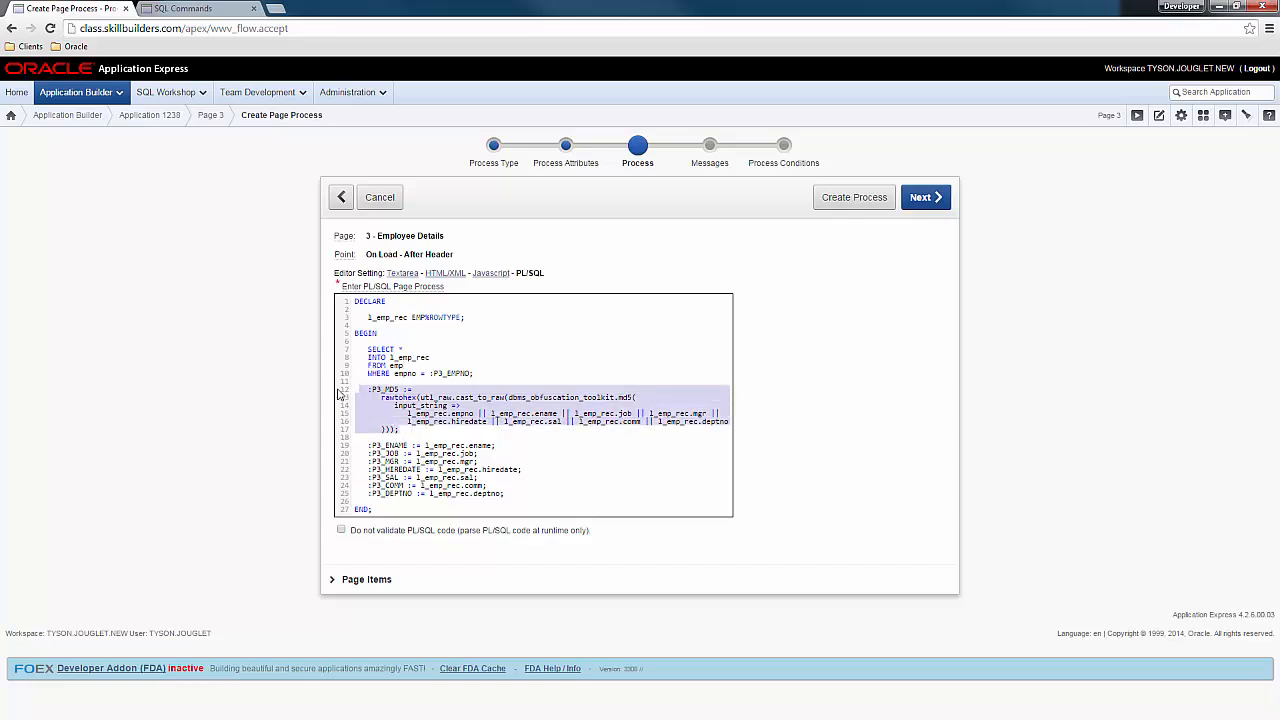
{"action": "left_click", "coordinate": [512, 494]}
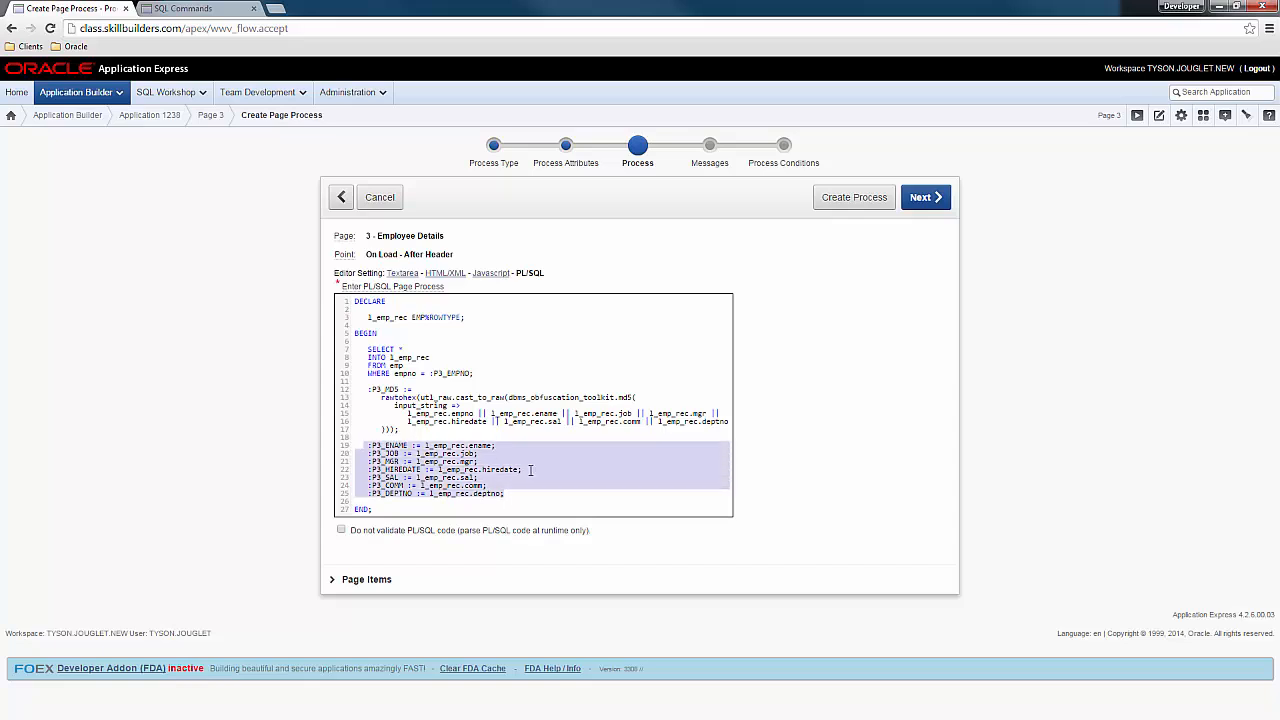
{"action": "left_click", "coordinate": [588, 476]}
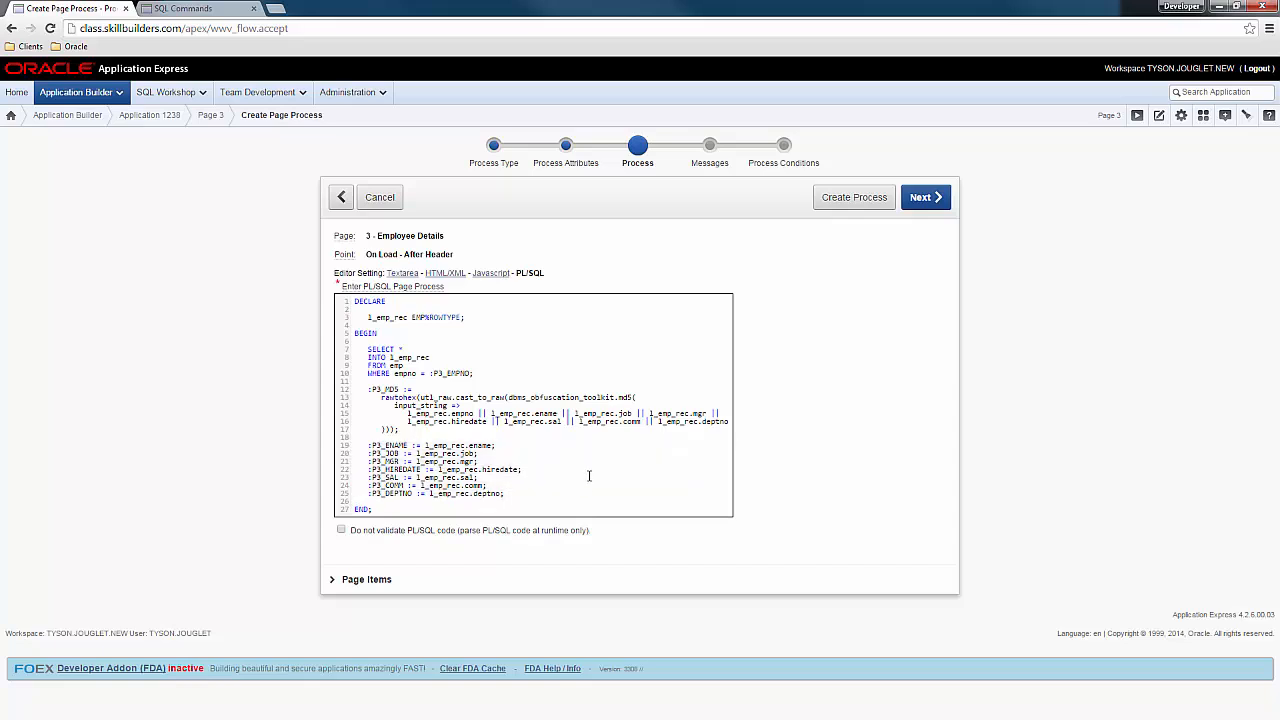
{"action": "mouse_move", "coordinate": [930, 348]}
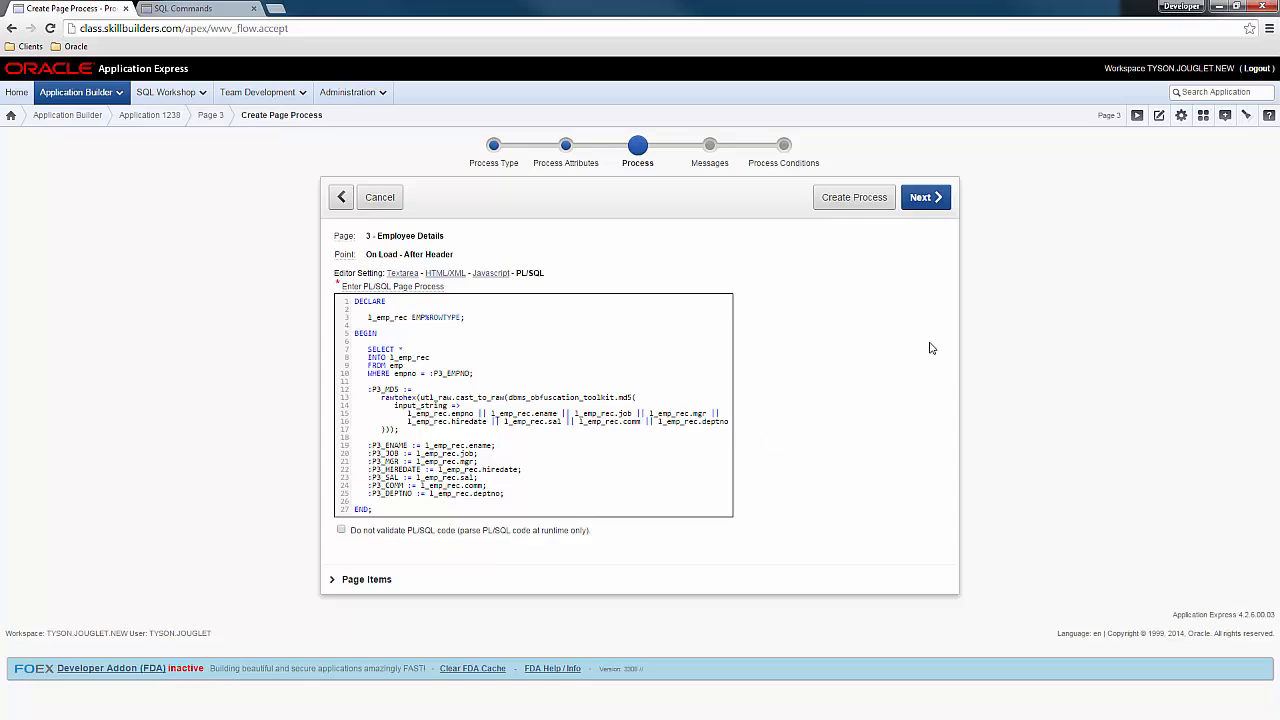
{"action": "left_click", "coordinate": [920, 196]}
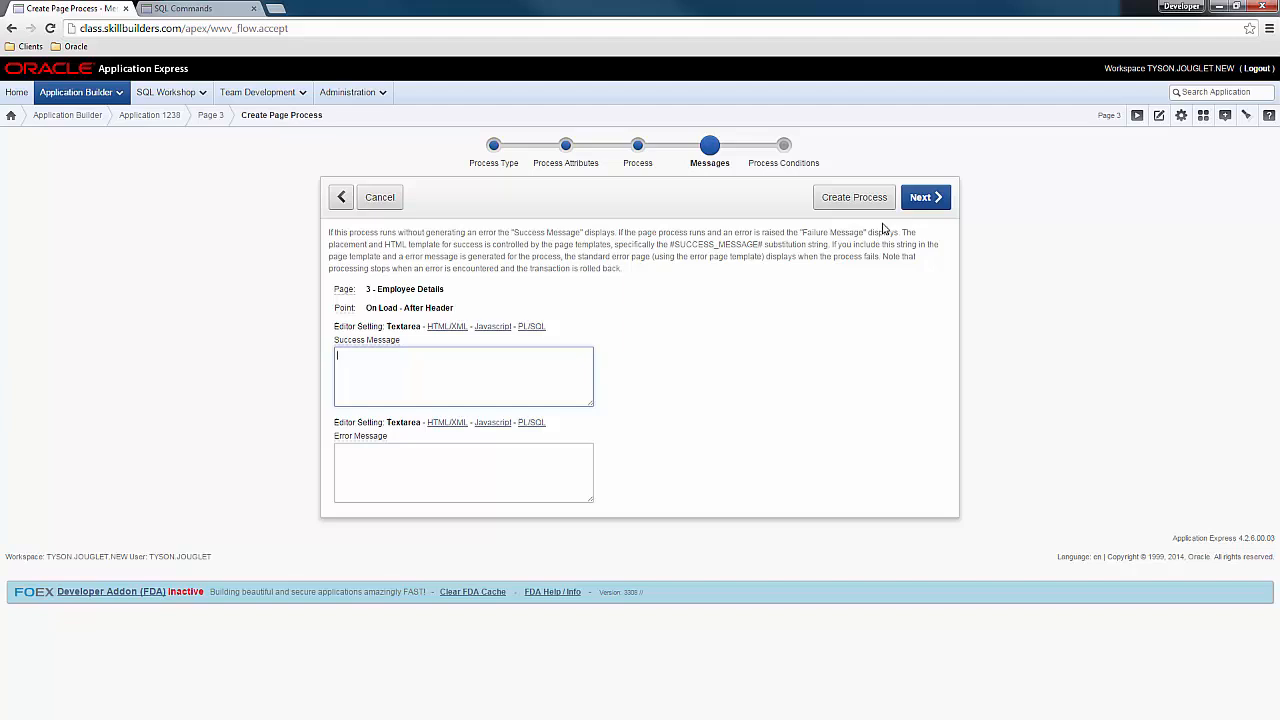
{"action": "left_click", "coordinate": [924, 196]}
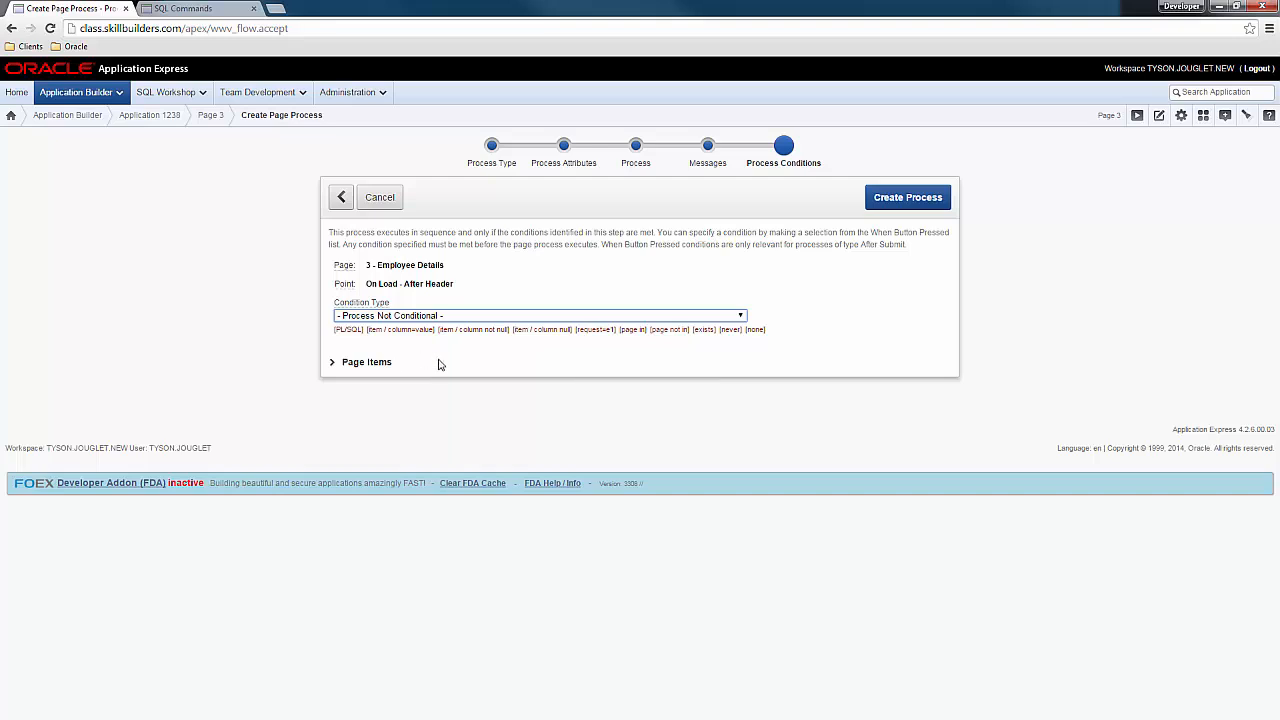
{"action": "mouse_move", "coordinate": [420, 370]}
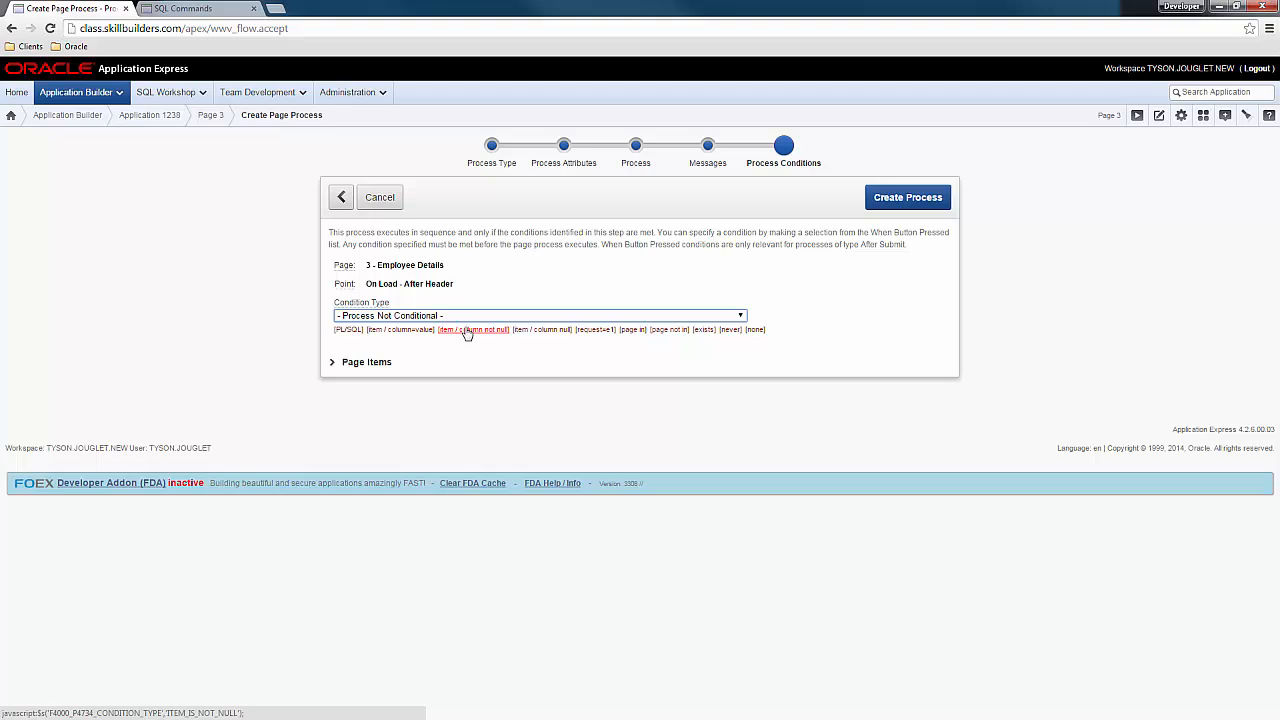
Condition Init Page on item P3_EMPNO being not null and create the process.
{"action": "left_click", "coordinate": [472, 330]}
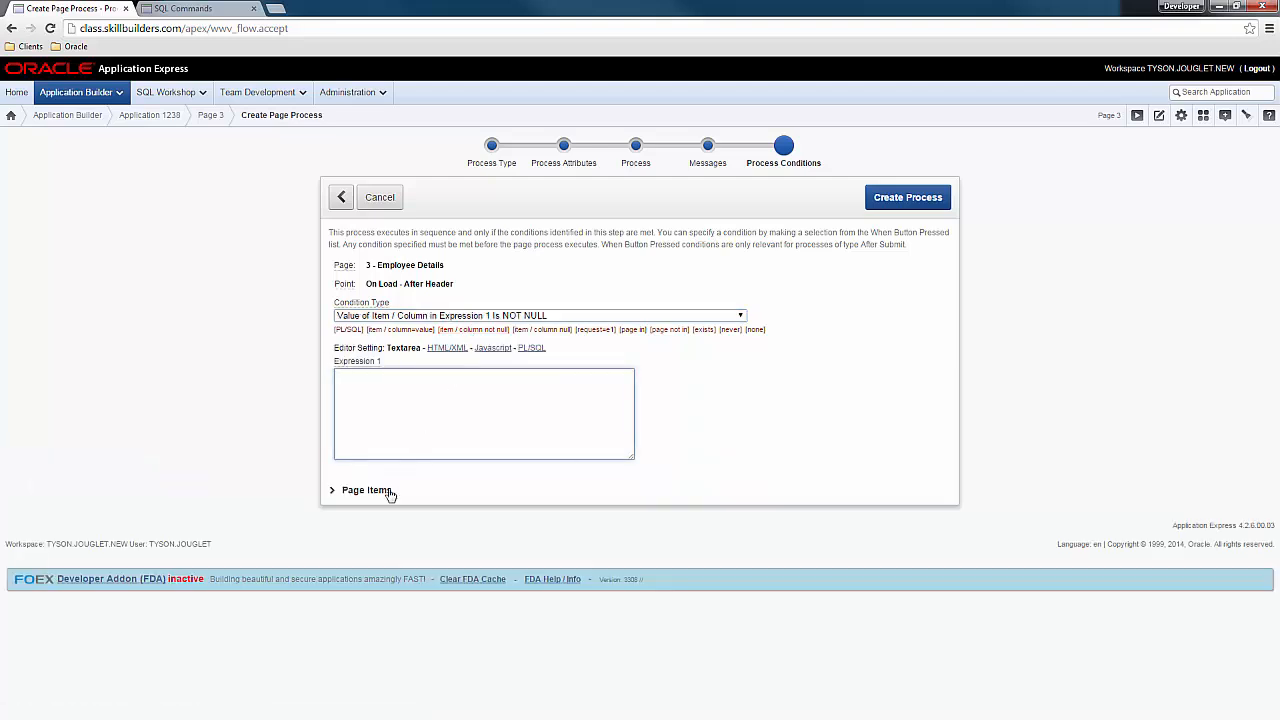
{"action": "type", "text": "P3_EMPNO"}
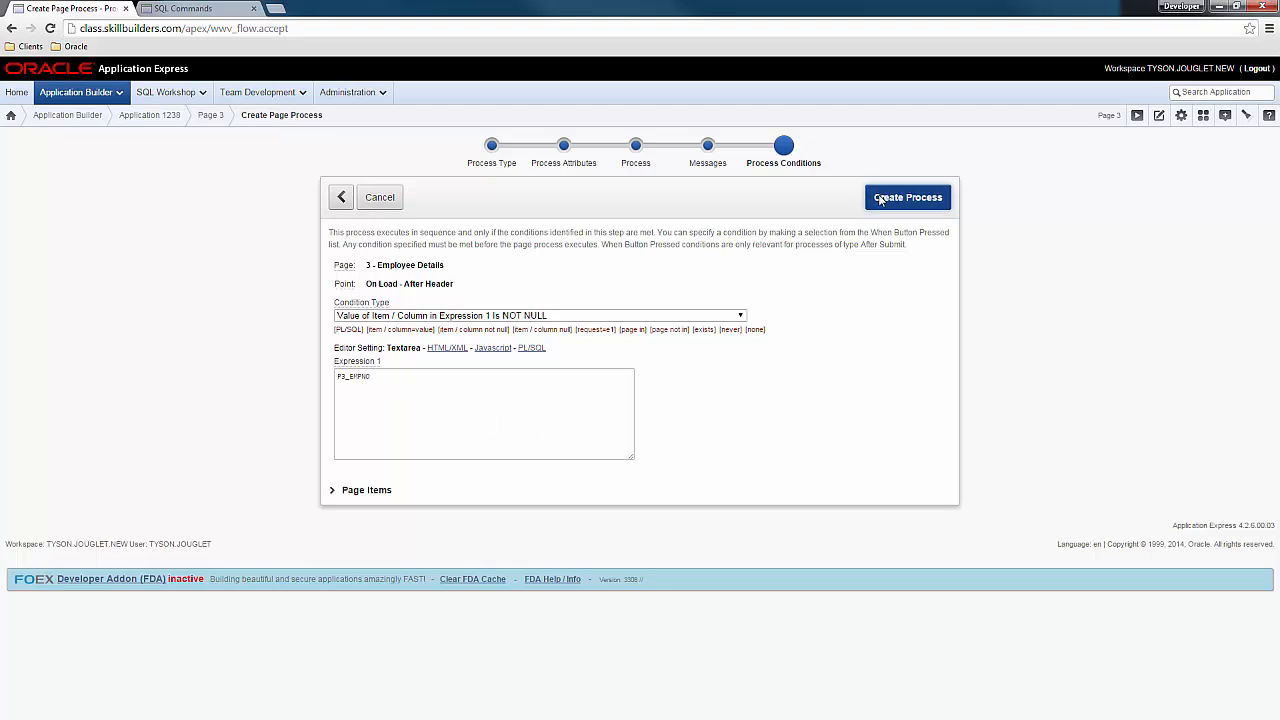
{"action": "left_click", "coordinate": [906, 198]}
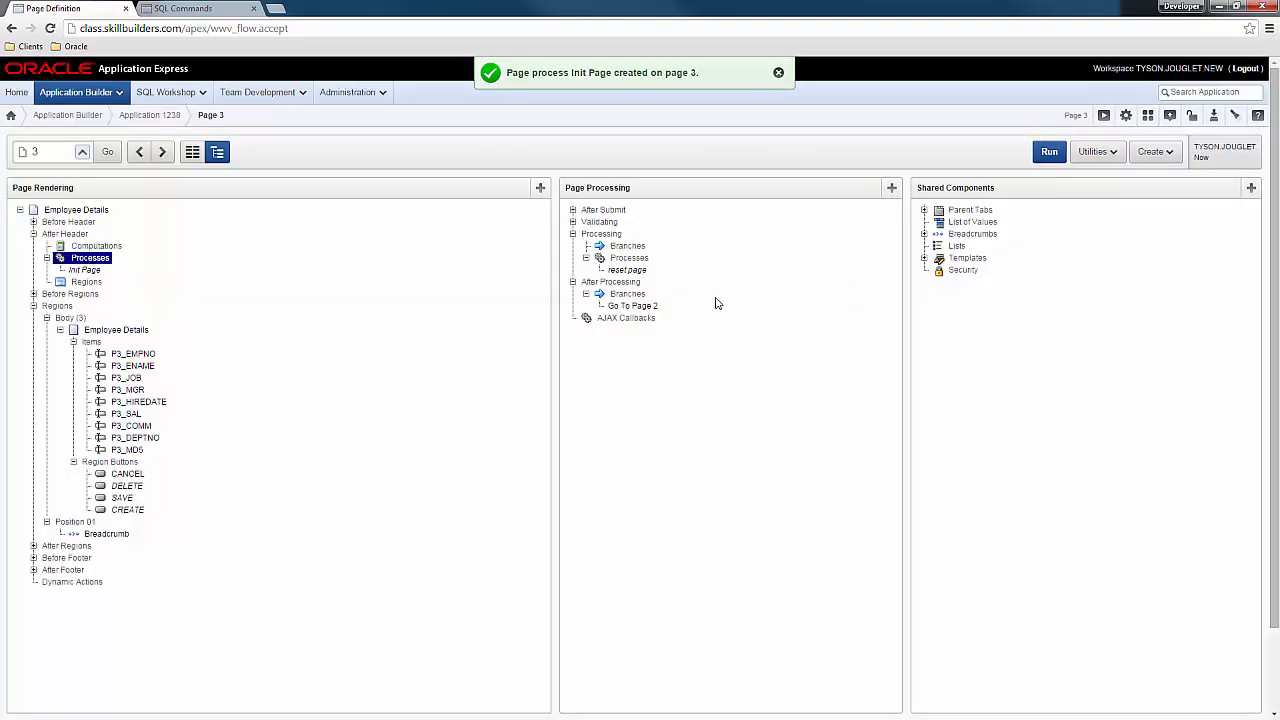
{"action": "mouse_move", "coordinate": [936, 160]}
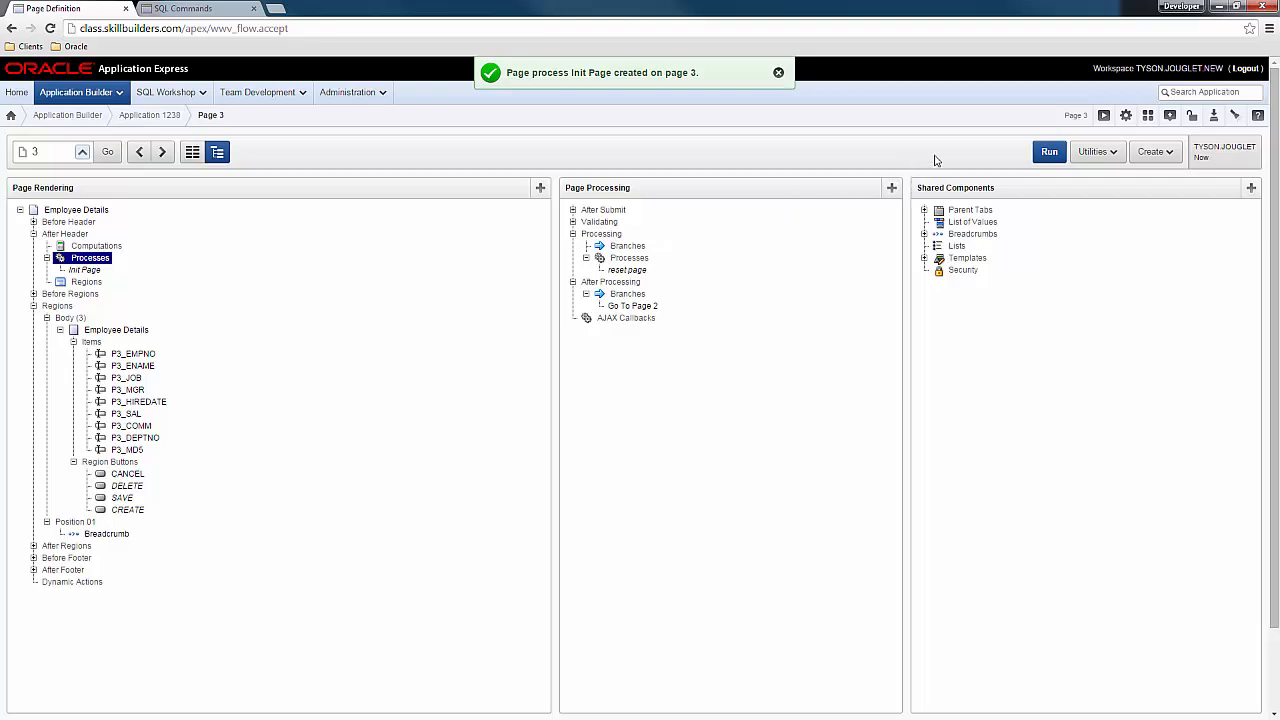
Cancel KING's form and open BLAKE's Employee Details record.
{"action": "left_click", "coordinate": [1048, 152]}
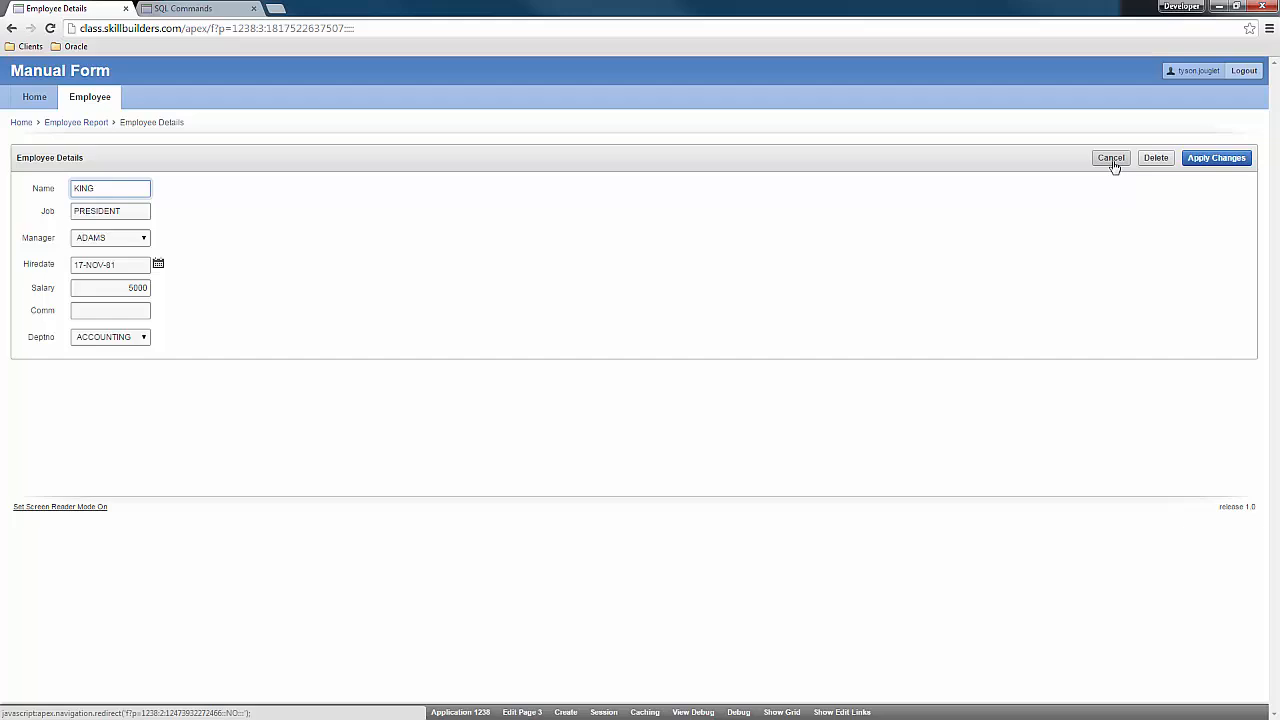
{"action": "left_click", "coordinate": [1110, 156]}
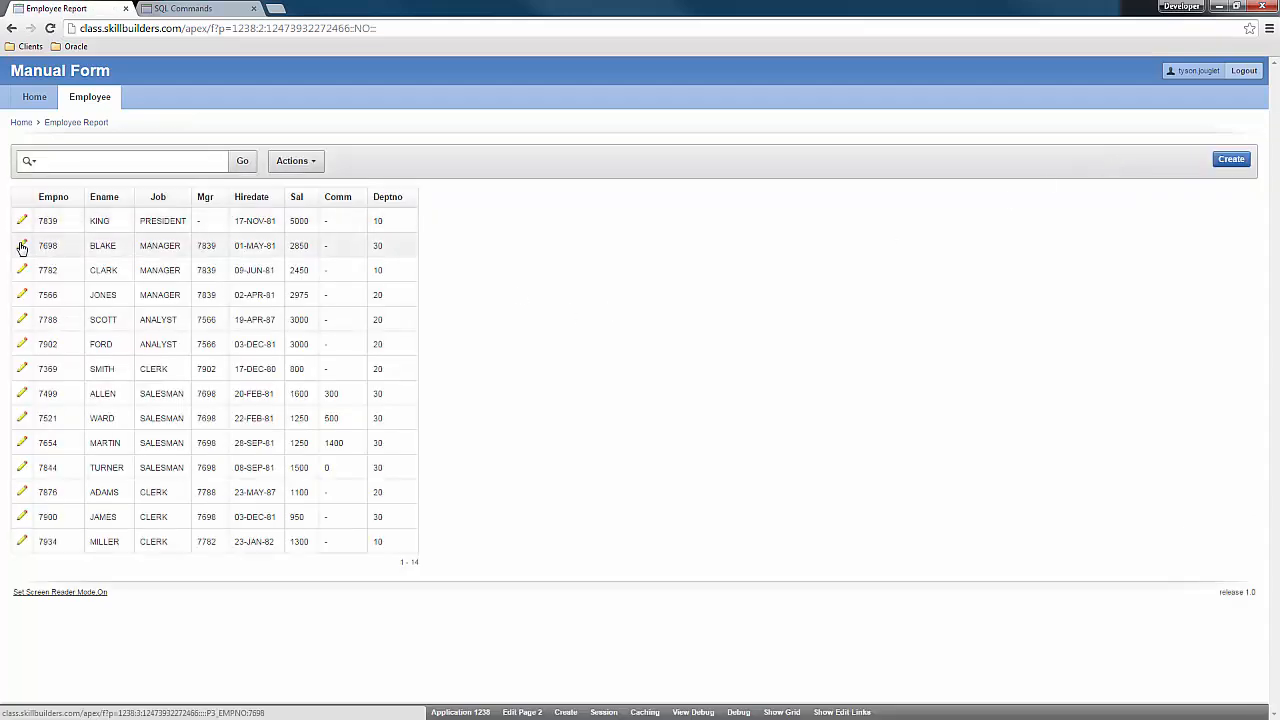
{"action": "left_click", "coordinate": [20, 244]}
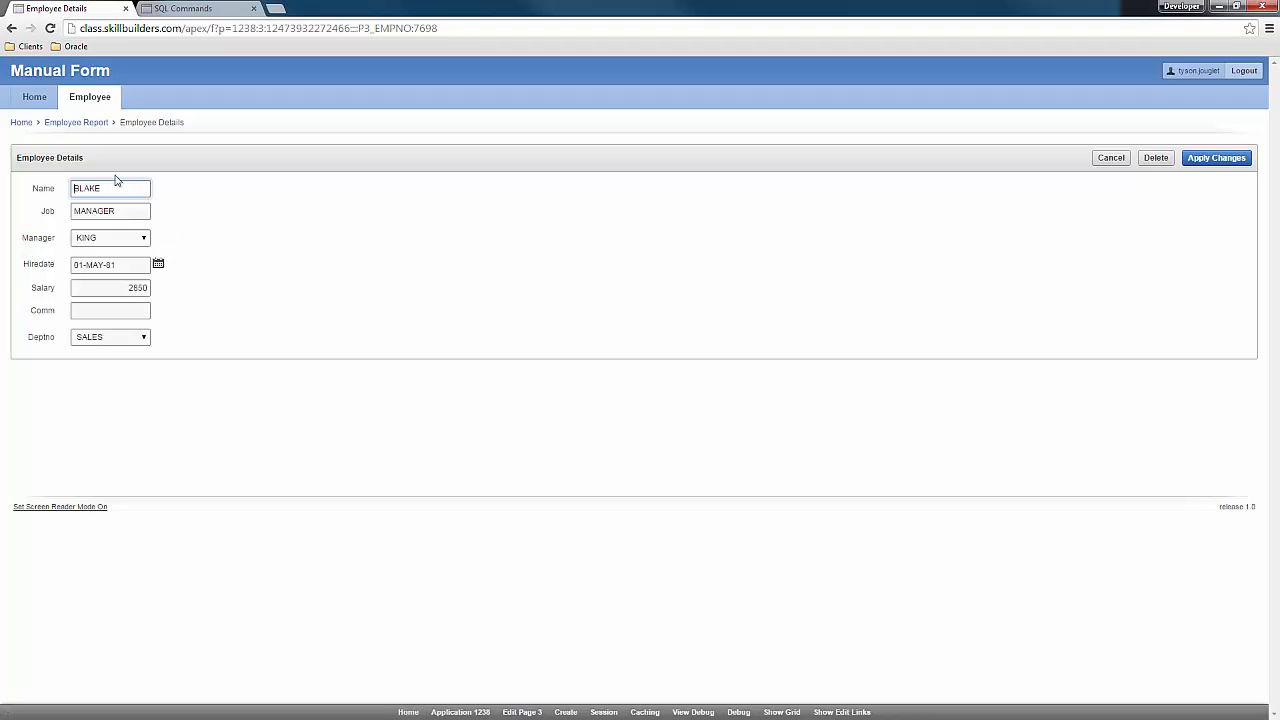
{"action": "mouse_move", "coordinate": [230, 304]}
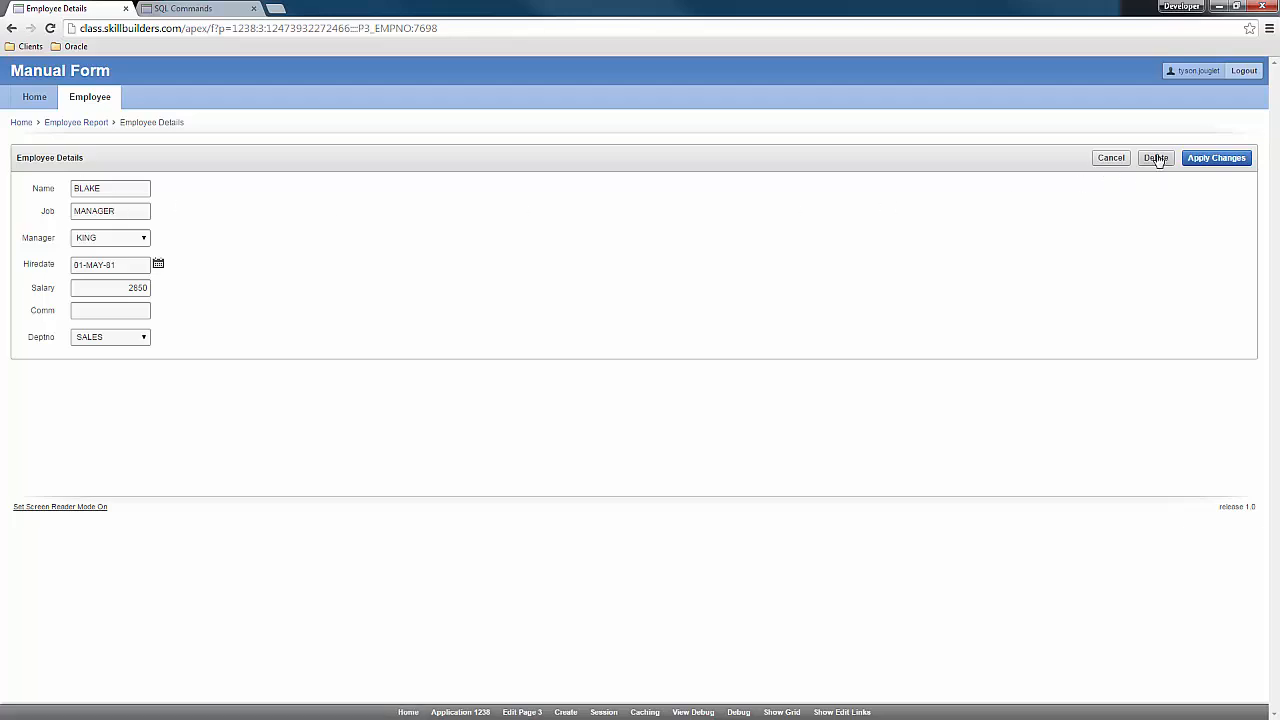
Try Delete on BLAKE's record, reopen BLAKE, and return to the page 3 definition.
{"action": "left_click", "coordinate": [1156, 156]}
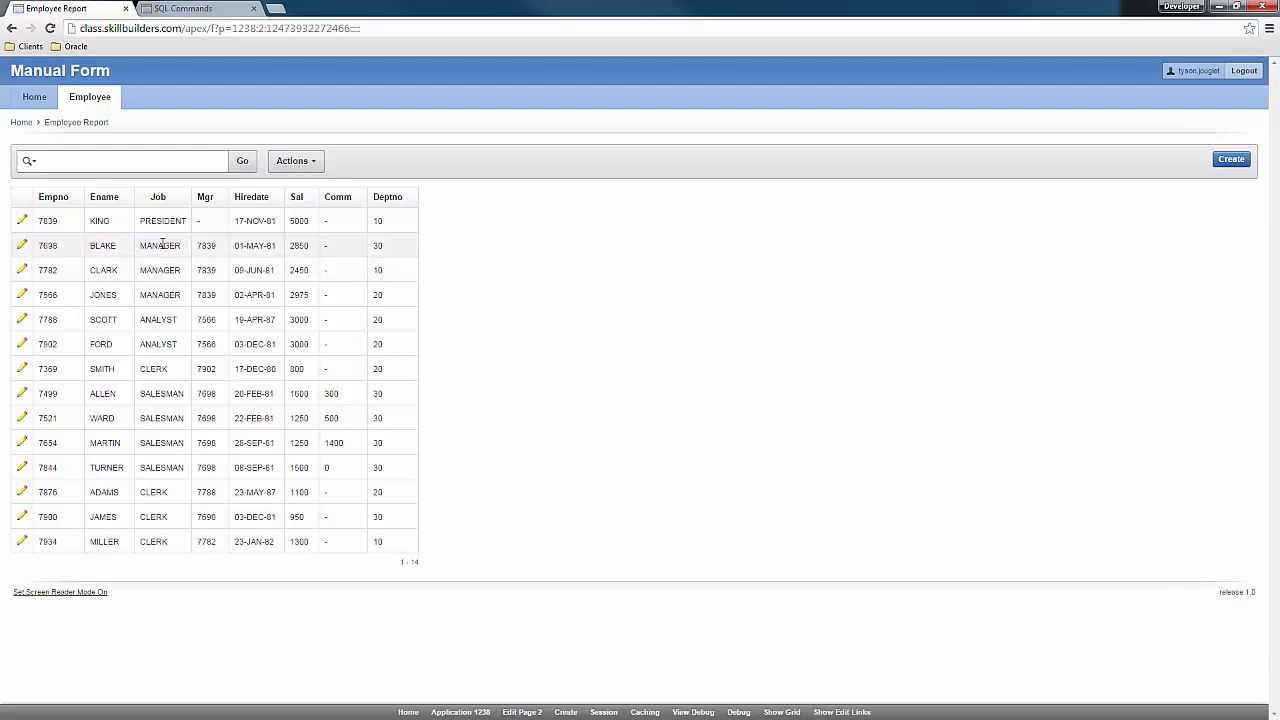
{"action": "left_click", "coordinate": [20, 244]}
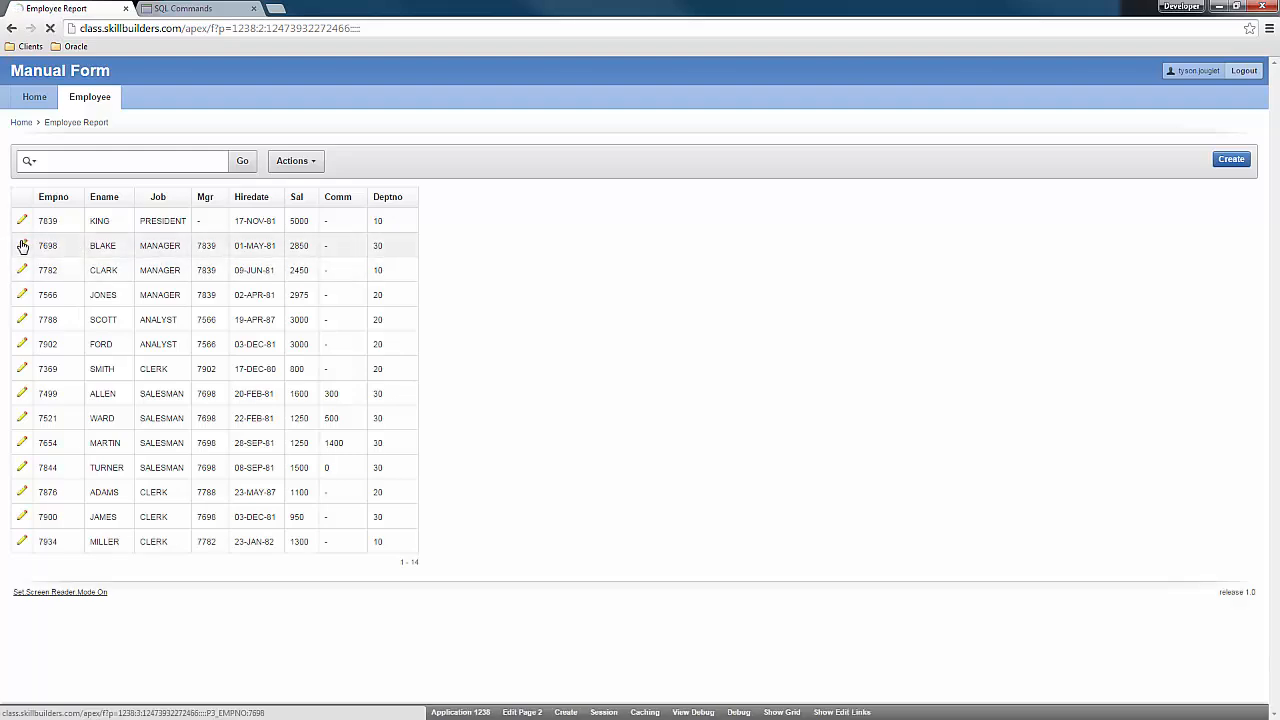
{"action": "left_click", "coordinate": [22, 244]}
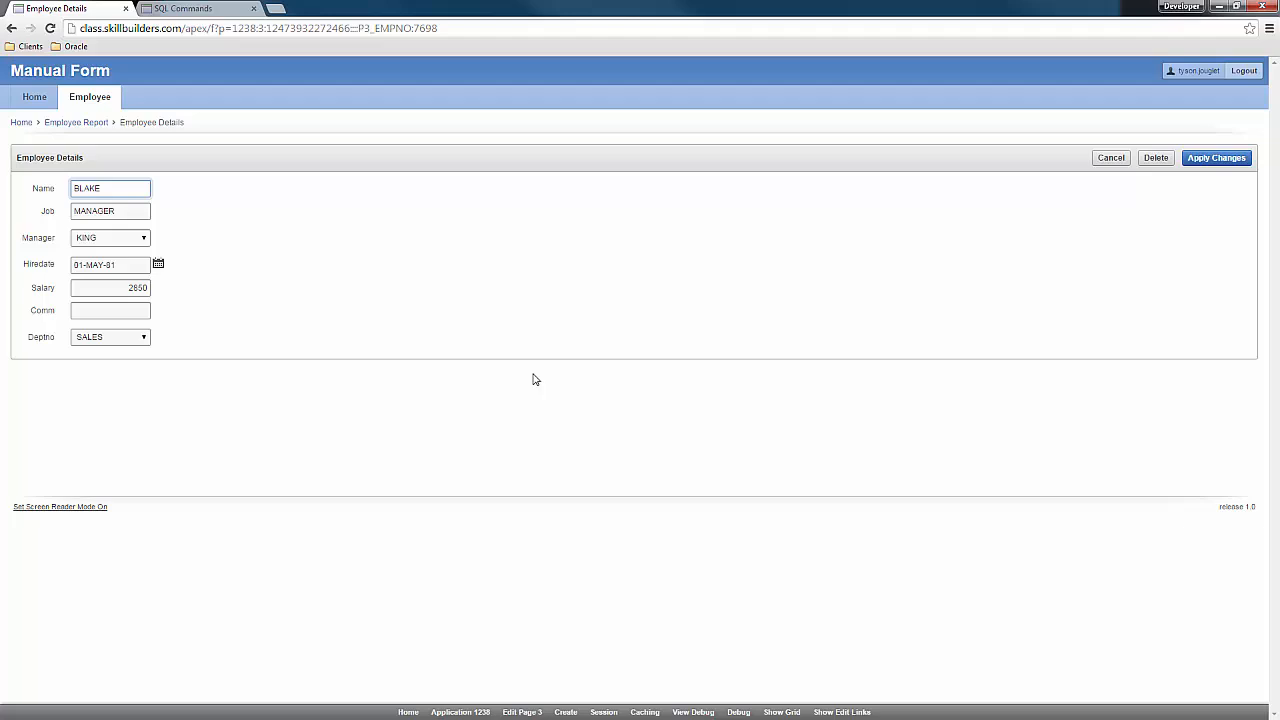
{"action": "mouse_move", "coordinate": [476, 336]}
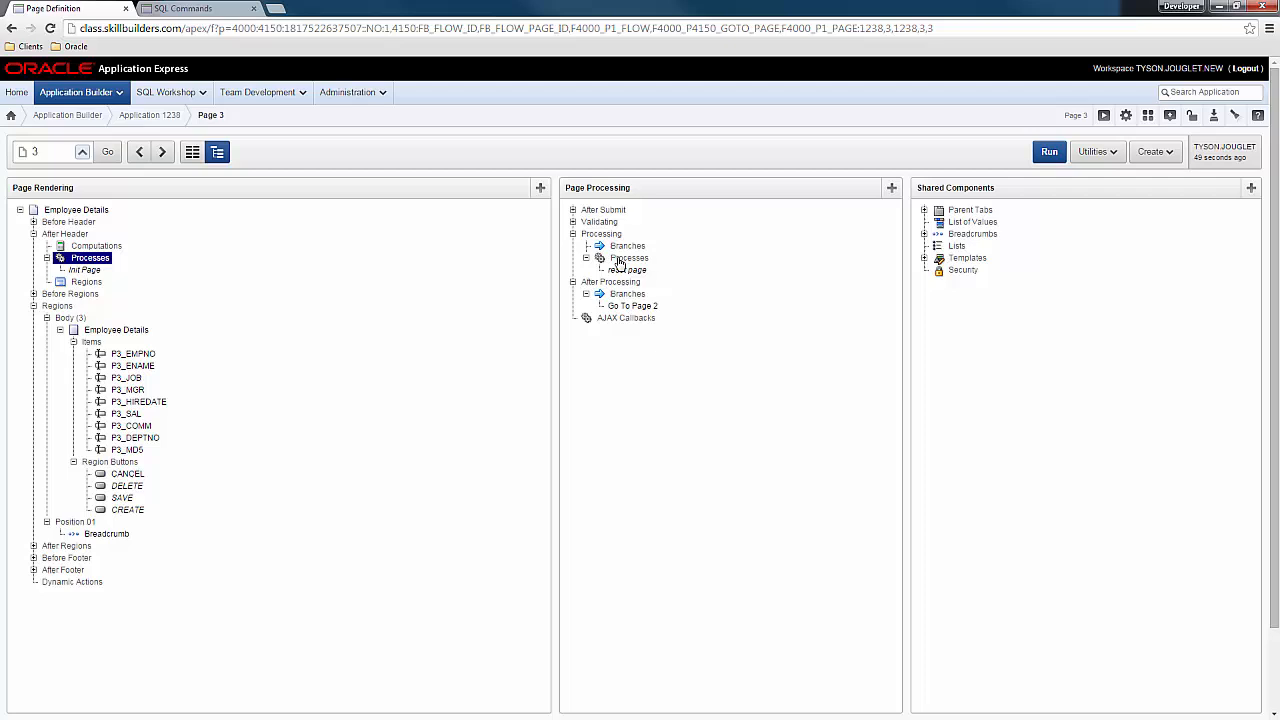
Create an after-submit PL/SQL process named Insert Emp and proceed to its code.
{"action": "left_click", "coordinate": [892, 188]}
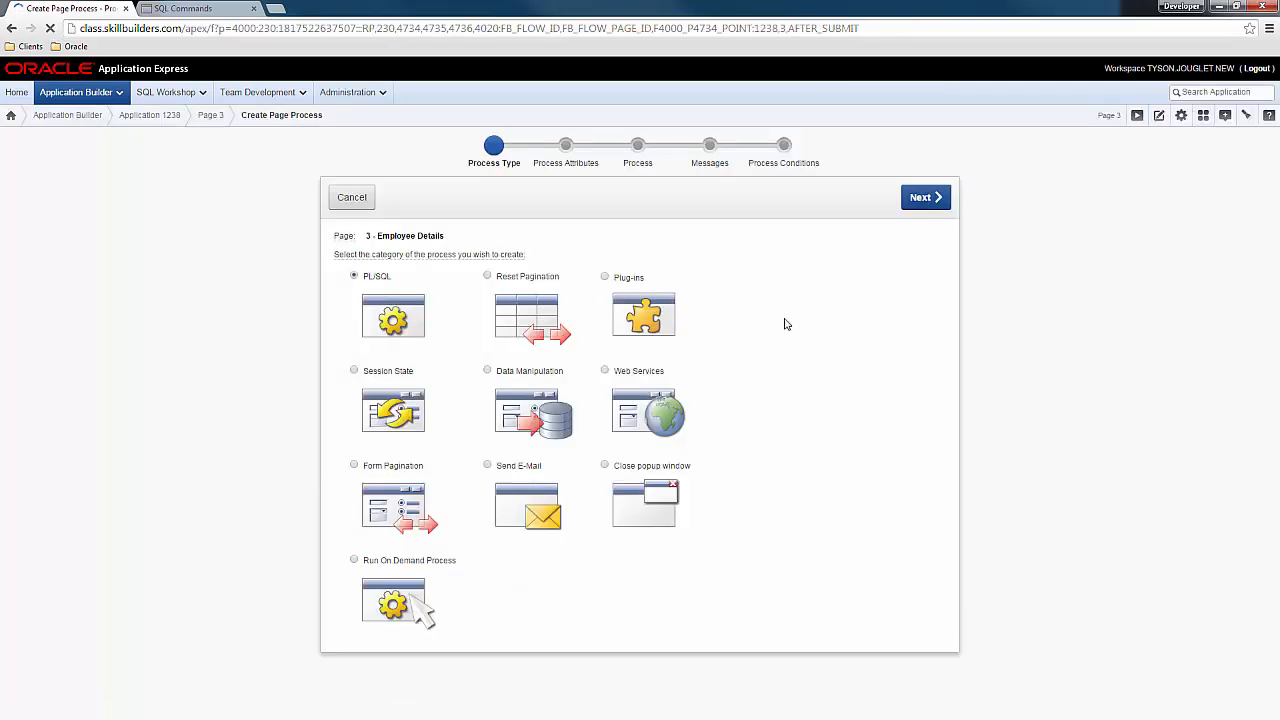
{"action": "left_click", "coordinate": [520, 404]}
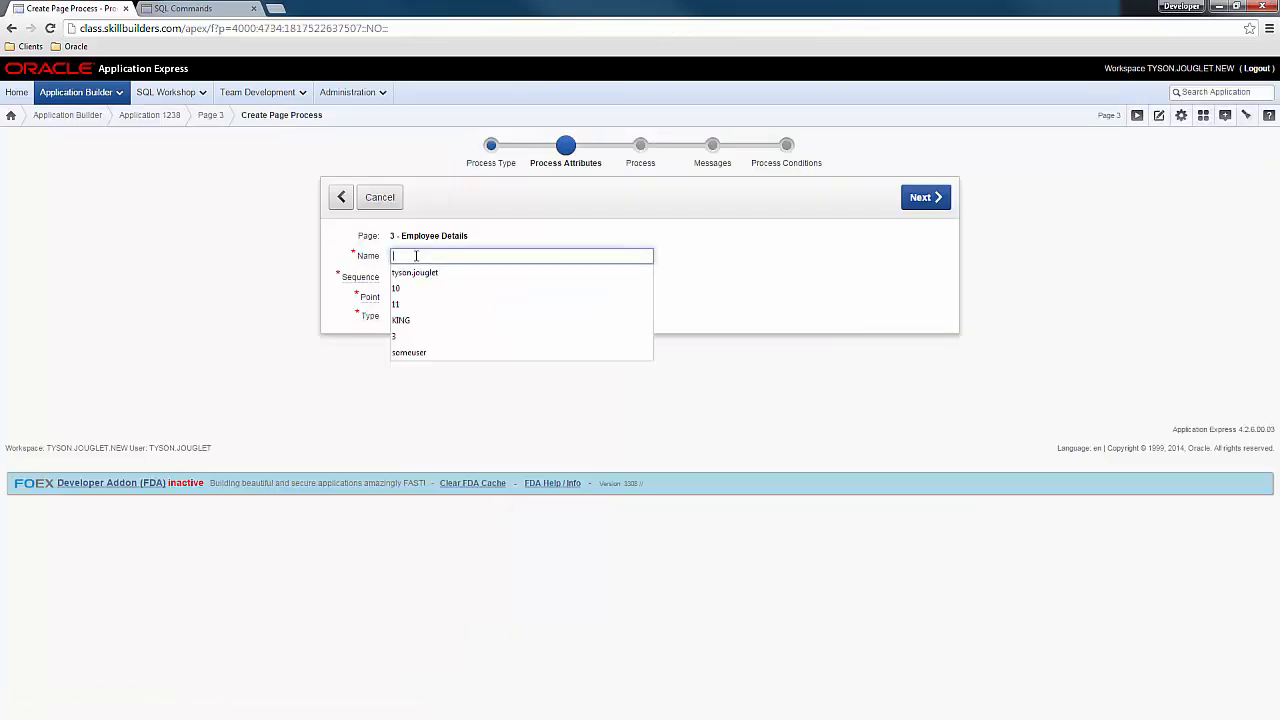
{"action": "type", "text": "Insert Em"}
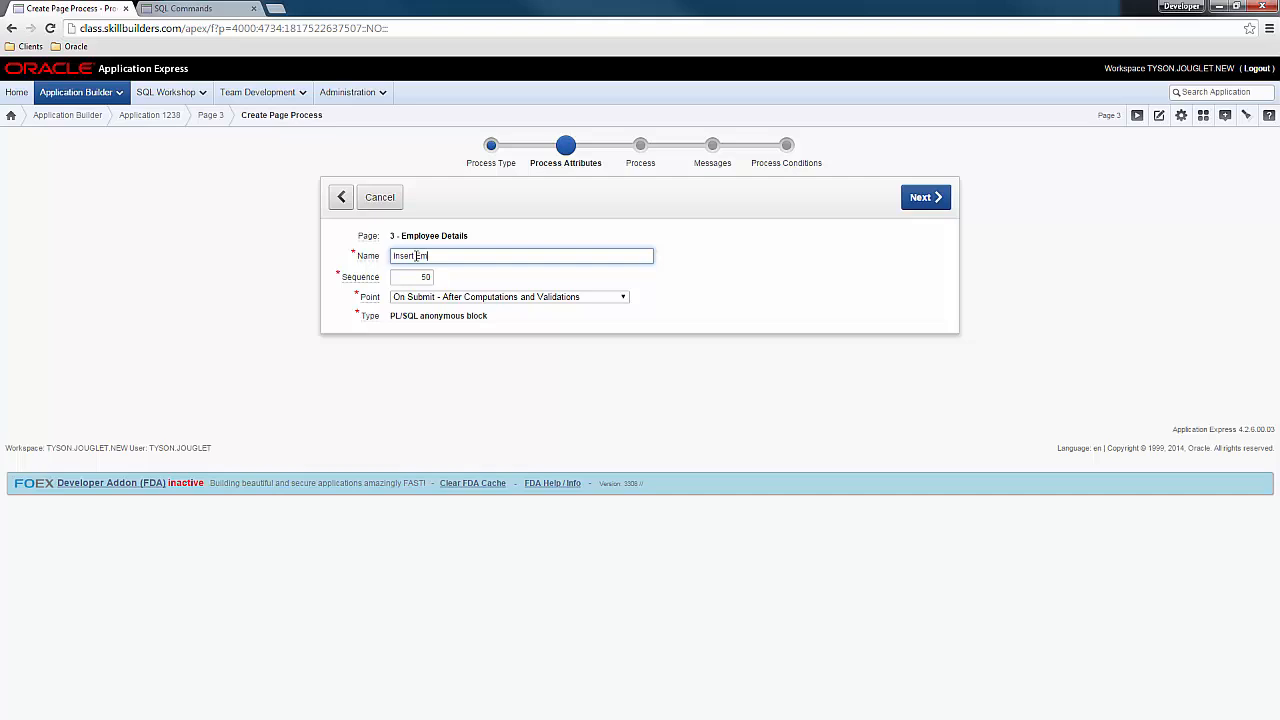
{"action": "type", "text": "p"}
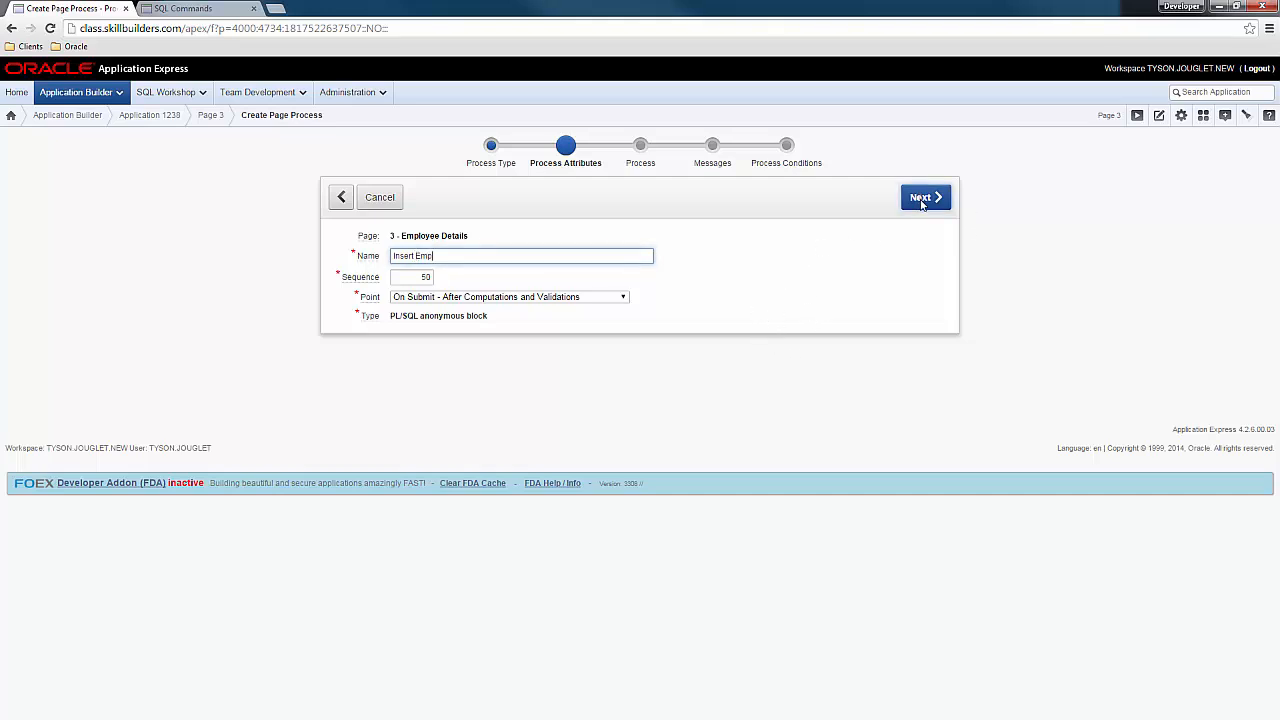
{"action": "left_click", "coordinate": [924, 198]}
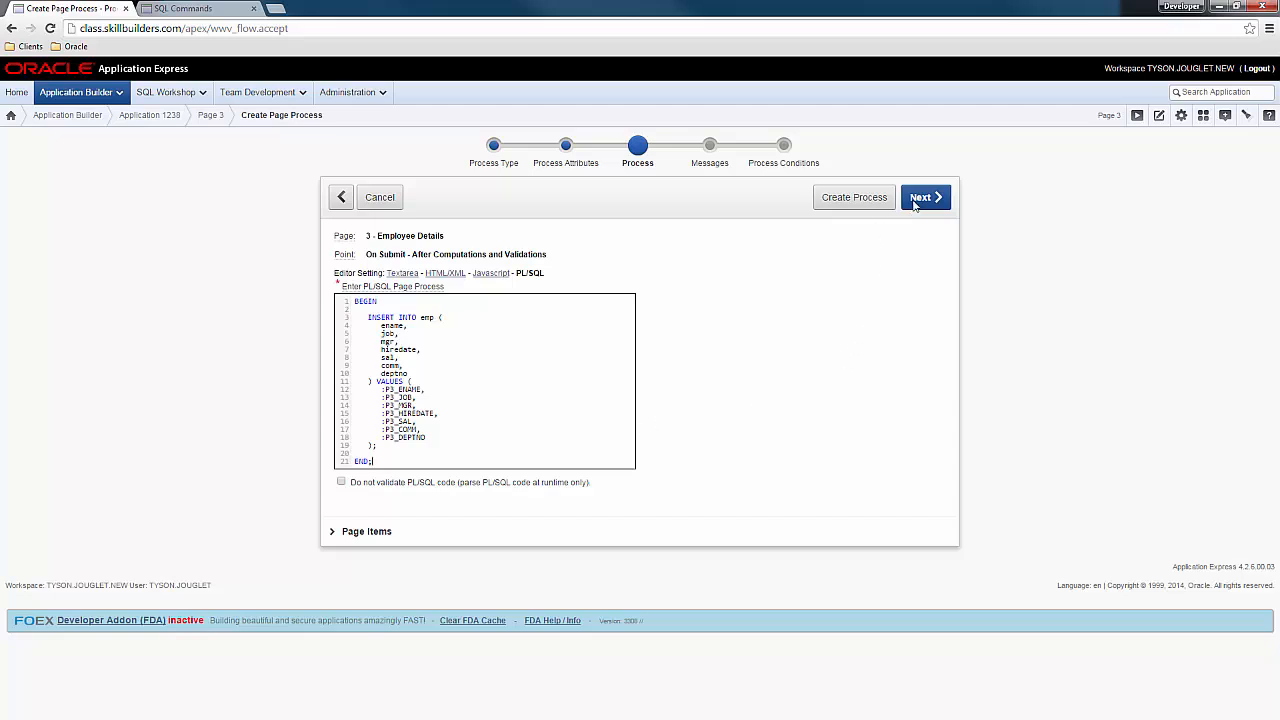
Enter the INSERT INTO emp block and an employee inserted success message, continuing to conditions.
{"action": "left_click", "coordinate": [924, 196]}
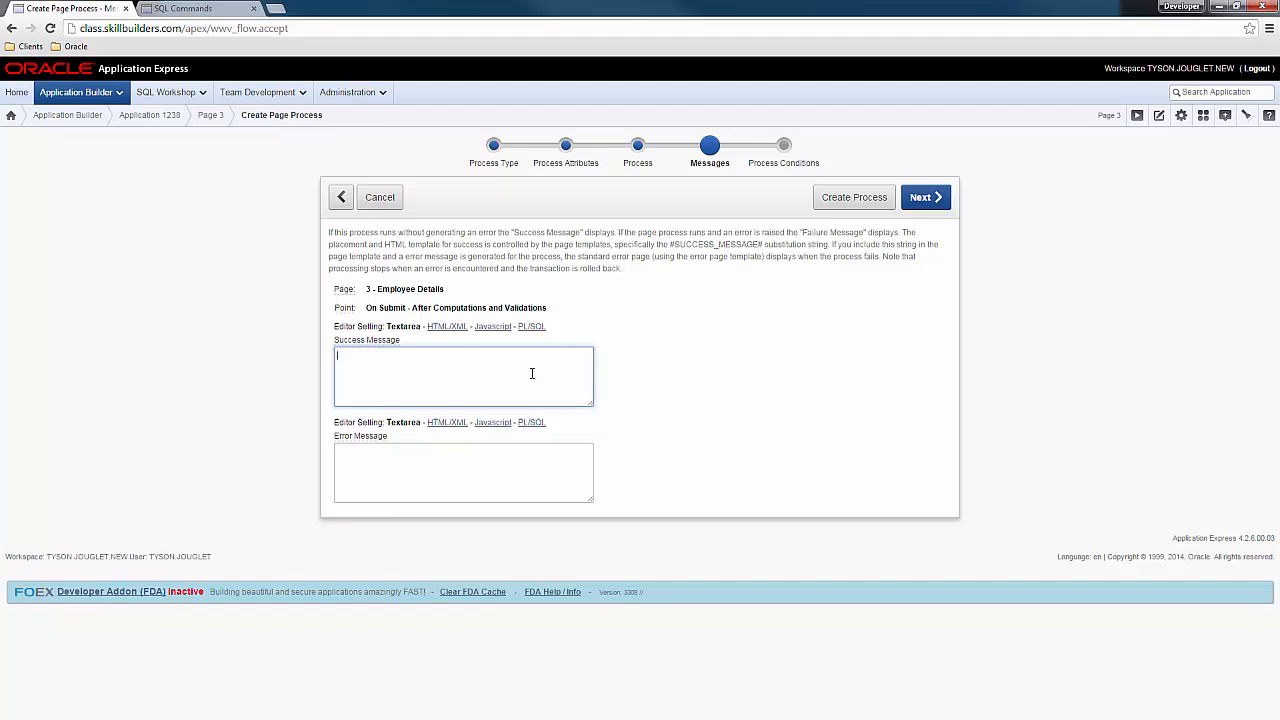
{"action": "type", "text": "empid"}
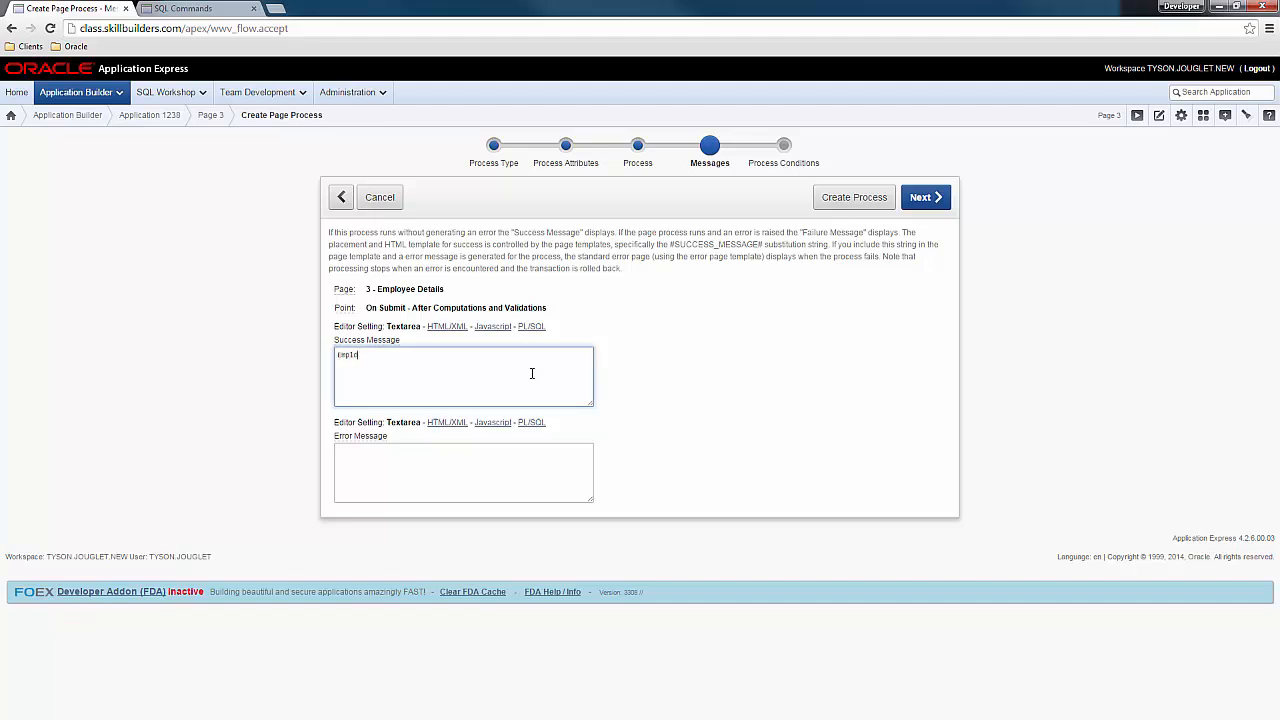
{"action": "type", "text": "Employee Inserted!"}
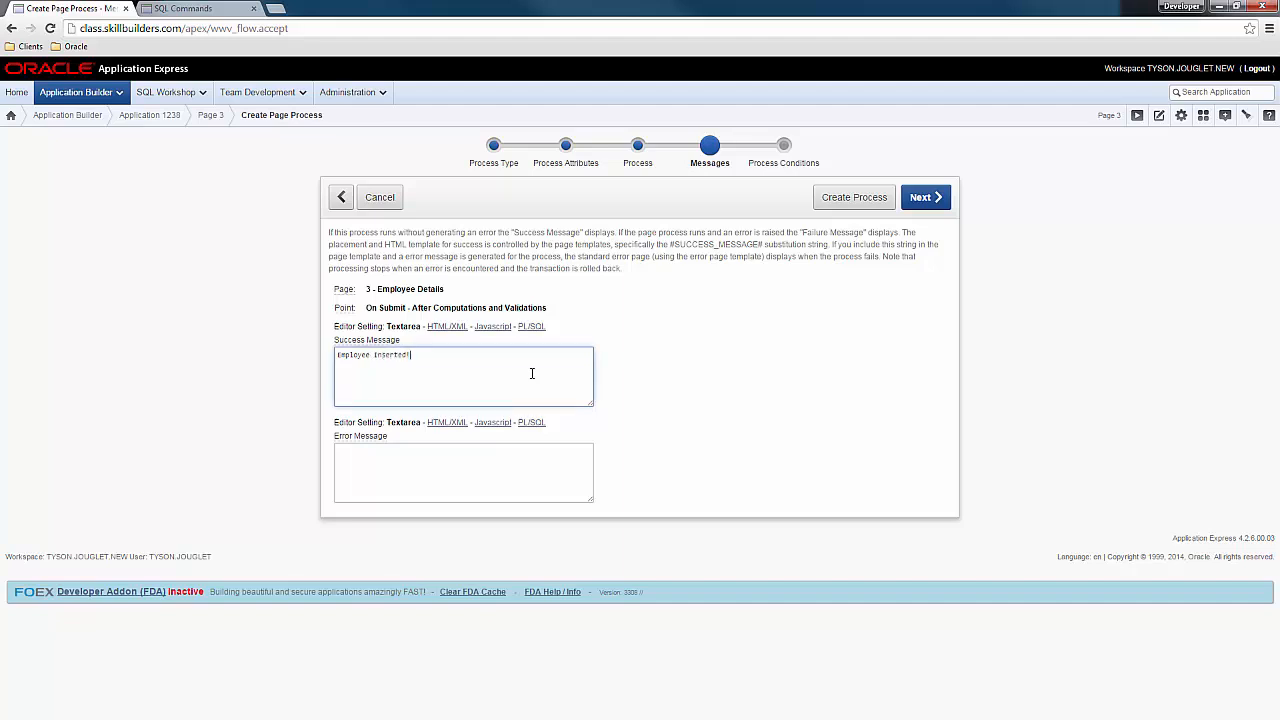
{"action": "mouse_move", "coordinate": [800, 338]}
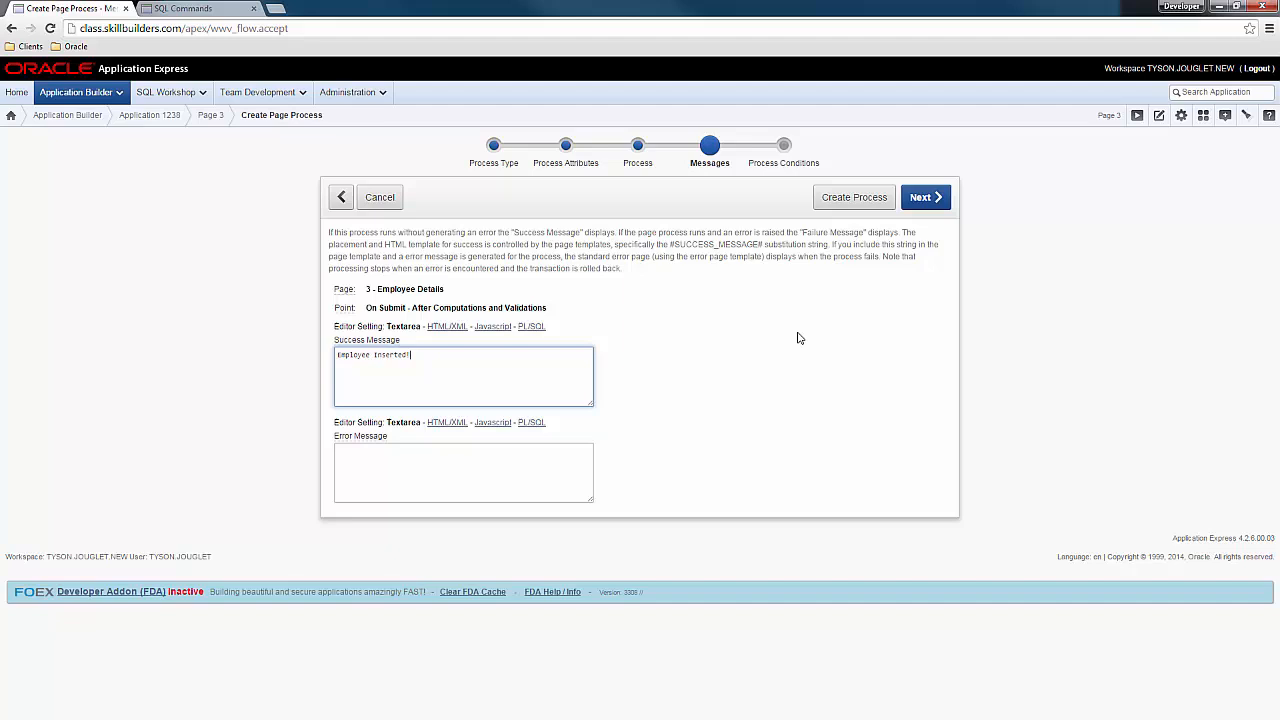
{"action": "left_click", "coordinate": [924, 198]}
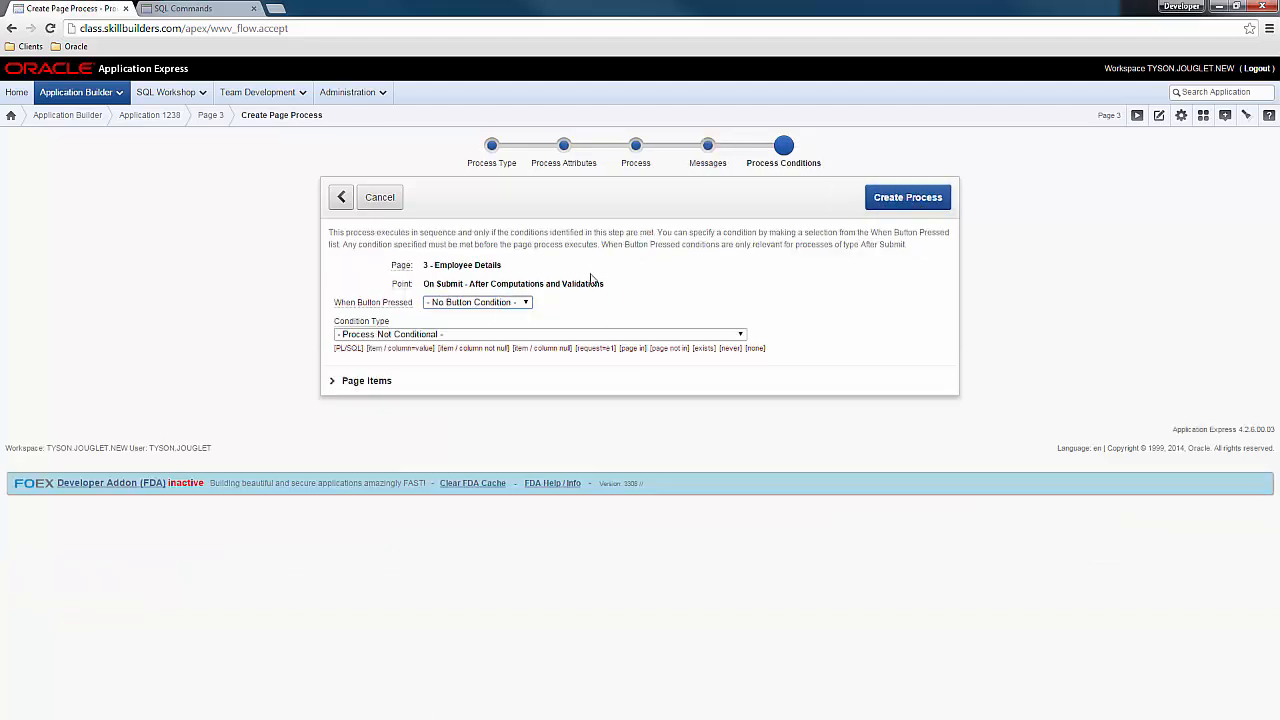
Set When Button Pressed to CREATE and create the Insert Emp process.
{"action": "left_click", "coordinate": [476, 302]}
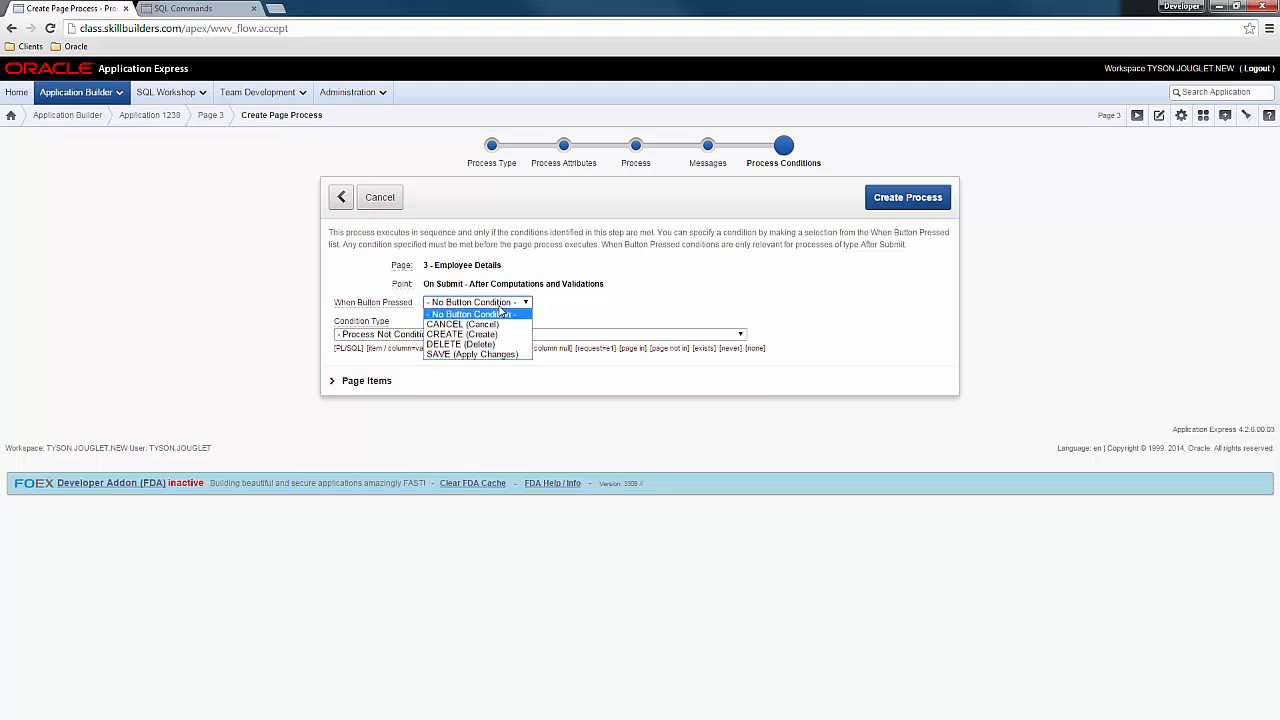
{"action": "mouse_move", "coordinate": [462, 334]}
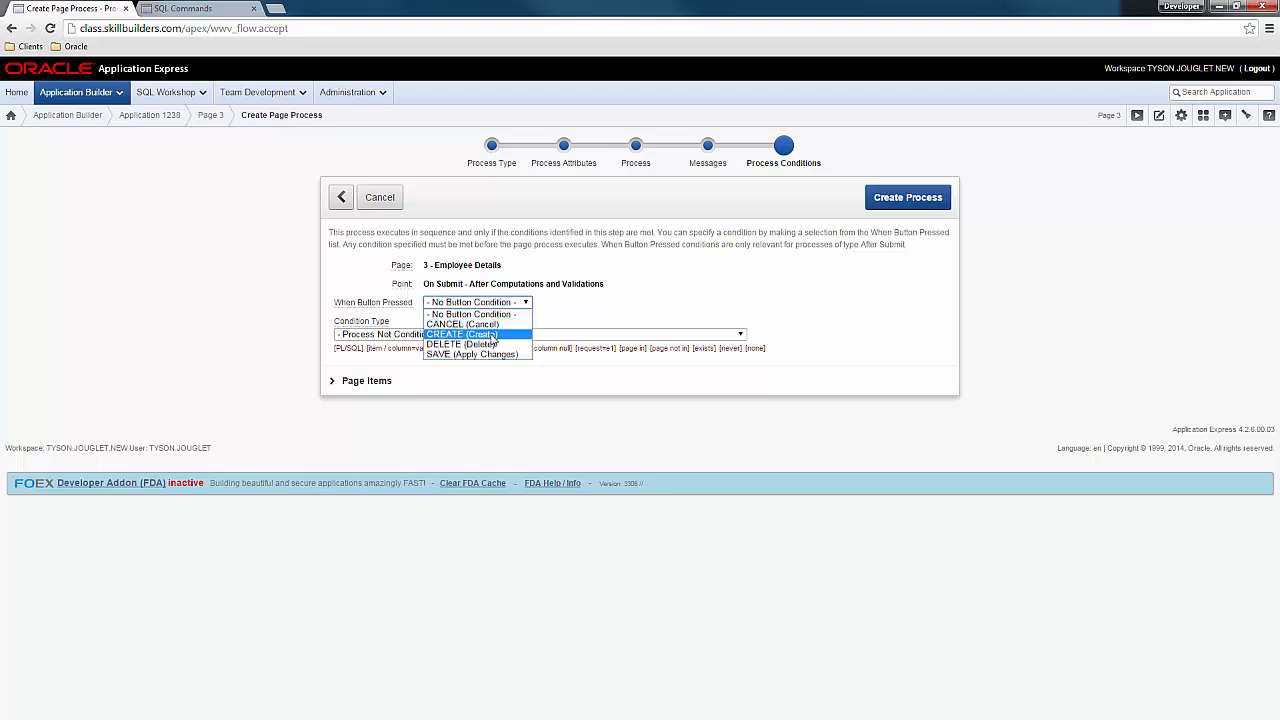
{"action": "left_click", "coordinate": [460, 332]}
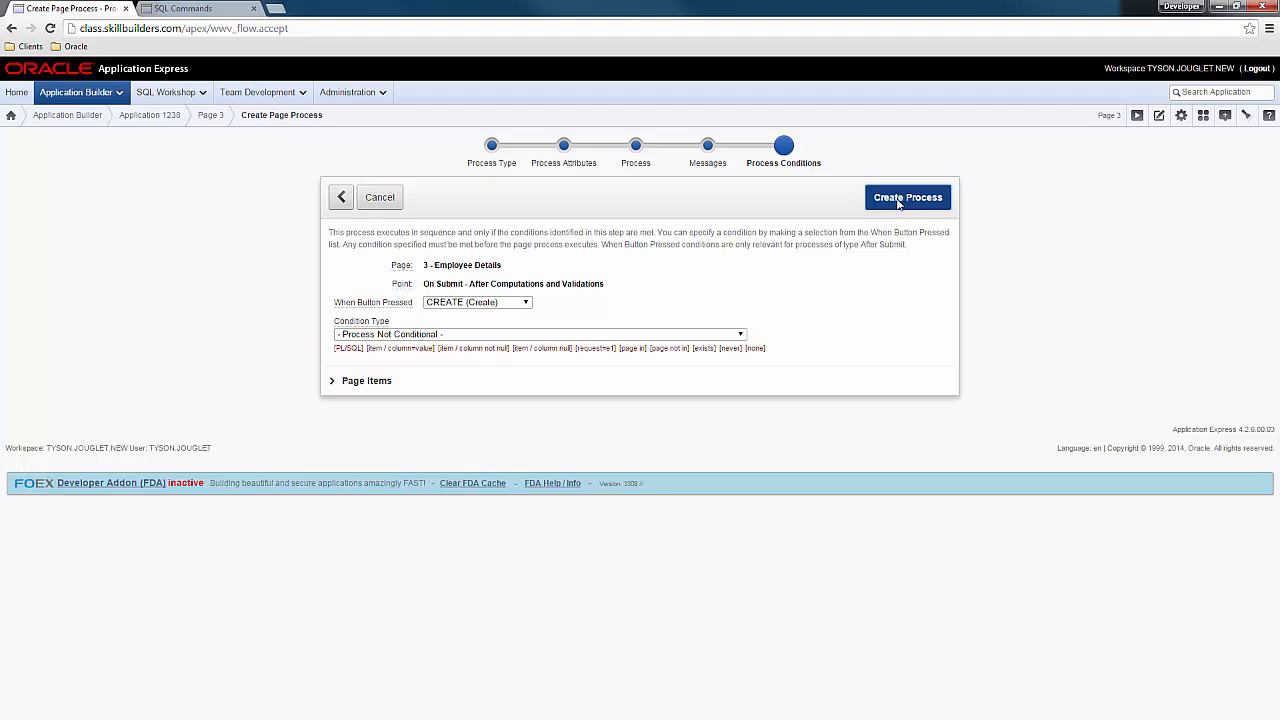
{"action": "left_click", "coordinate": [906, 198]}
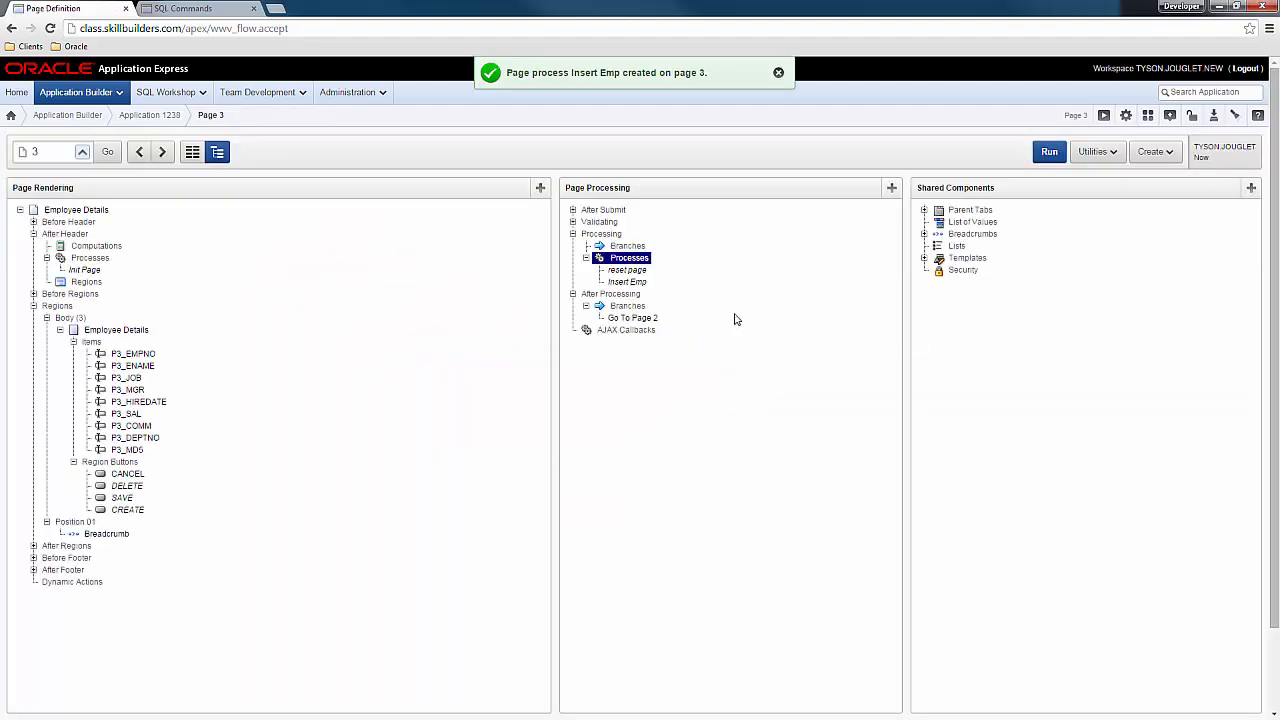
{"action": "mouse_move", "coordinate": [754, 320]}
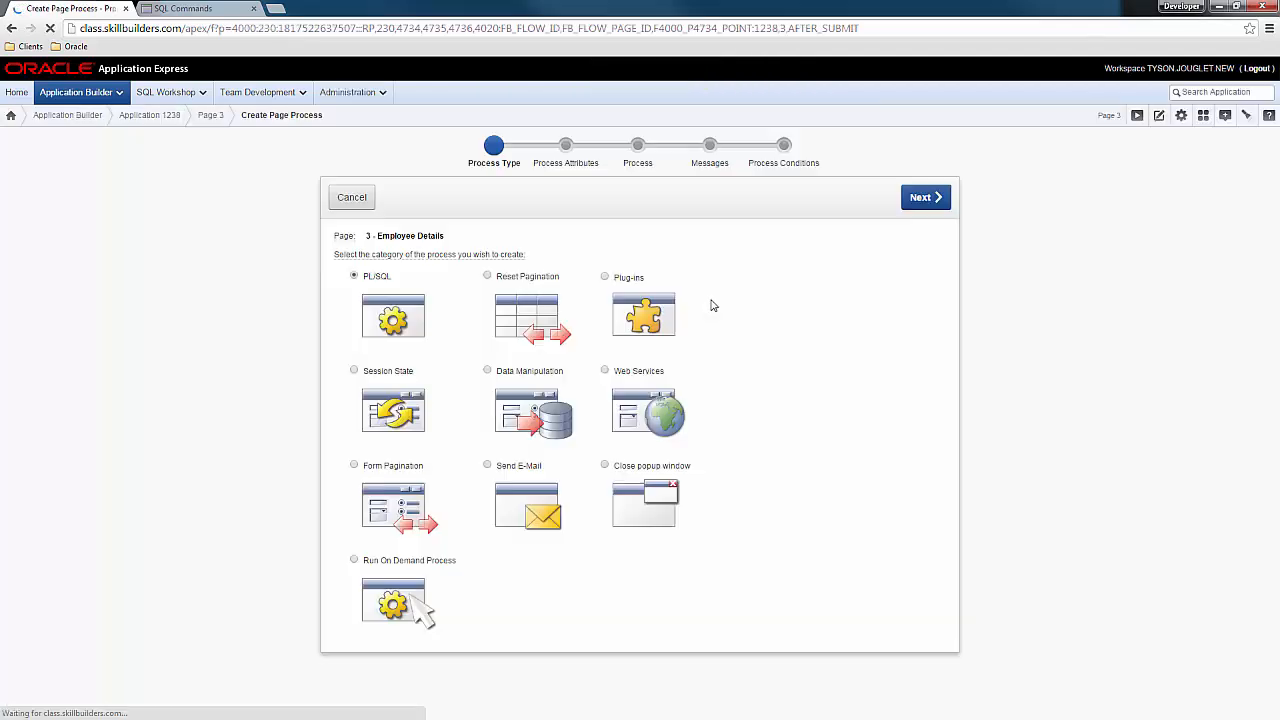
Choose a PL/SQL process, name it 'Update Em' and continue to the code step.
{"action": "left_click", "coordinate": [924, 198]}
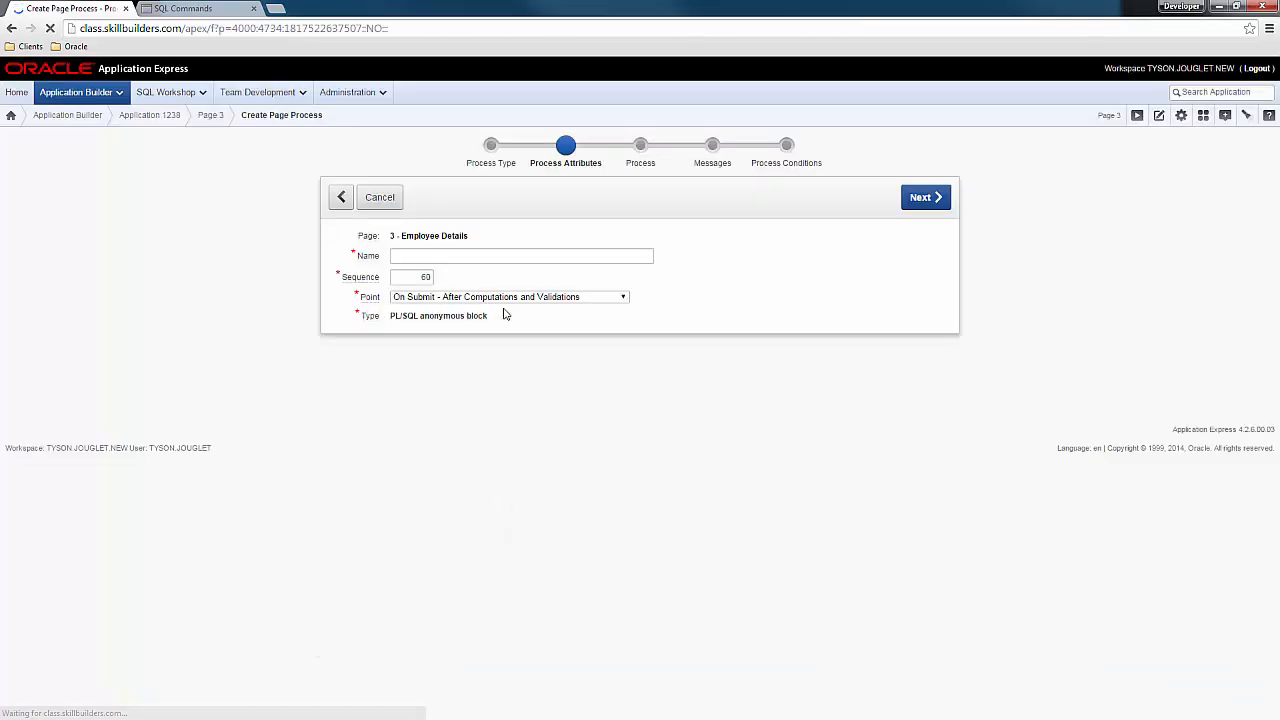
{"action": "left_click", "coordinate": [520, 256]}
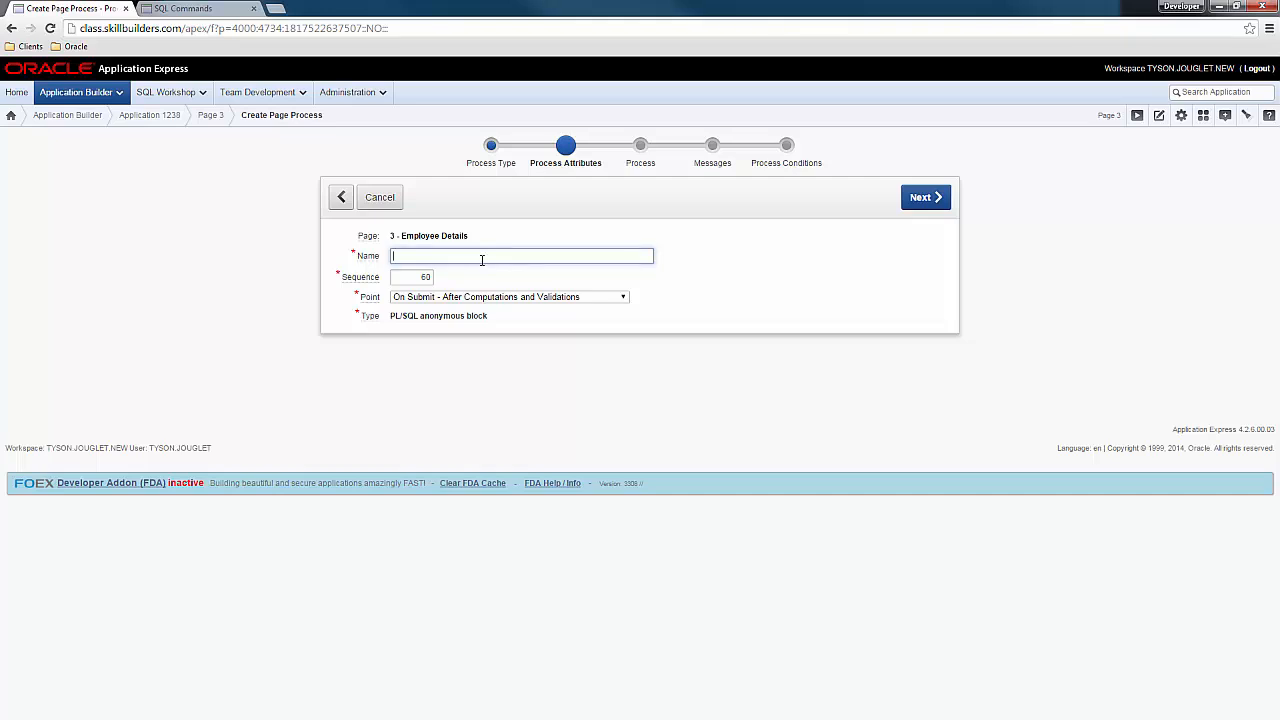
{"action": "type", "text": "U"}
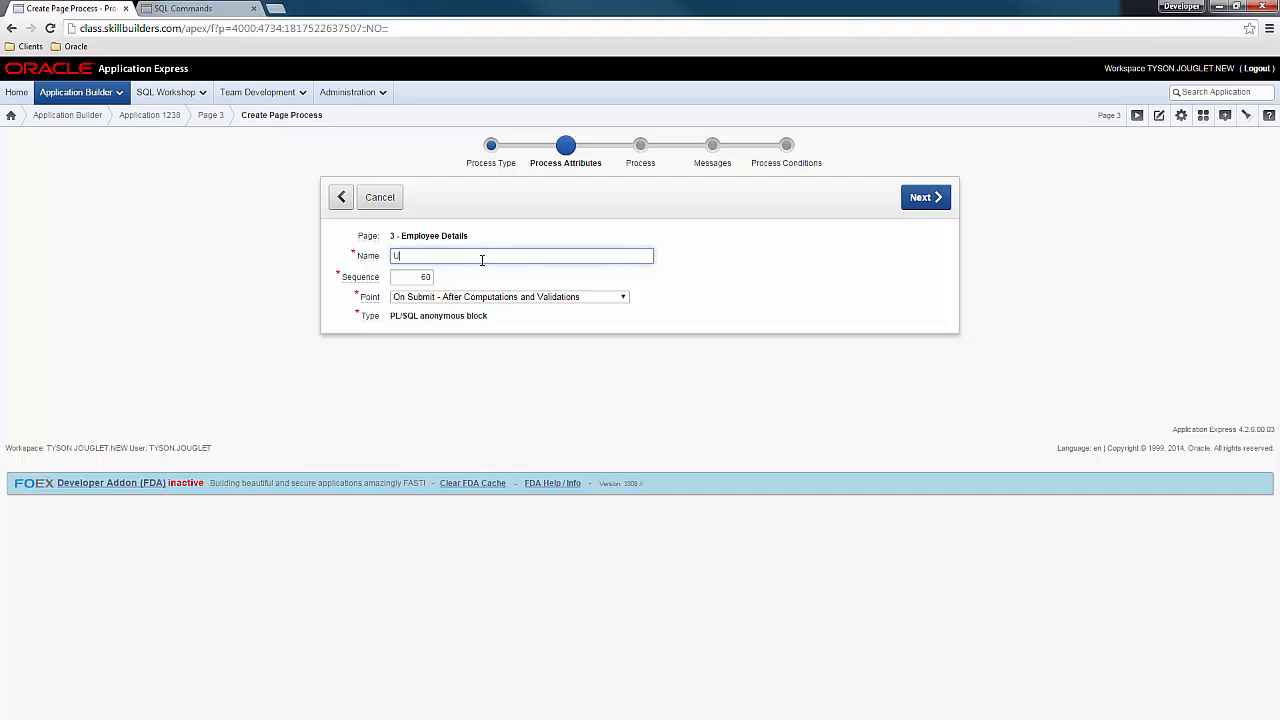
{"action": "type", "text": "pdate Em"}
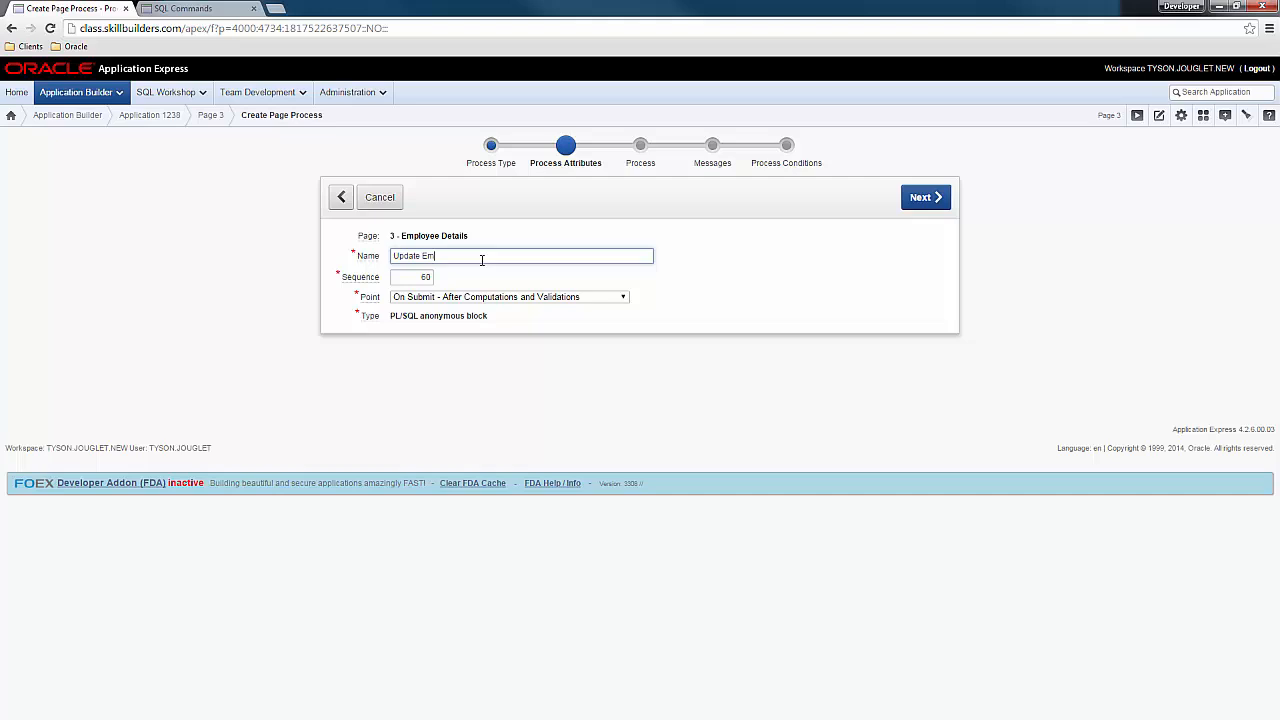
{"action": "left_click", "coordinate": [924, 198]}
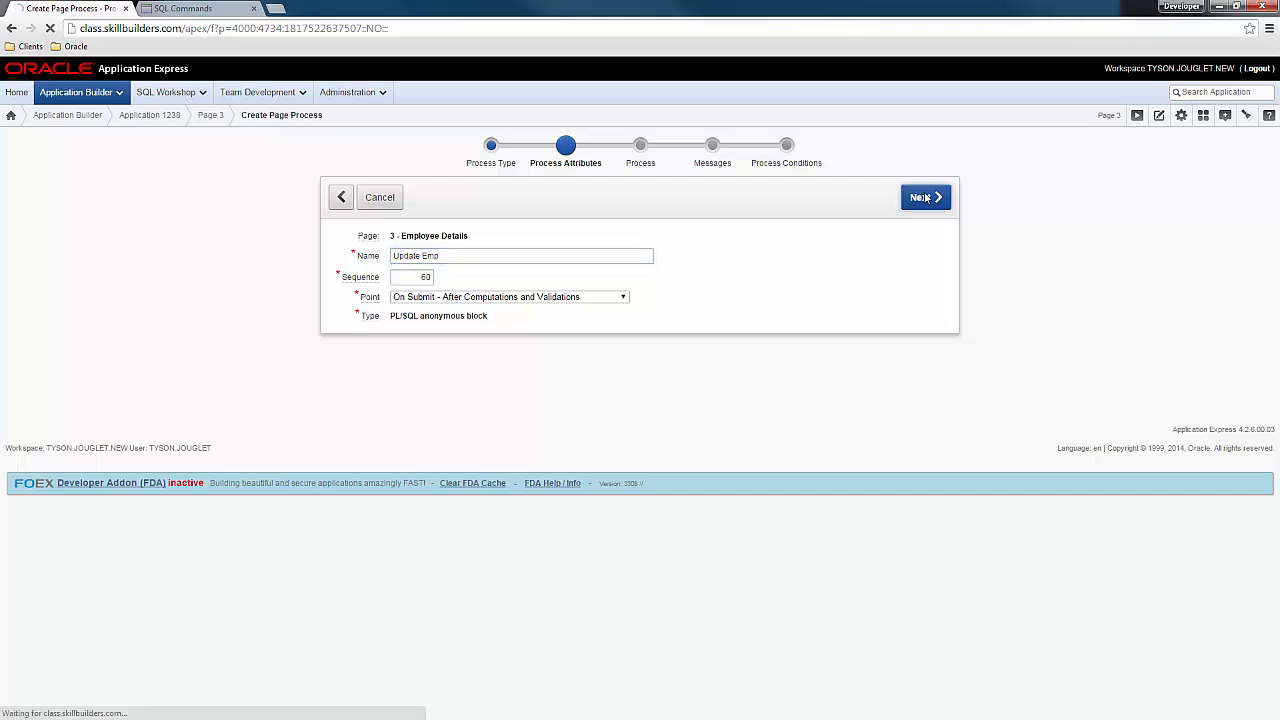
{"action": "left_click", "coordinate": [920, 198]}
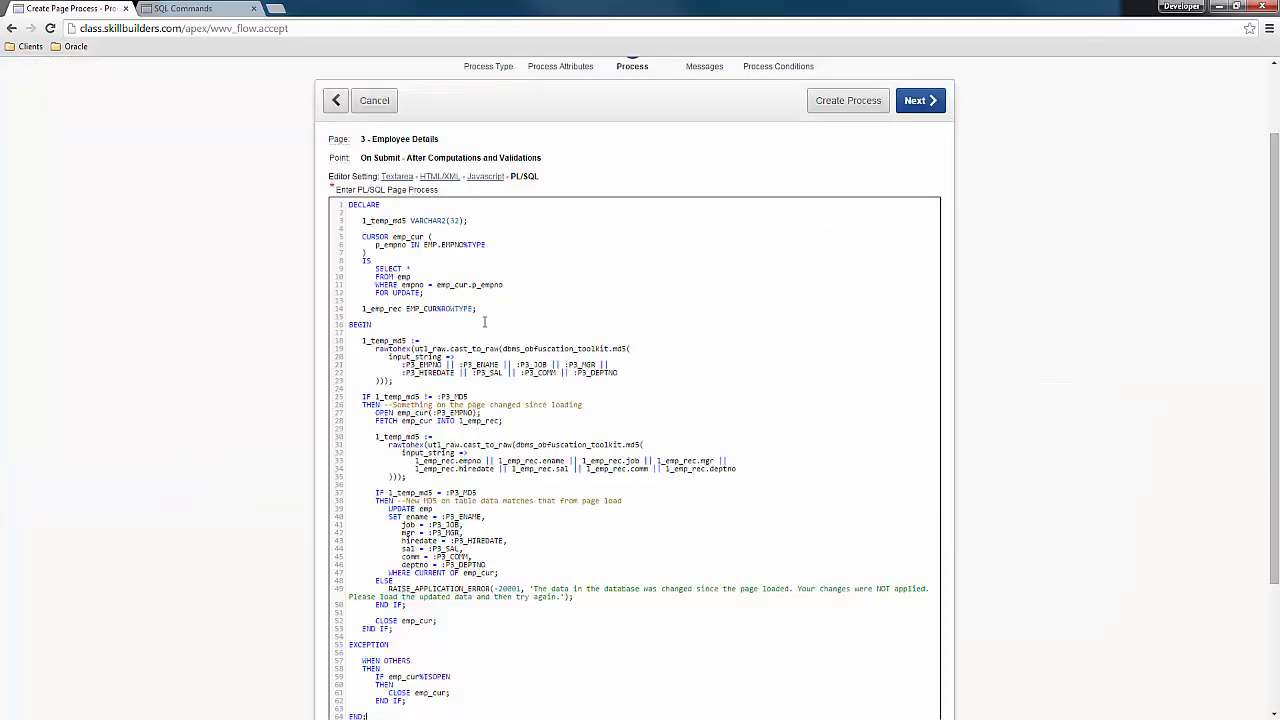
{"action": "mouse_move", "coordinate": [720, 298]}
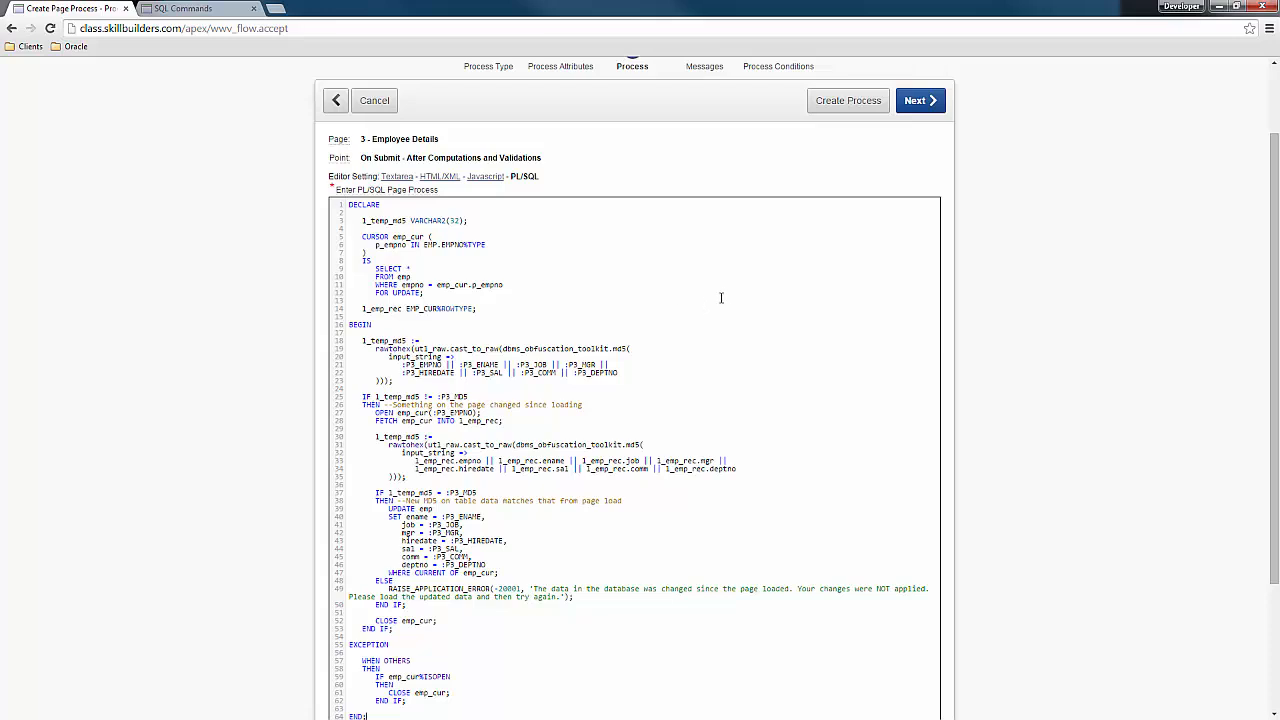
{"action": "mouse_move", "coordinate": [728, 332]}
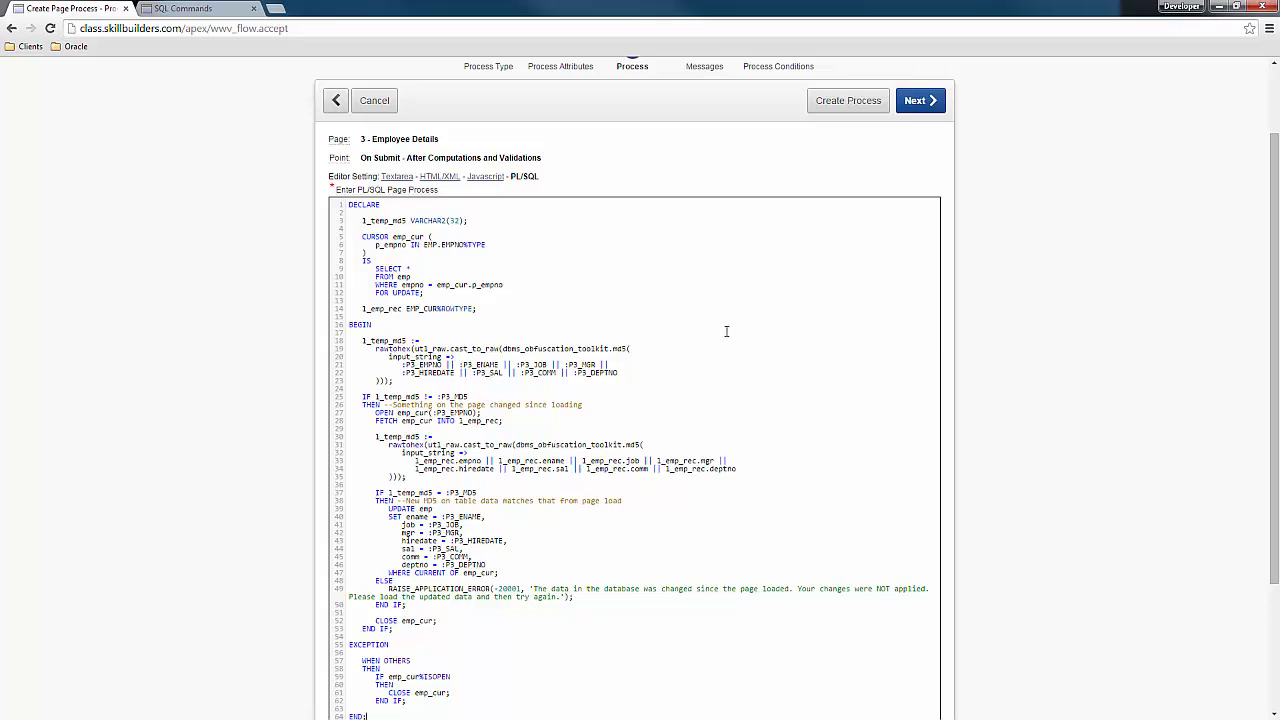
Complete the update block with the MD5 comparison and RAISE_APPLICATION_ERROR(-20001) branch.
{"action": "scroll", "scroll_direction": "down", "scroll_amount": 3}
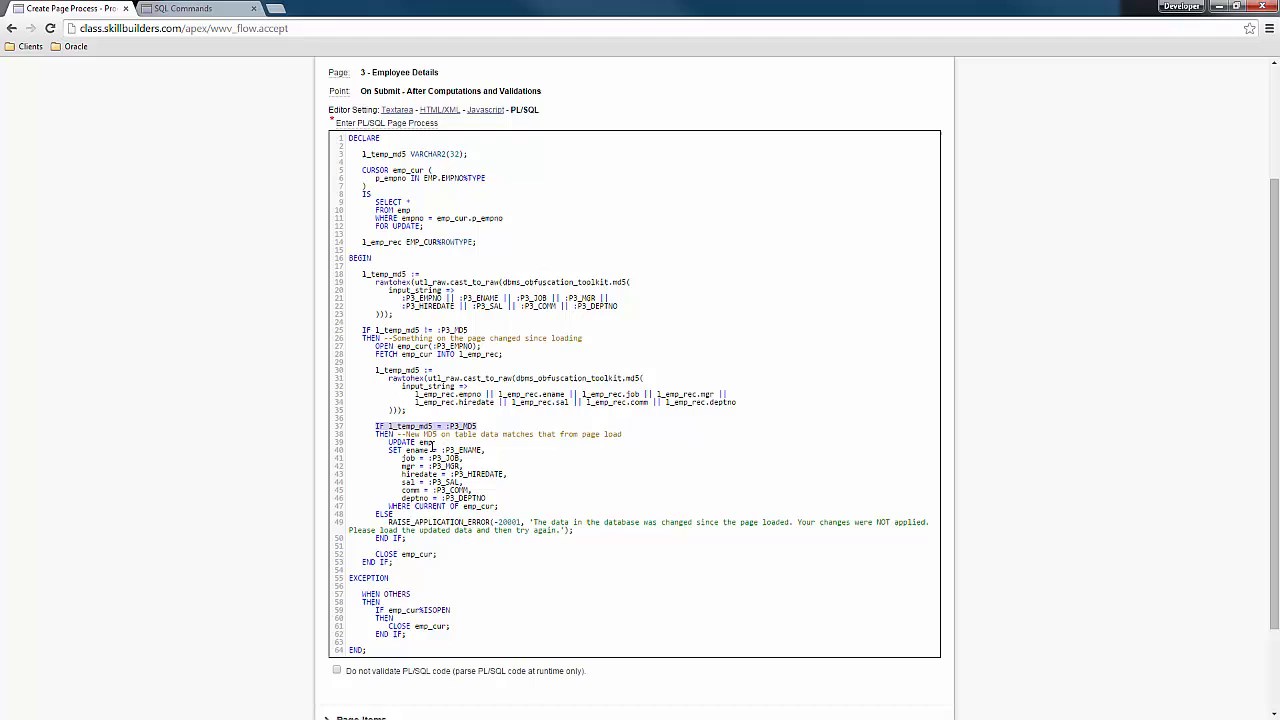
{"action": "left_click_drag", "start_coordinate": [388, 448], "coordinate": [500, 500]}
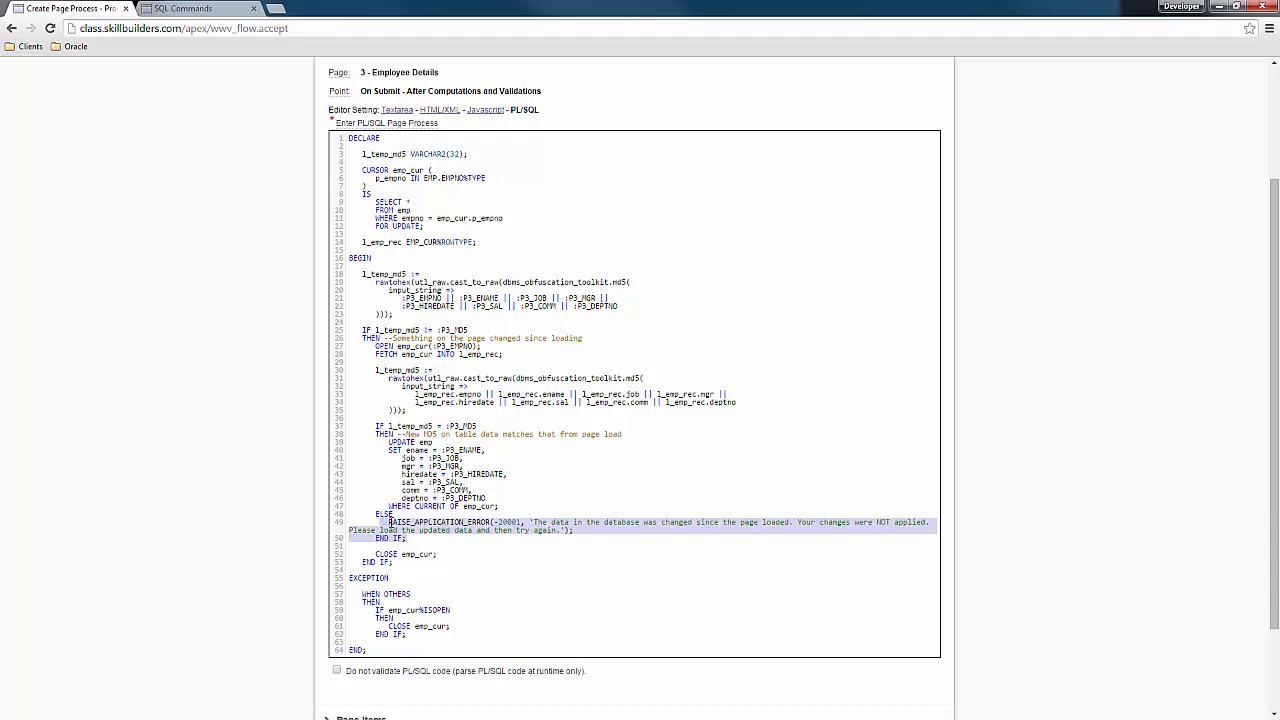
{"action": "mouse_move", "coordinate": [644, 544]}
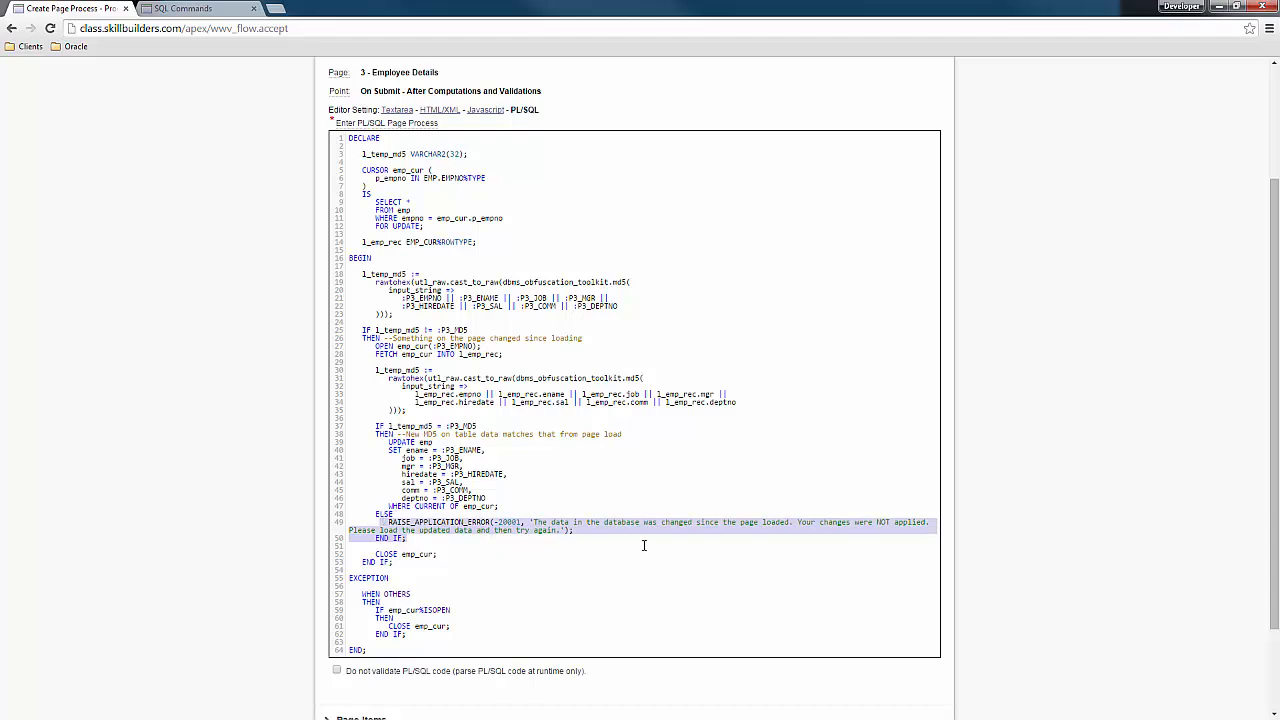
{"action": "mouse_move", "coordinate": [632, 516]}
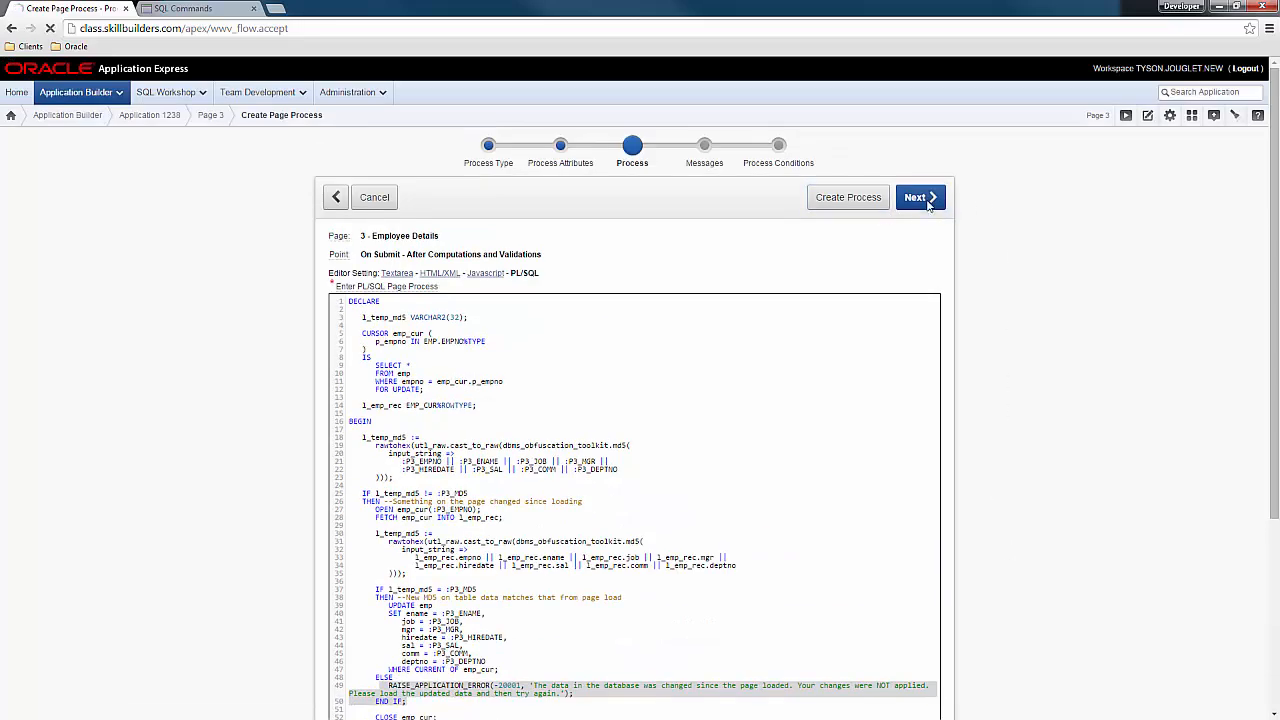
Enter the success message 'Employed updated!' and trim its second word.
{"action": "left_click", "coordinate": [916, 198]}
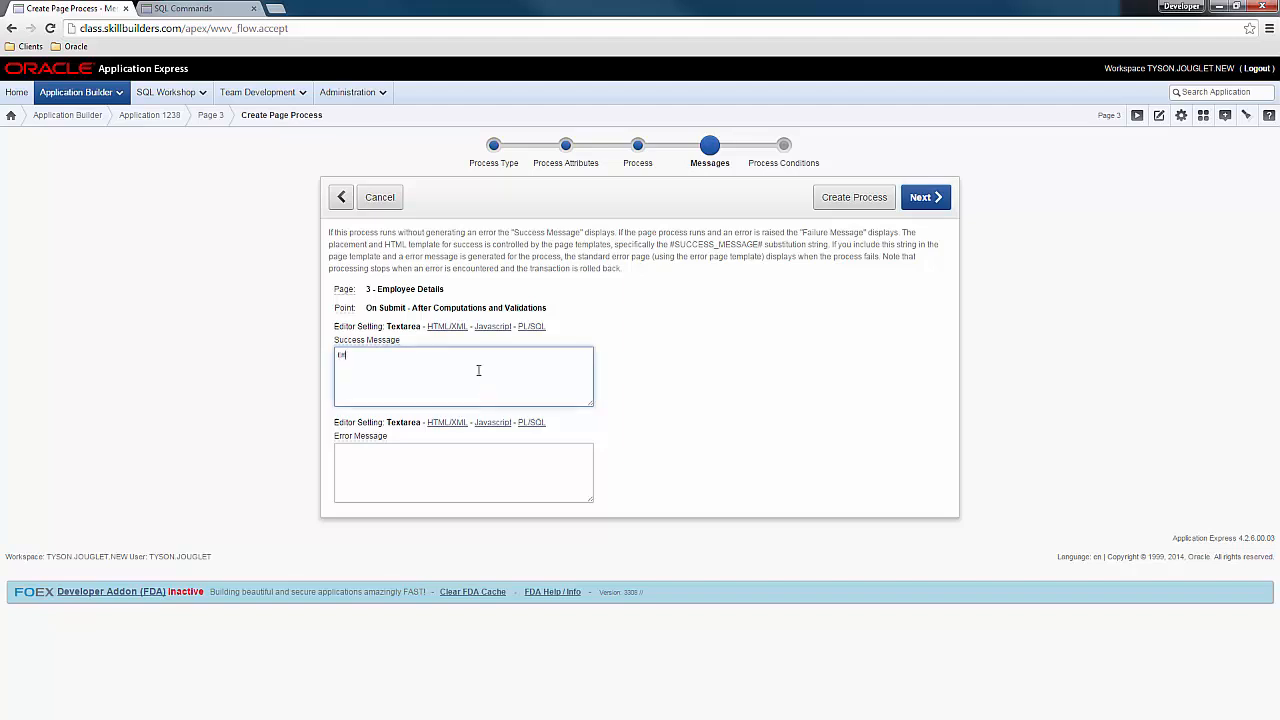
{"action": "type", "text": "Employed"}
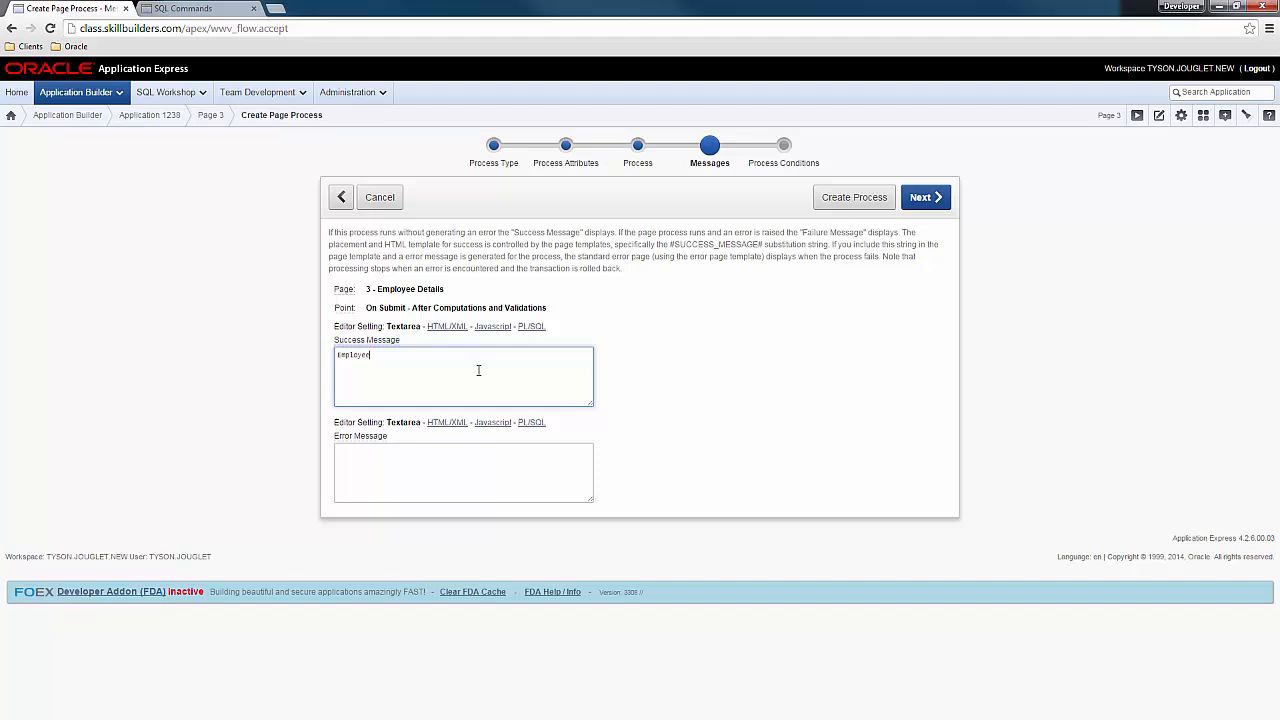
{"action": "type", "text": "updated!"}
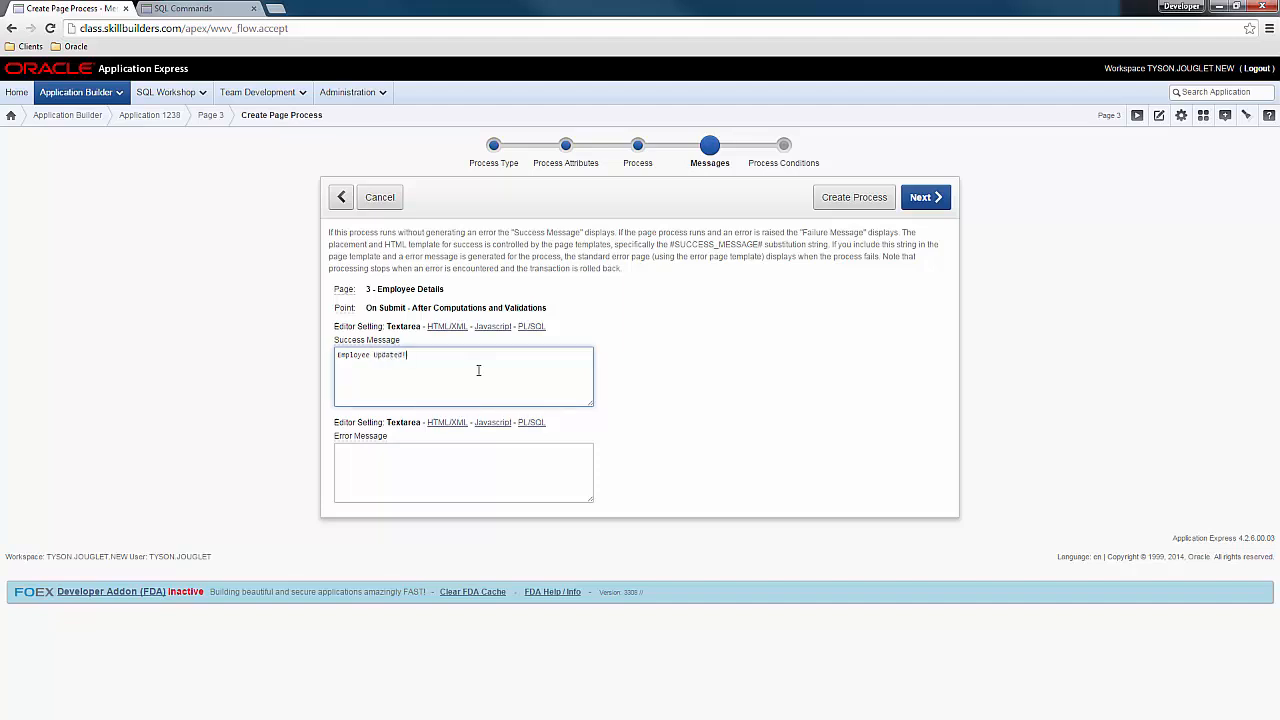
{"action": "double_click", "coordinate": [388, 354]}
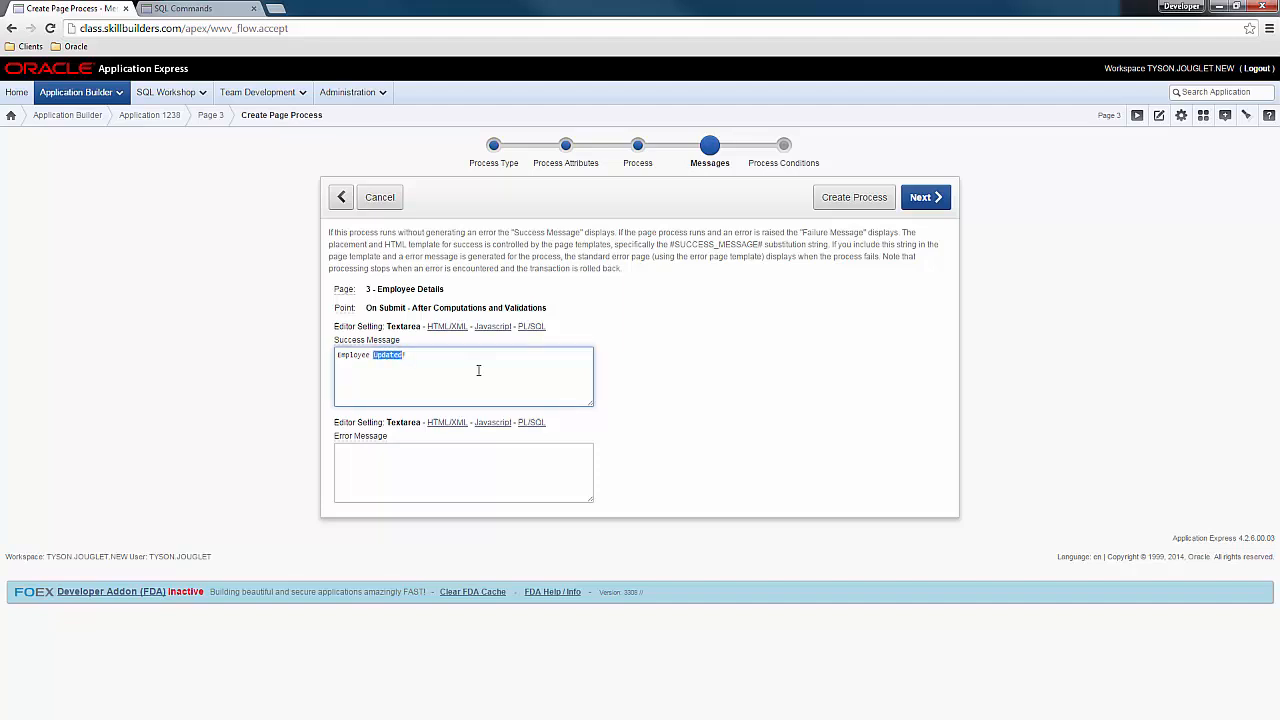
{"action": "key", "text": "Delete"}
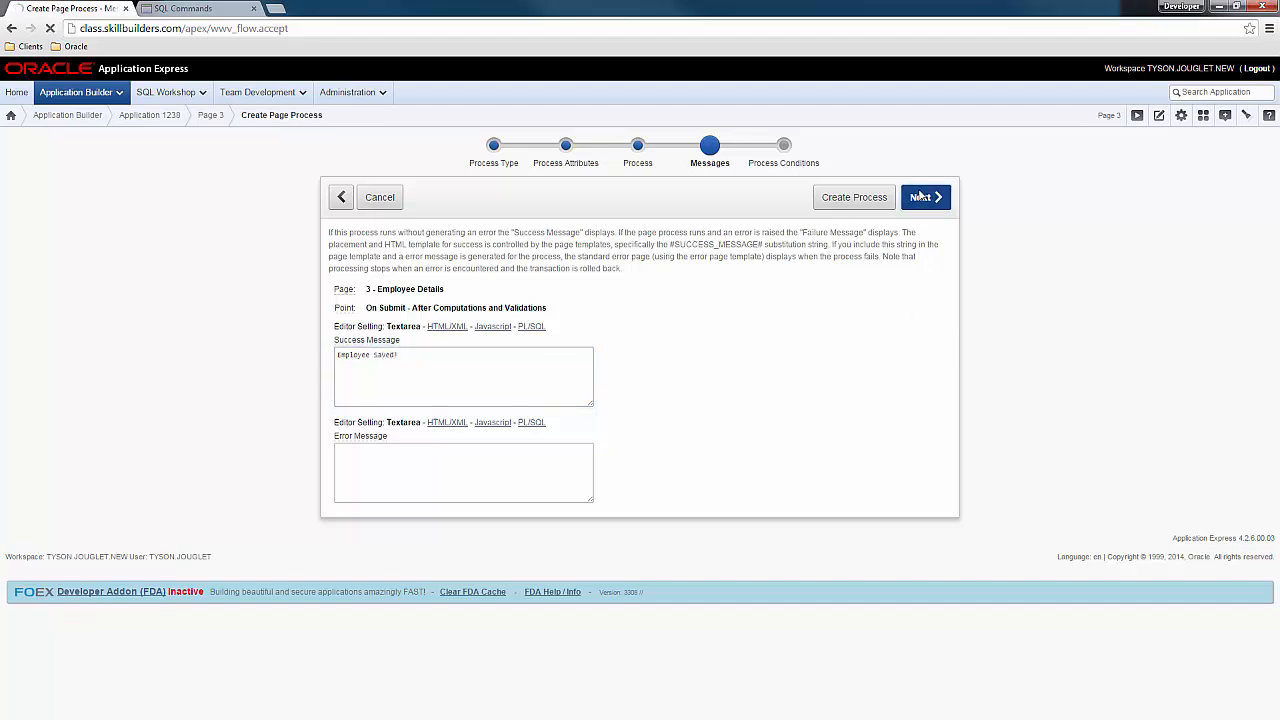
Set When Button Pressed to SAVE (Apply Changes) and create the Update Emp process.
{"action": "left_click", "coordinate": [920, 196]}
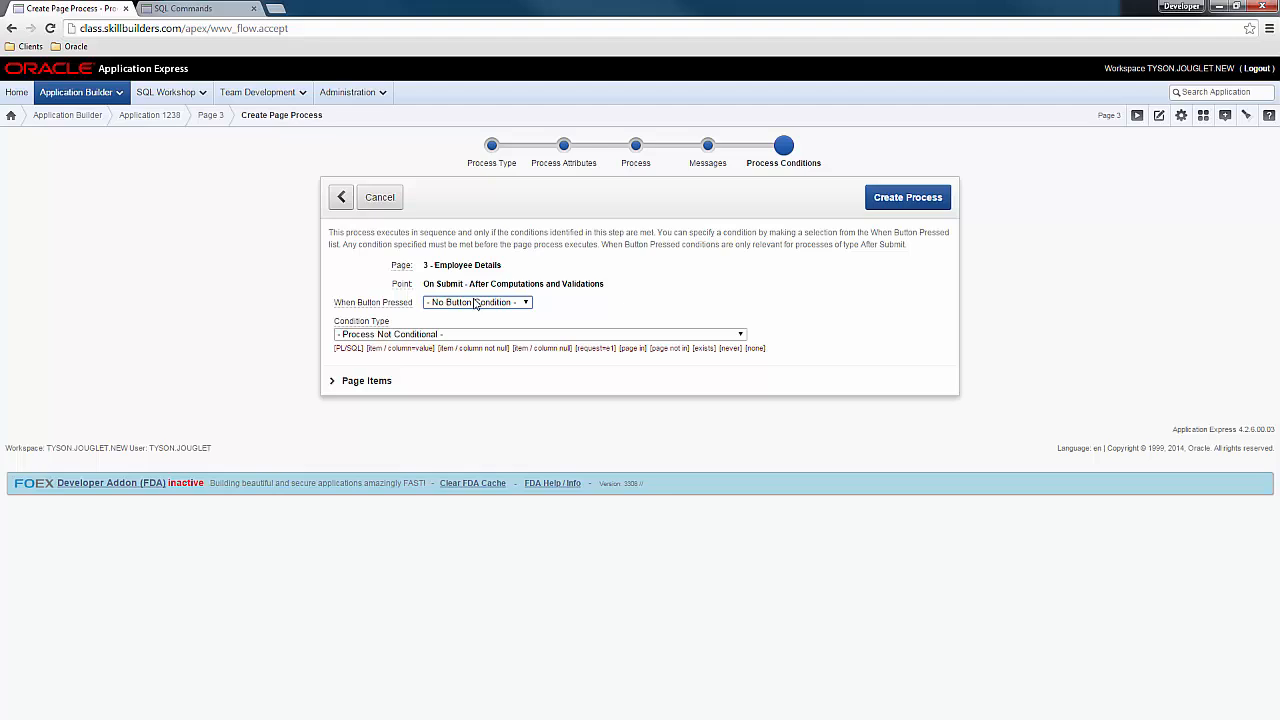
{"action": "left_click", "coordinate": [476, 302]}
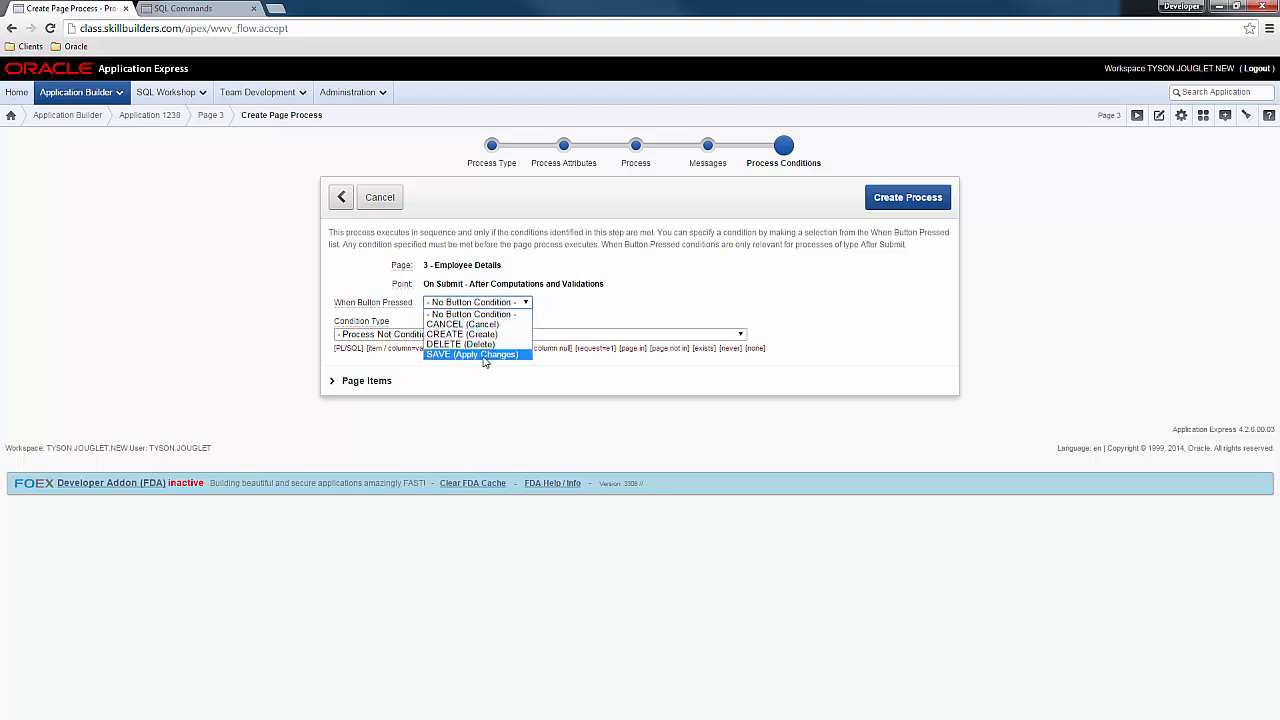
{"action": "left_click", "coordinate": [472, 354]}
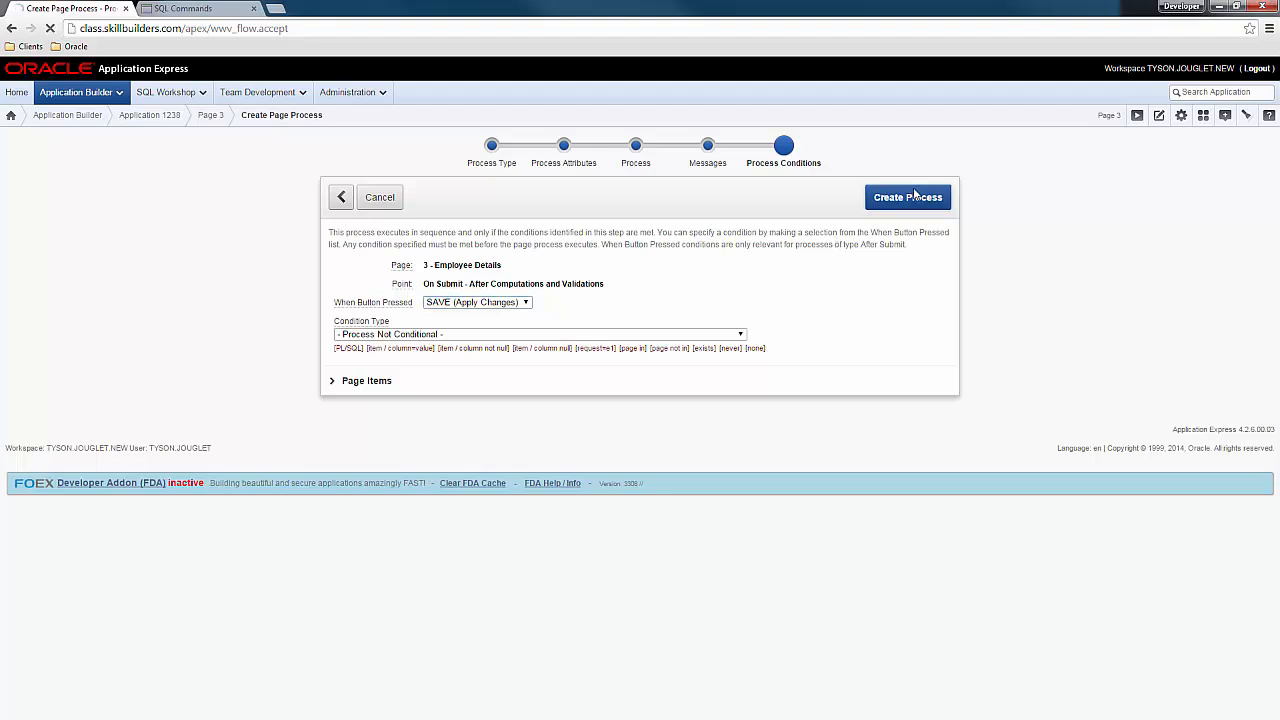
{"action": "left_click", "coordinate": [906, 198]}
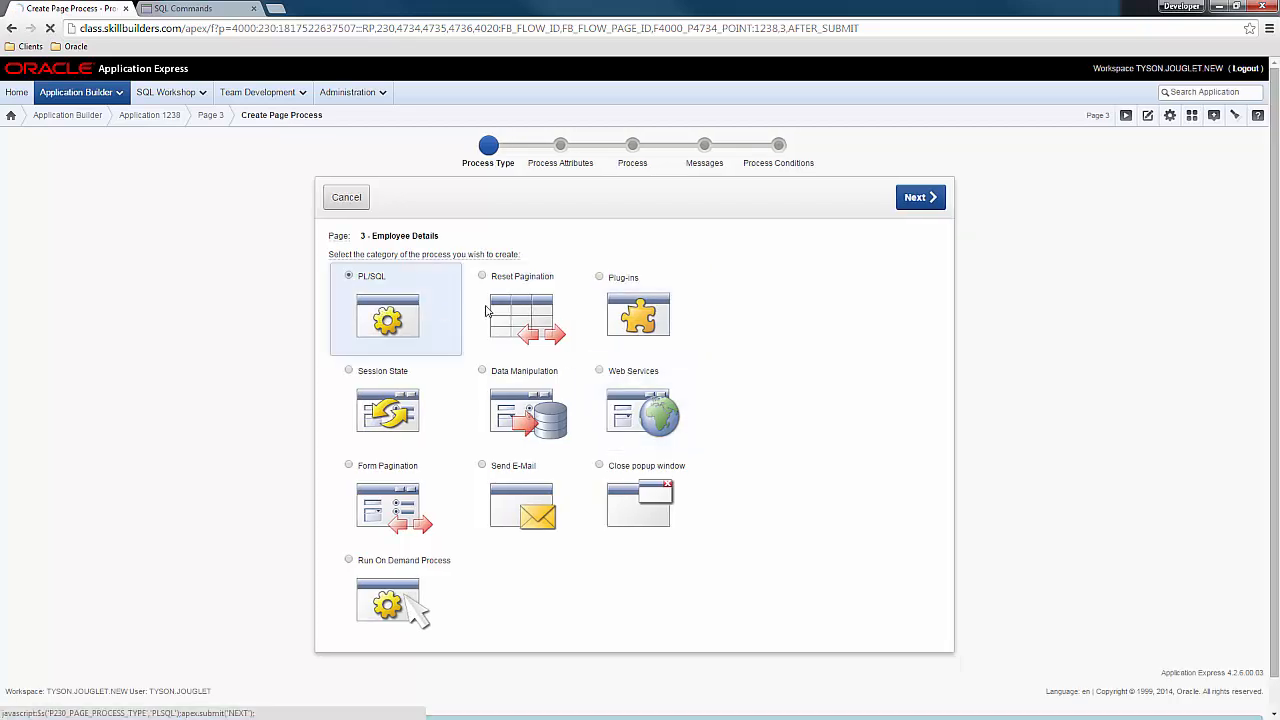
Continue with a PL/SQL process named 'Delete Emp' and reach its code step.
{"action": "left_click", "coordinate": [918, 198]}
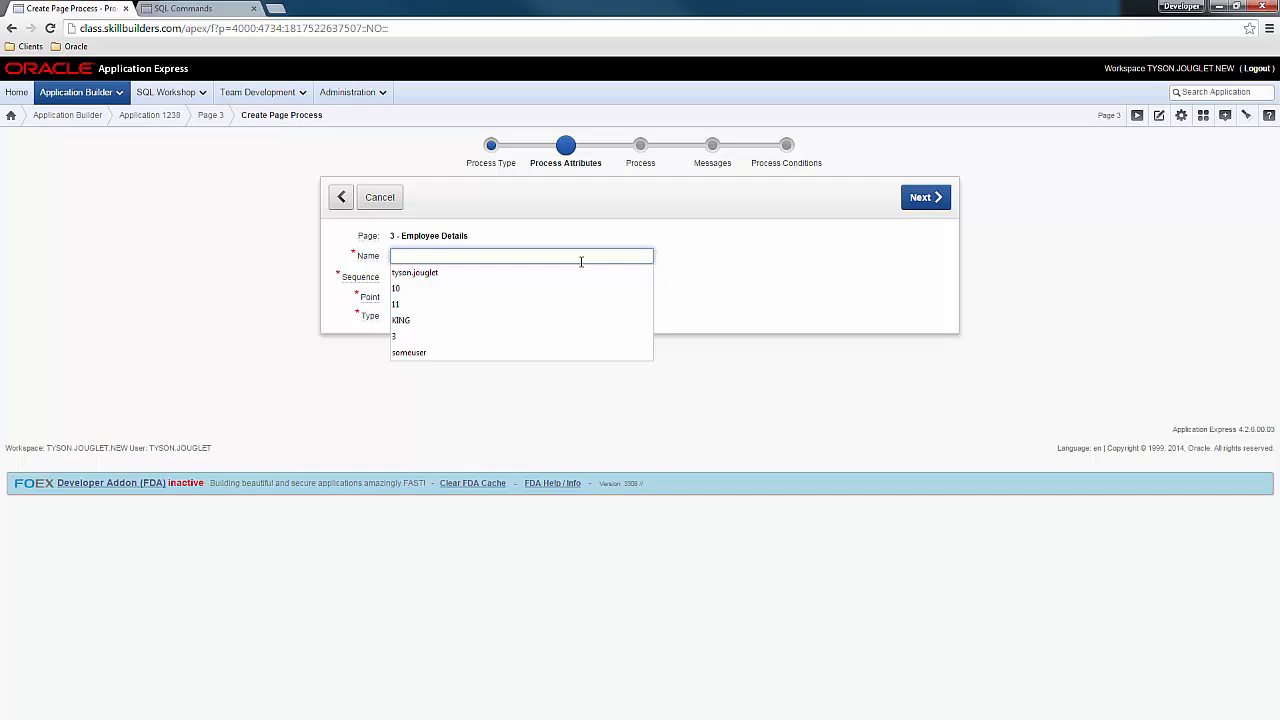
{"action": "type", "text": "Delete"}
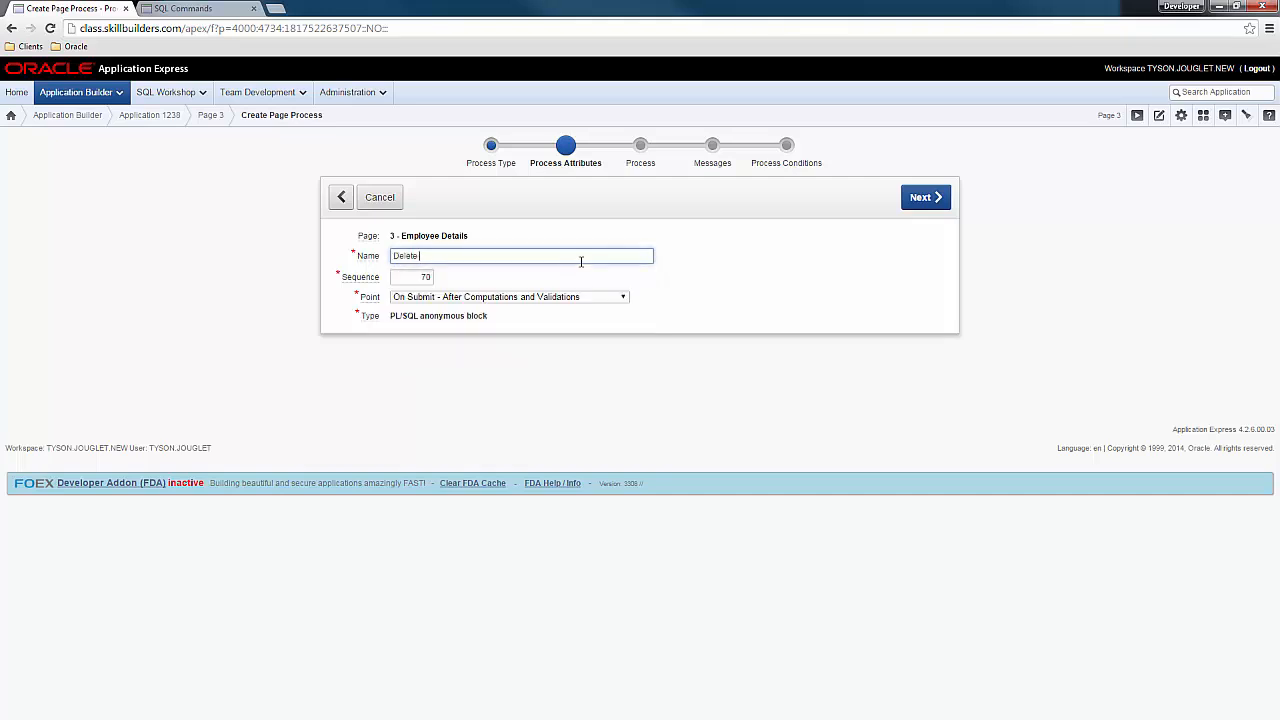
{"action": "type", "text": "Emp"}
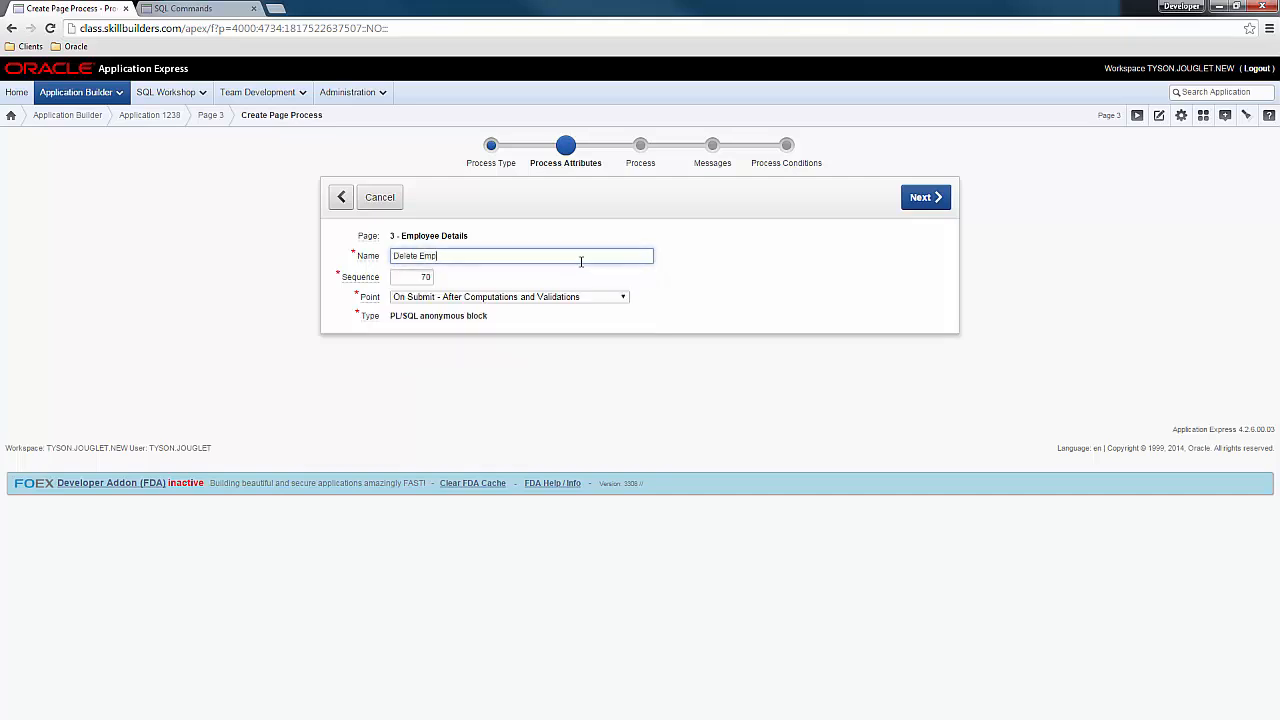
{"action": "left_click", "coordinate": [924, 198]}
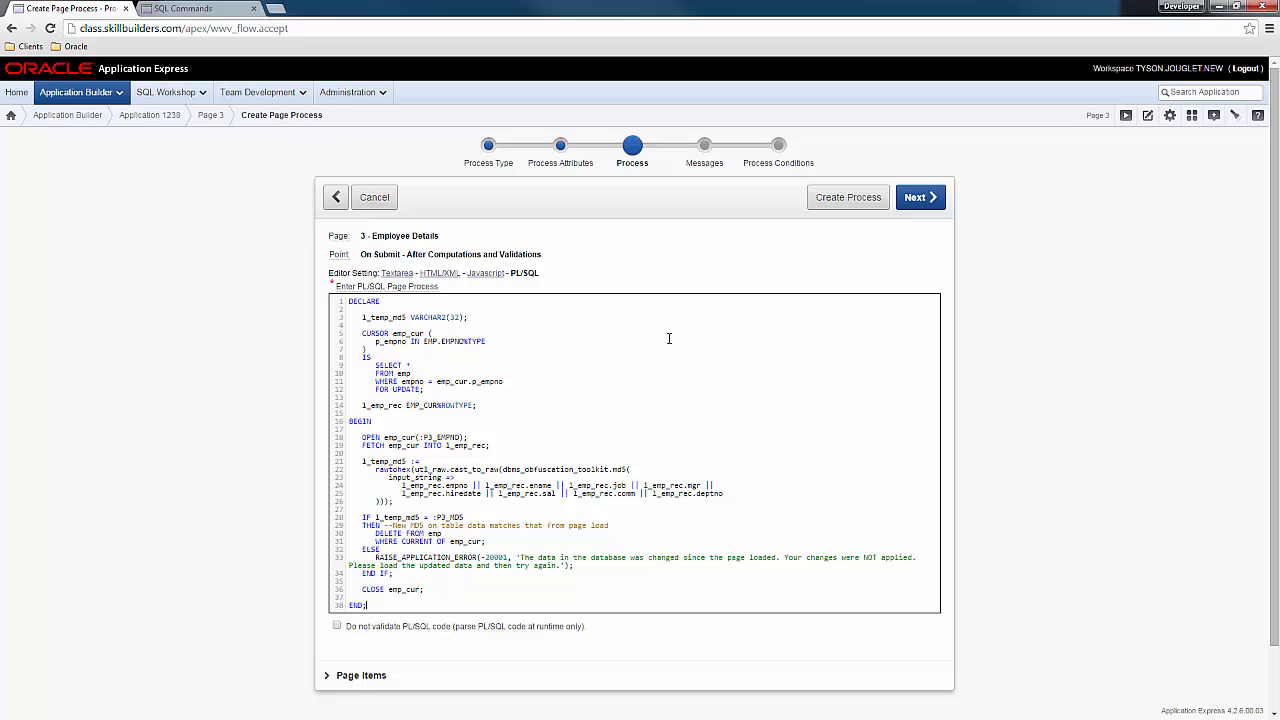
{"action": "mouse_move", "coordinate": [748, 366]}
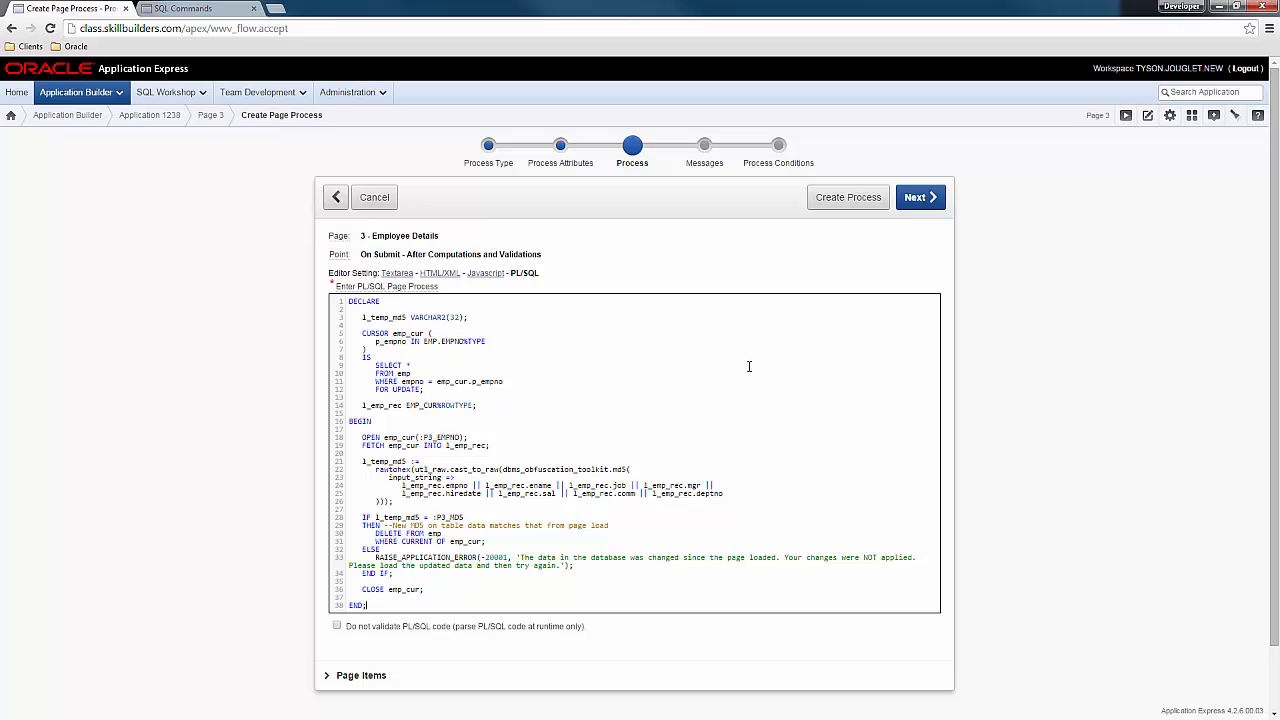
Give it the success message 'Employee Deleted', condition it on DELETE, and create the process.
{"action": "left_click", "coordinate": [920, 198]}
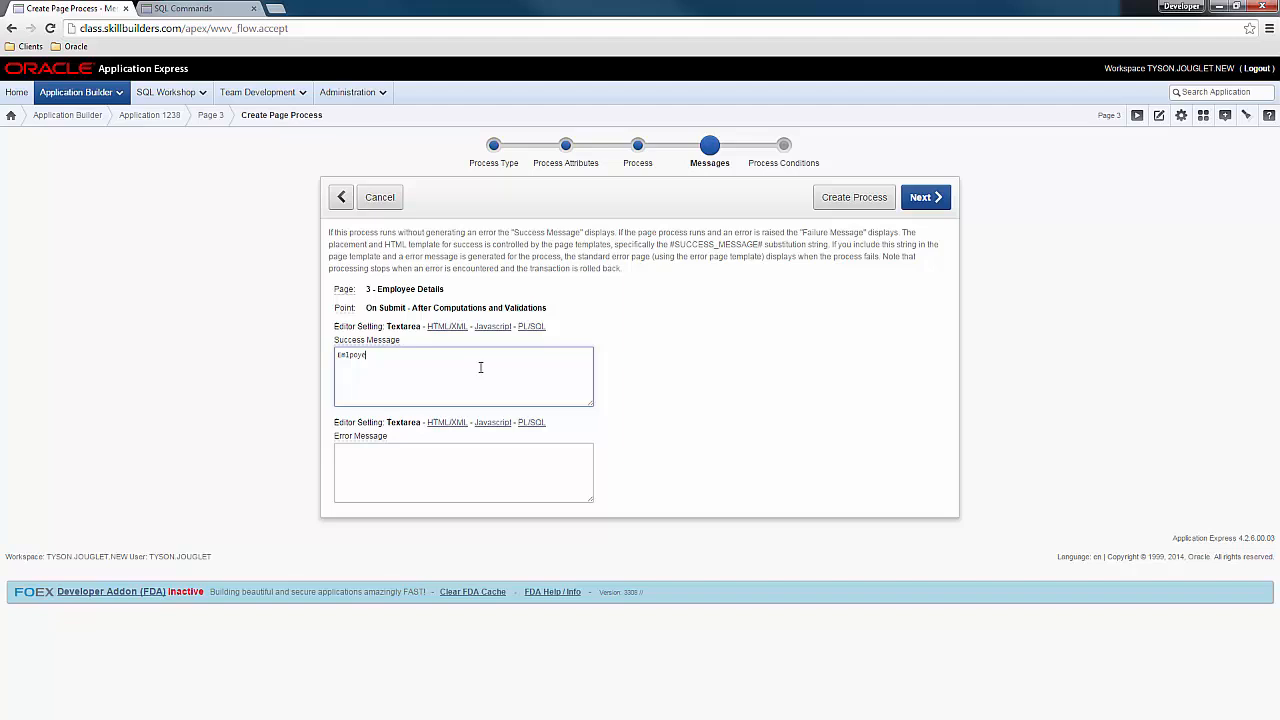
{"action": "type", "text": "Employee Deleted"}
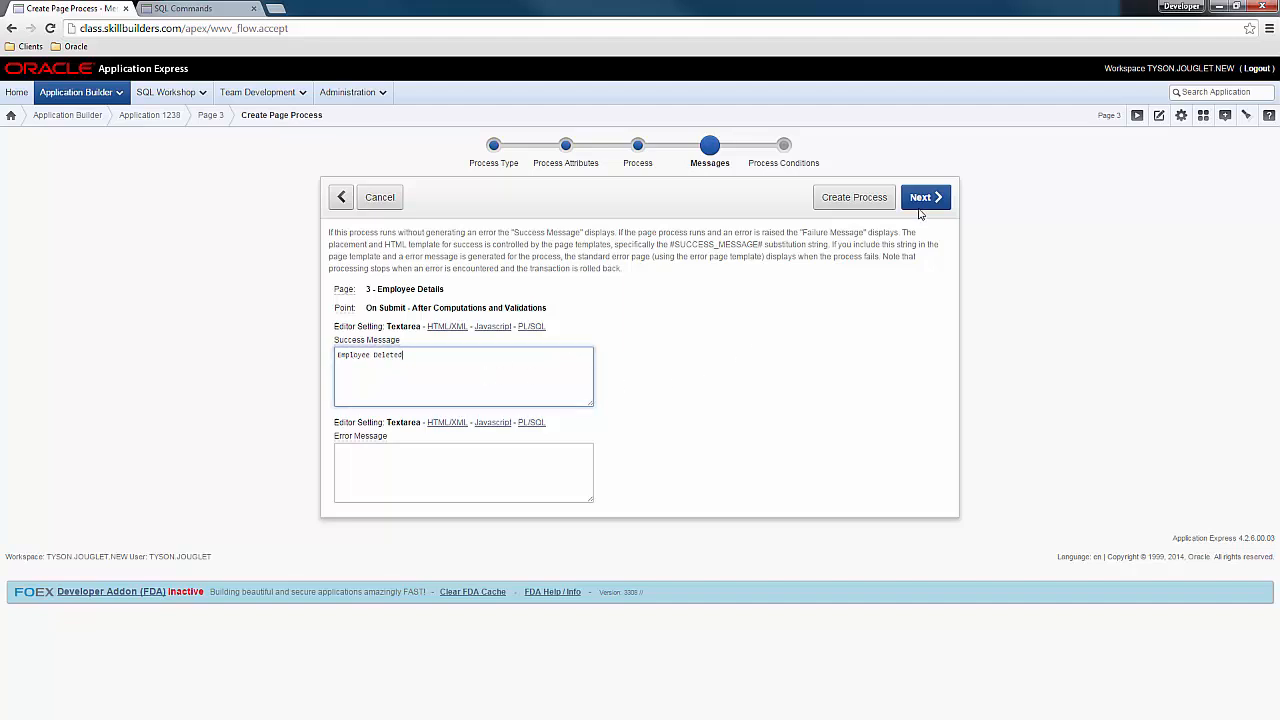
{"action": "left_click", "coordinate": [924, 198]}
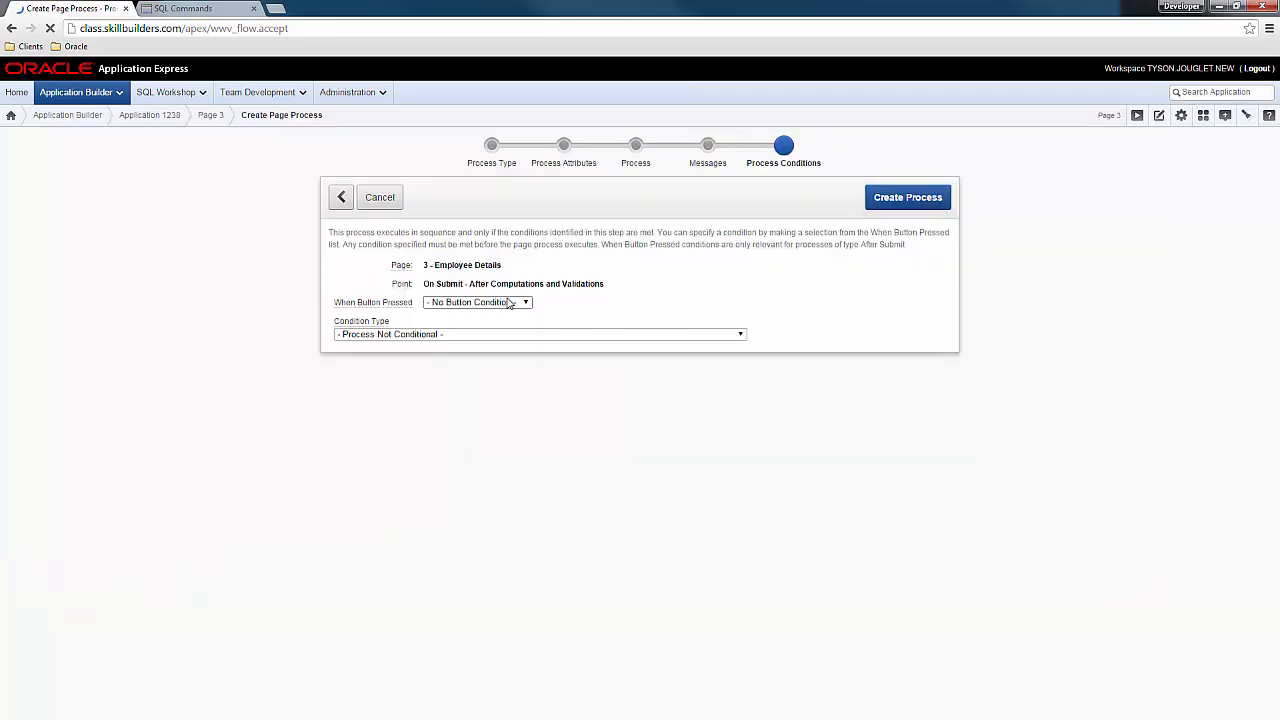
{"action": "left_click", "coordinate": [476, 302]}
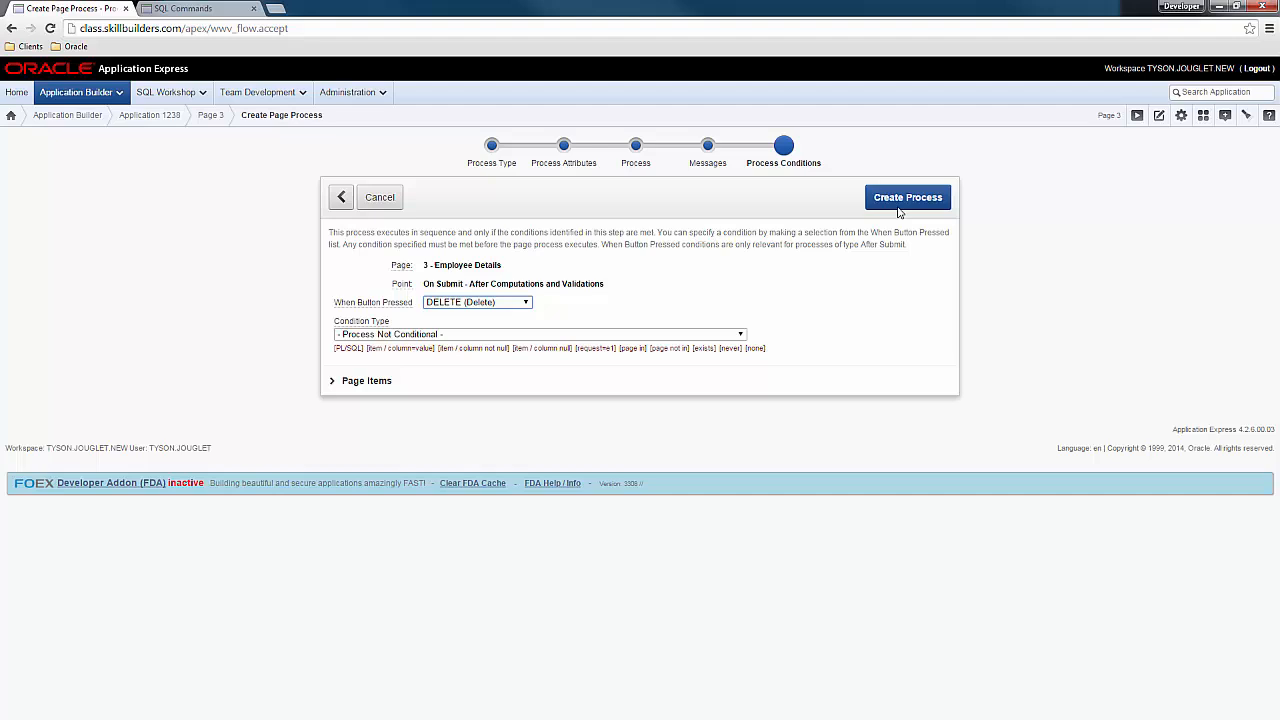
{"action": "left_click", "coordinate": [908, 198]}
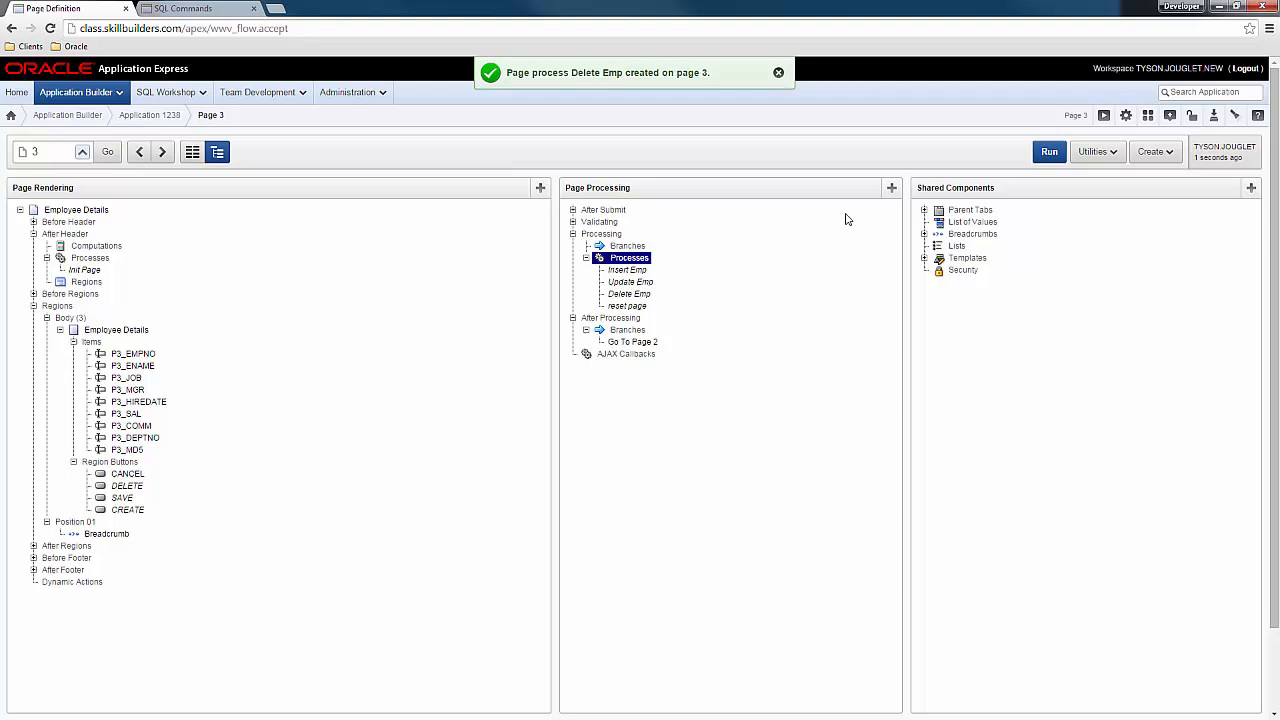
Run page 3 and save BLAKE's salary as 3030.
{"action": "left_click", "coordinate": [1048, 152]}
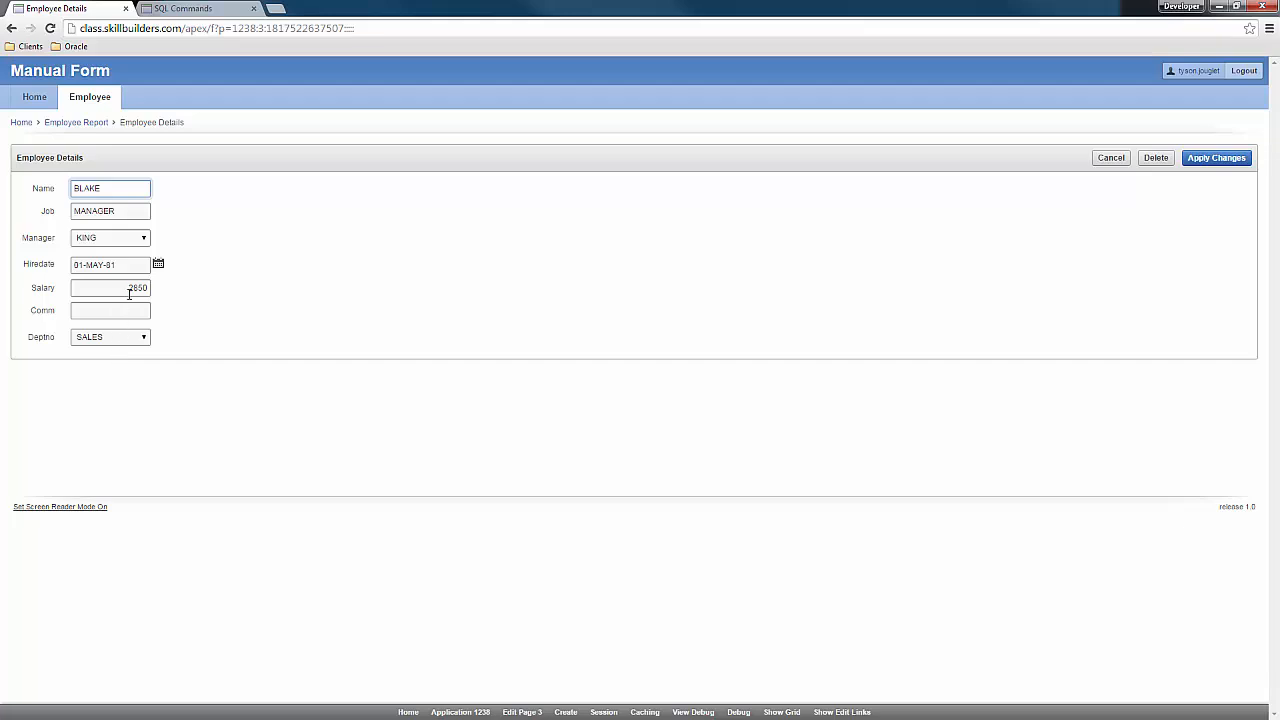
{"action": "type", "text": "3000"}
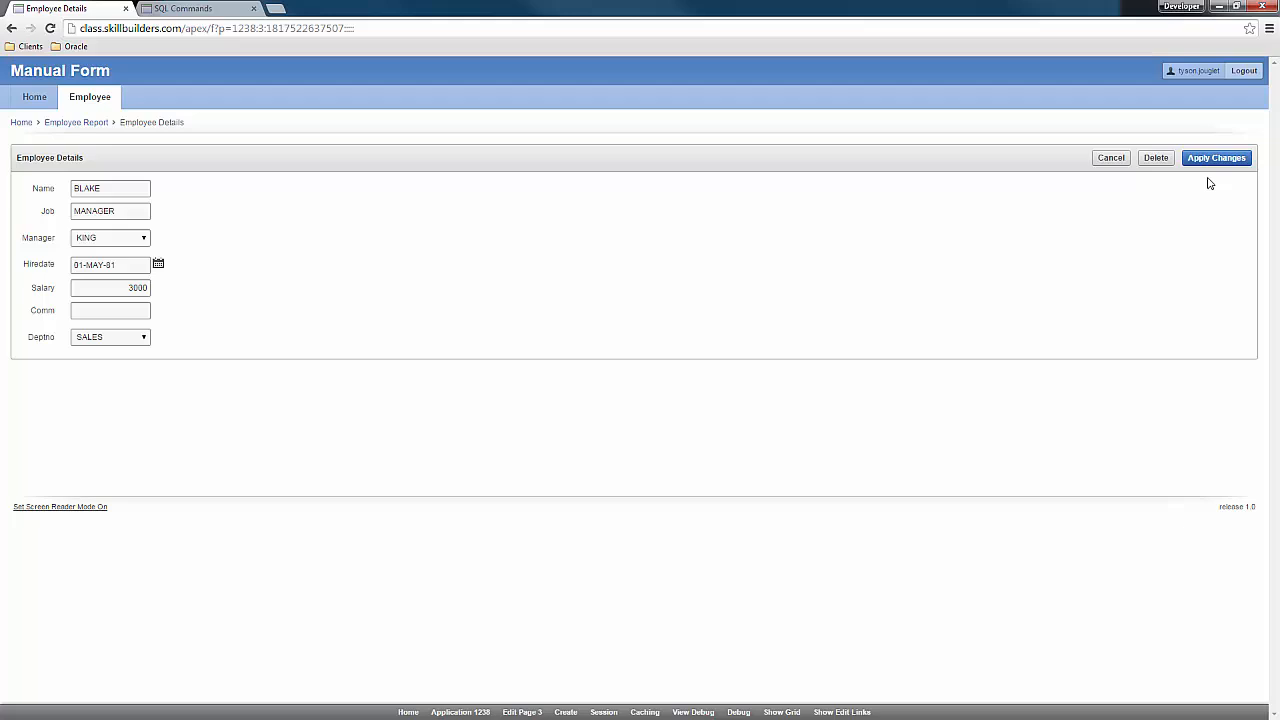
{"action": "left_click", "coordinate": [1216, 156]}
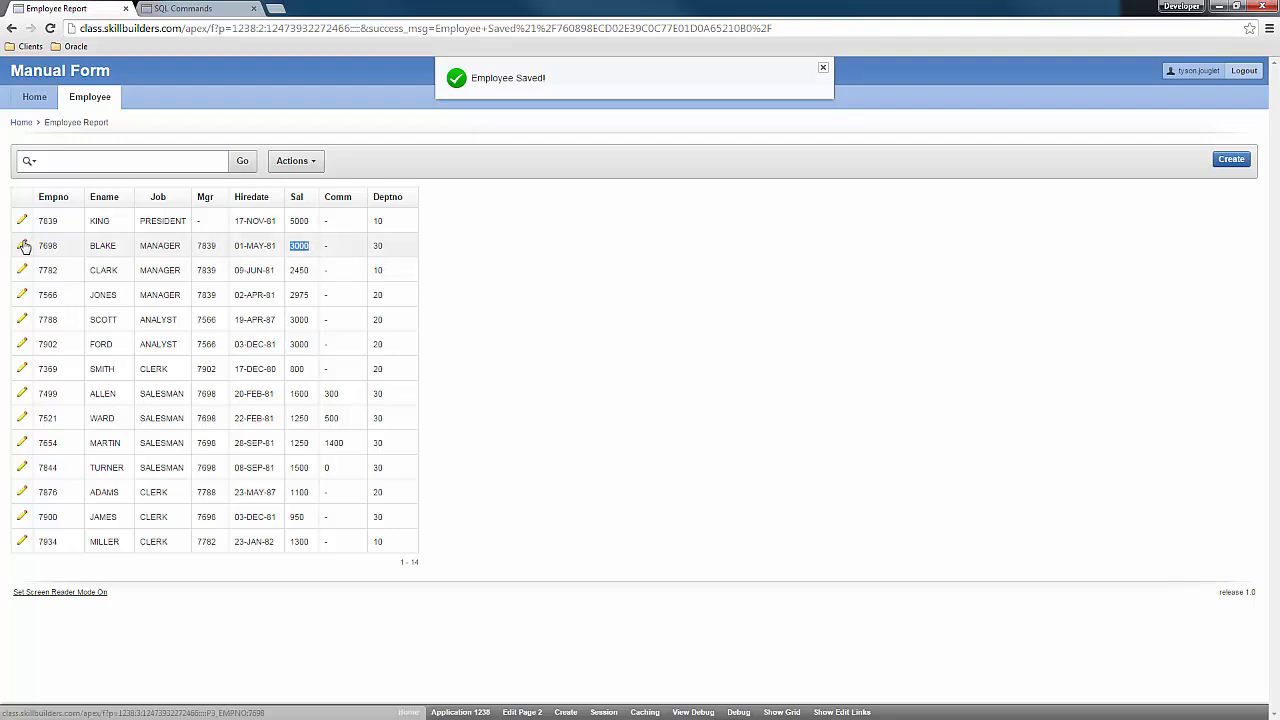
Edit BLAKE again, set Deptno to ACCOUNTING, apply the change and reopen his record.
{"action": "left_click", "coordinate": [20, 244]}
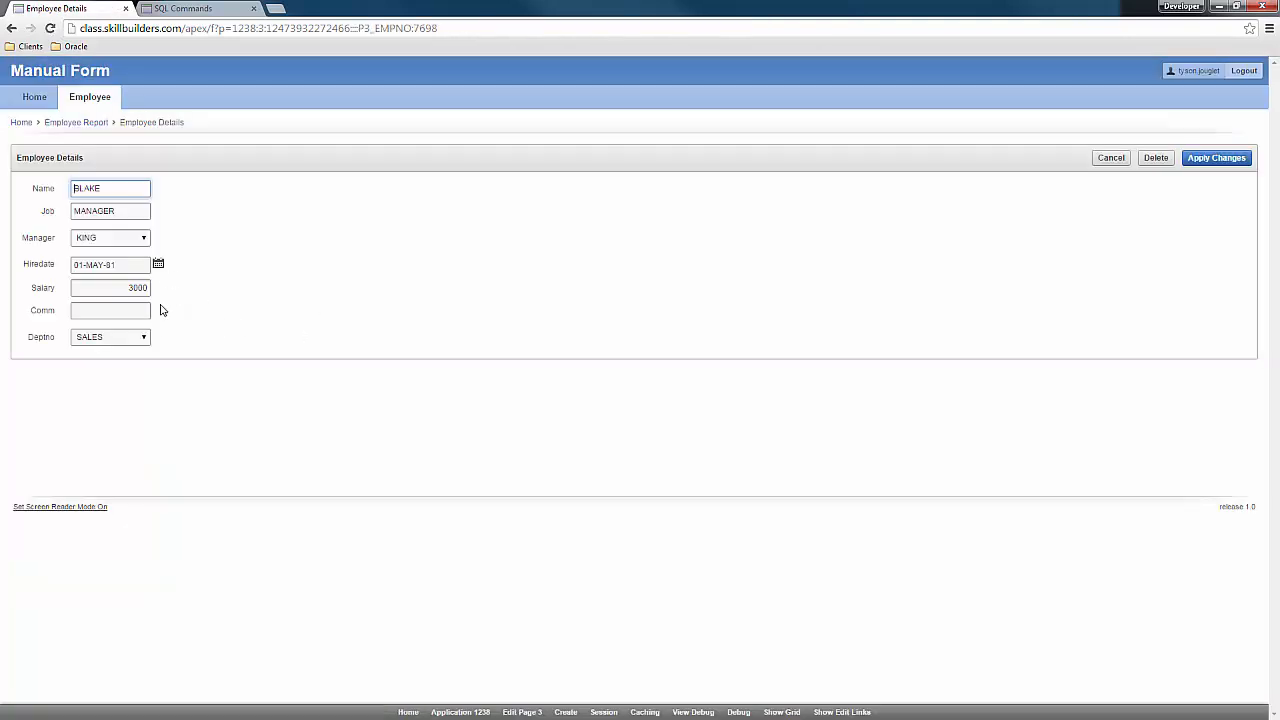
{"action": "left_click", "coordinate": [144, 336]}
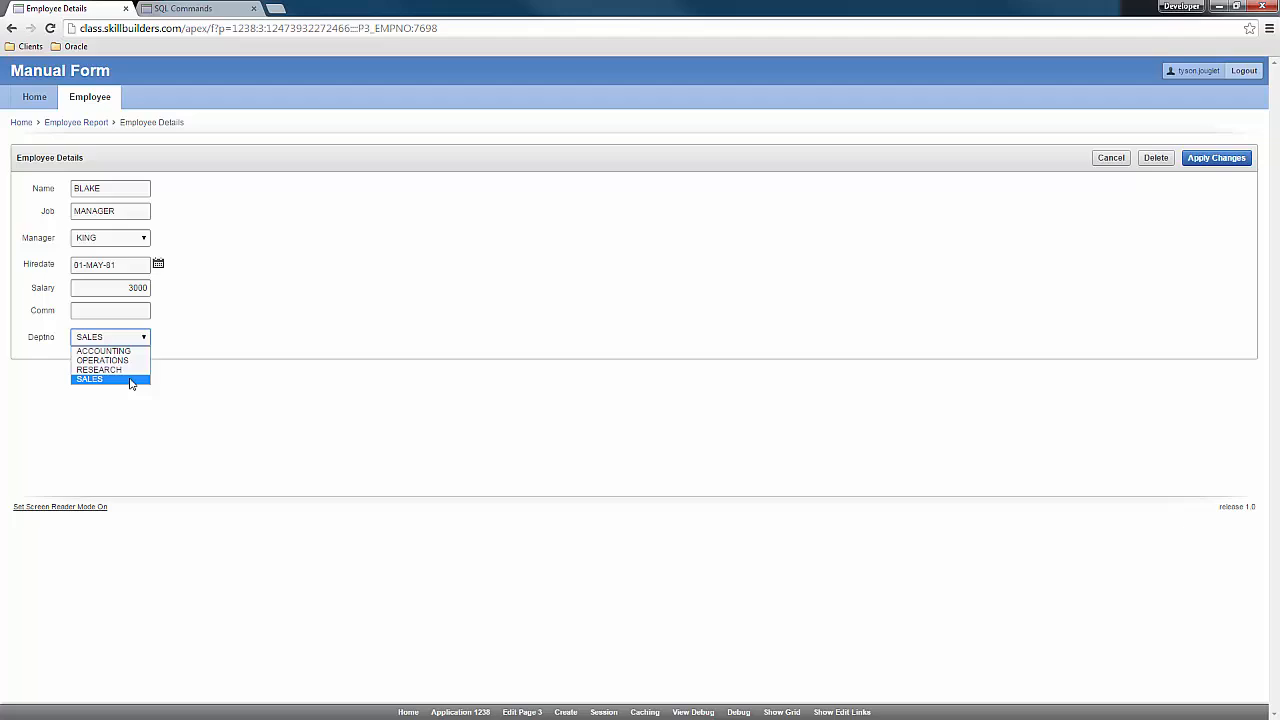
{"action": "left_click", "coordinate": [102, 352]}
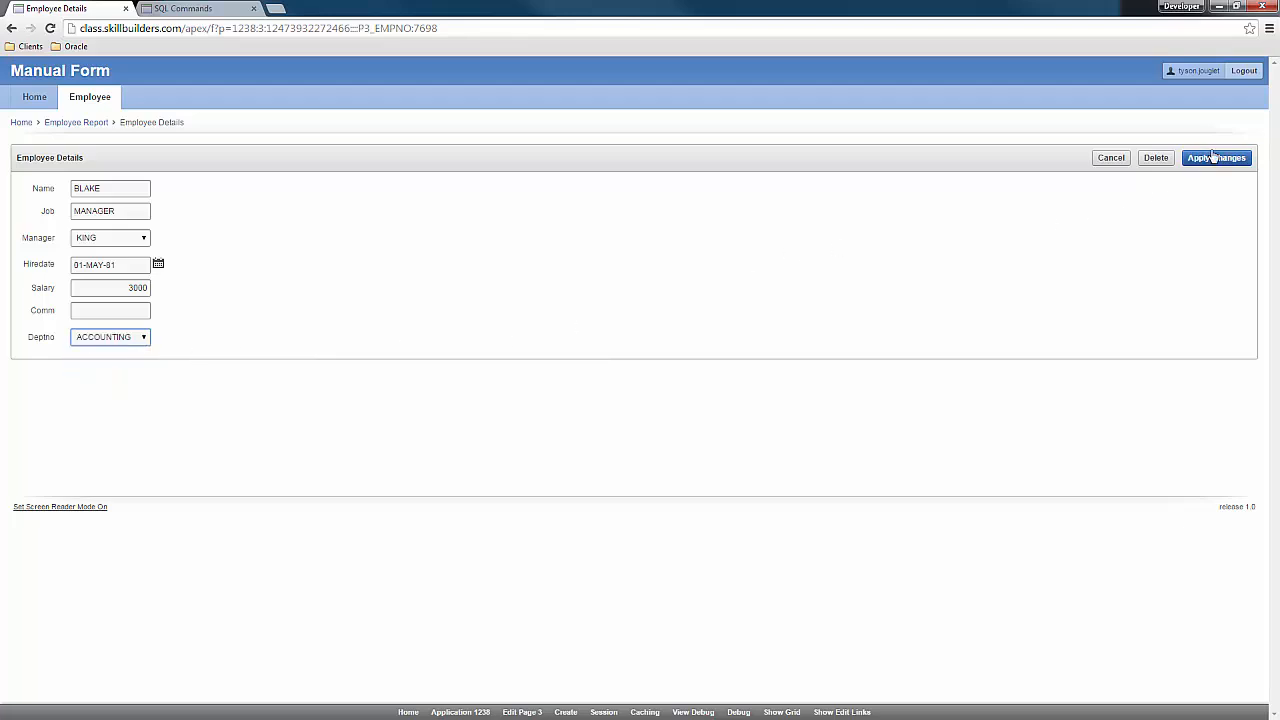
{"action": "left_click", "coordinate": [1216, 156]}
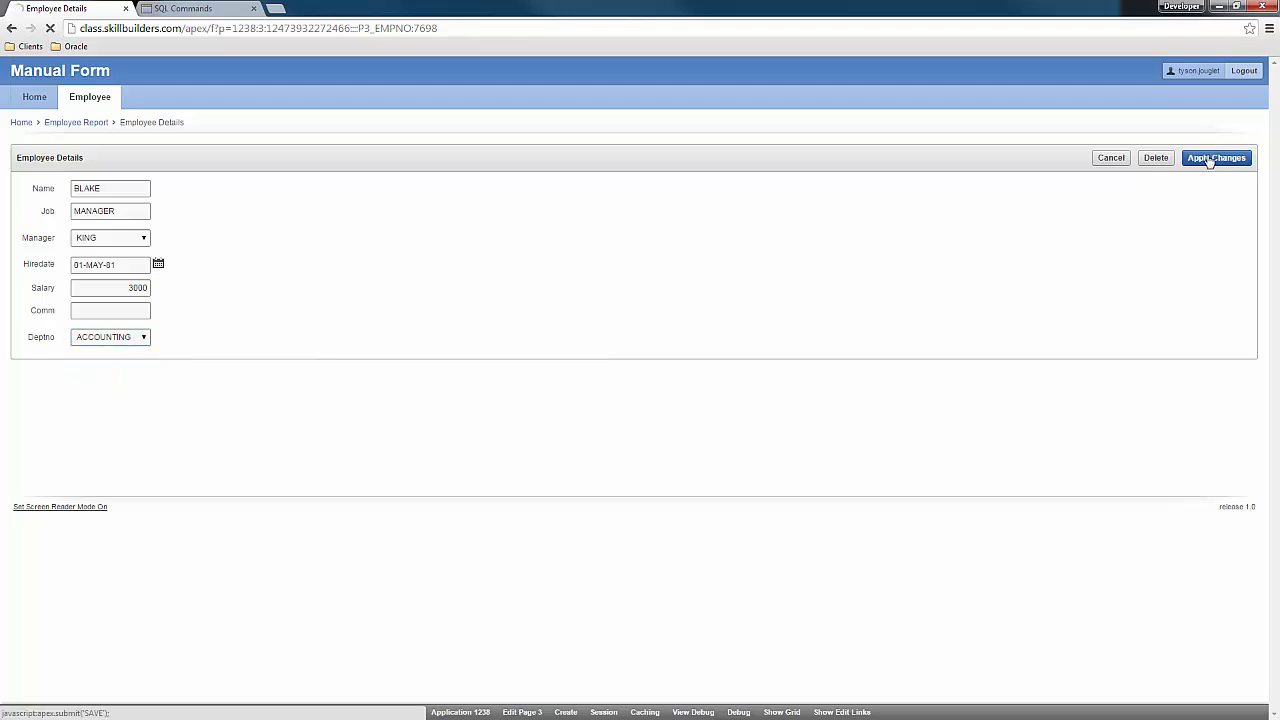
{"action": "left_click", "coordinate": [1216, 156]}
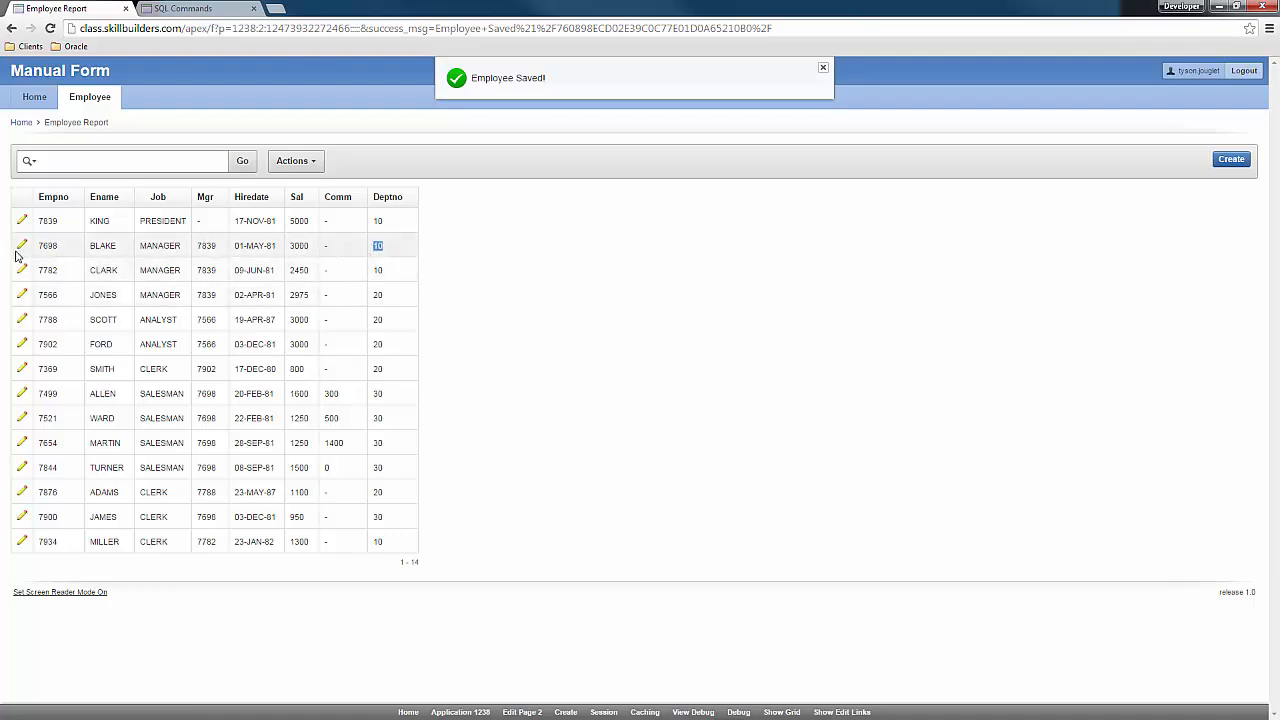
{"action": "left_click", "coordinate": [20, 244]}
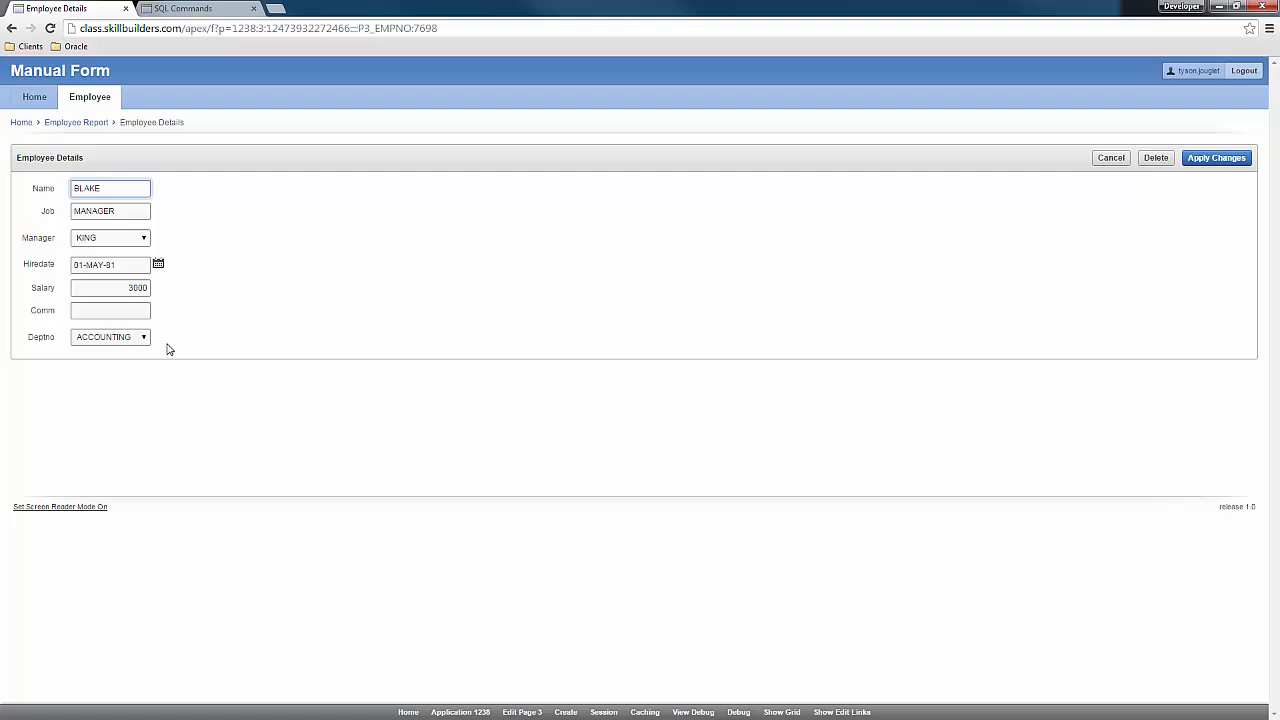
{"action": "mouse_move", "coordinate": [788, 376]}
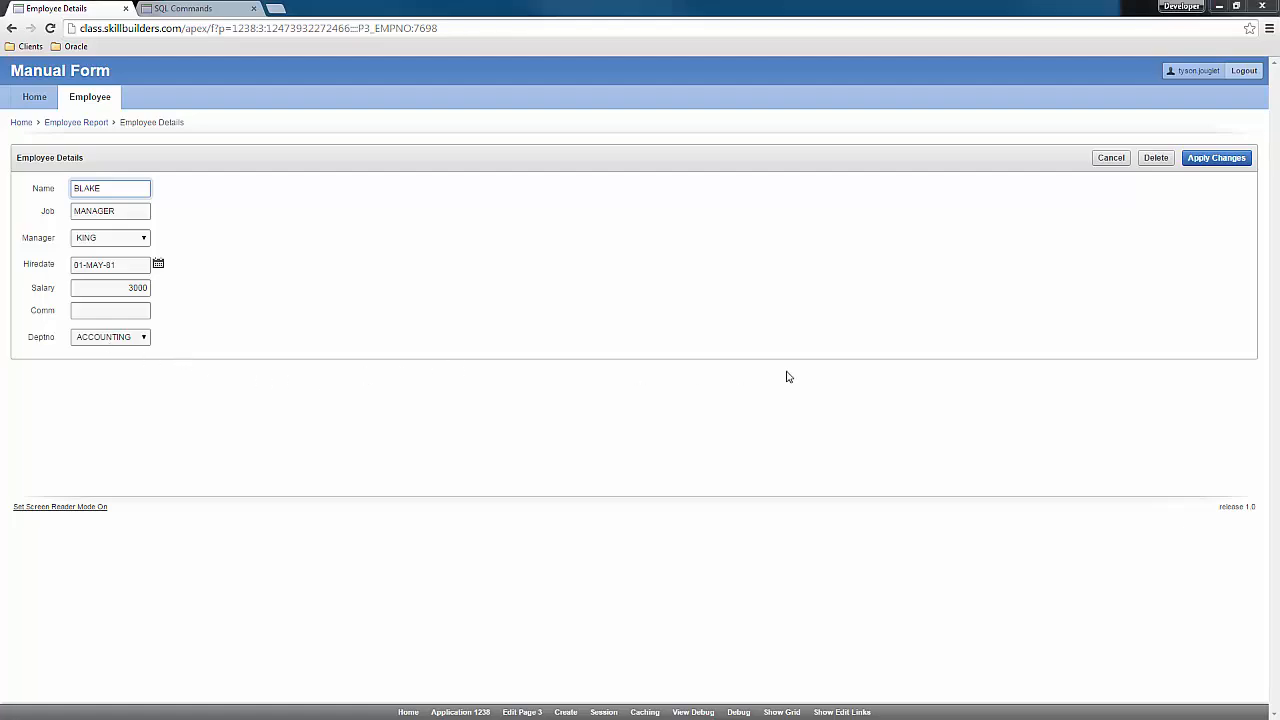